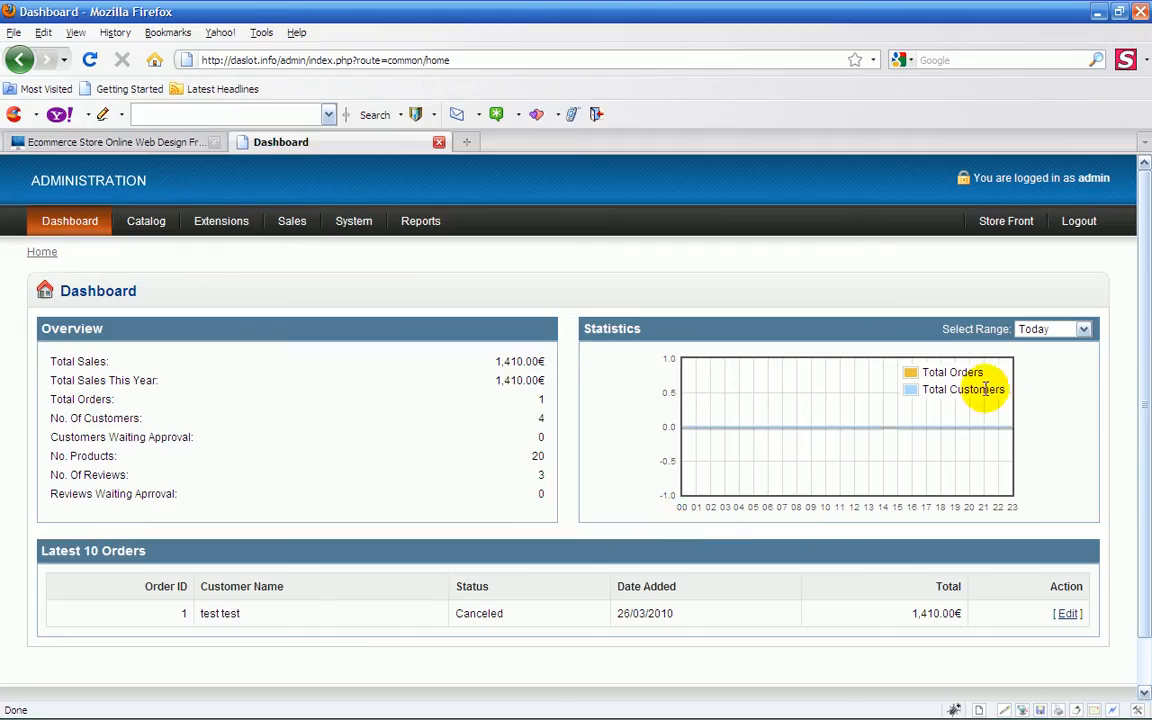
mouse_move(851, 314)
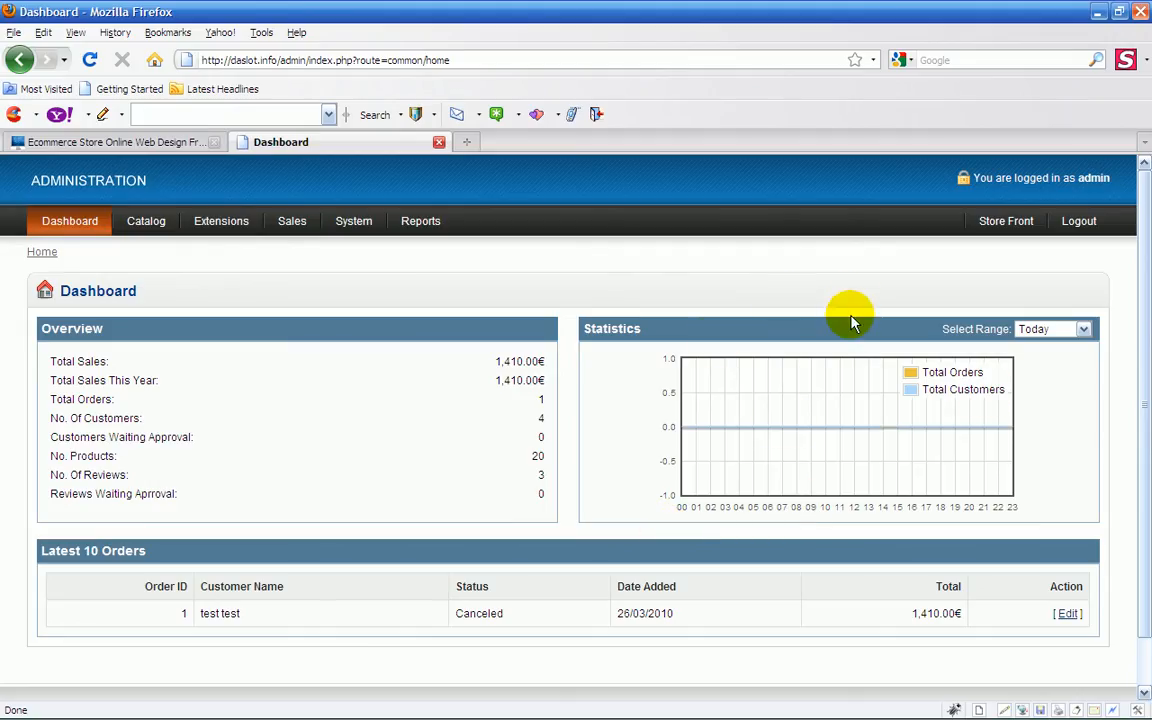
Step: Compare the storefront home page with the admin dashboard several times
click(110, 141)
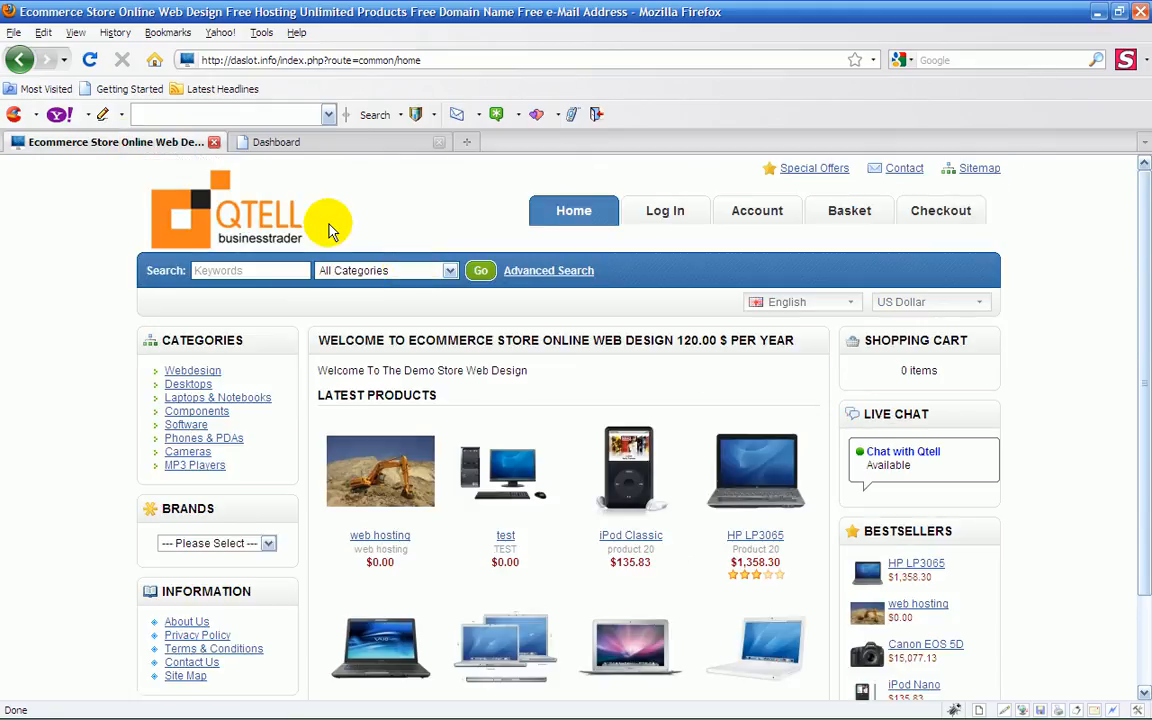
click(275, 141)
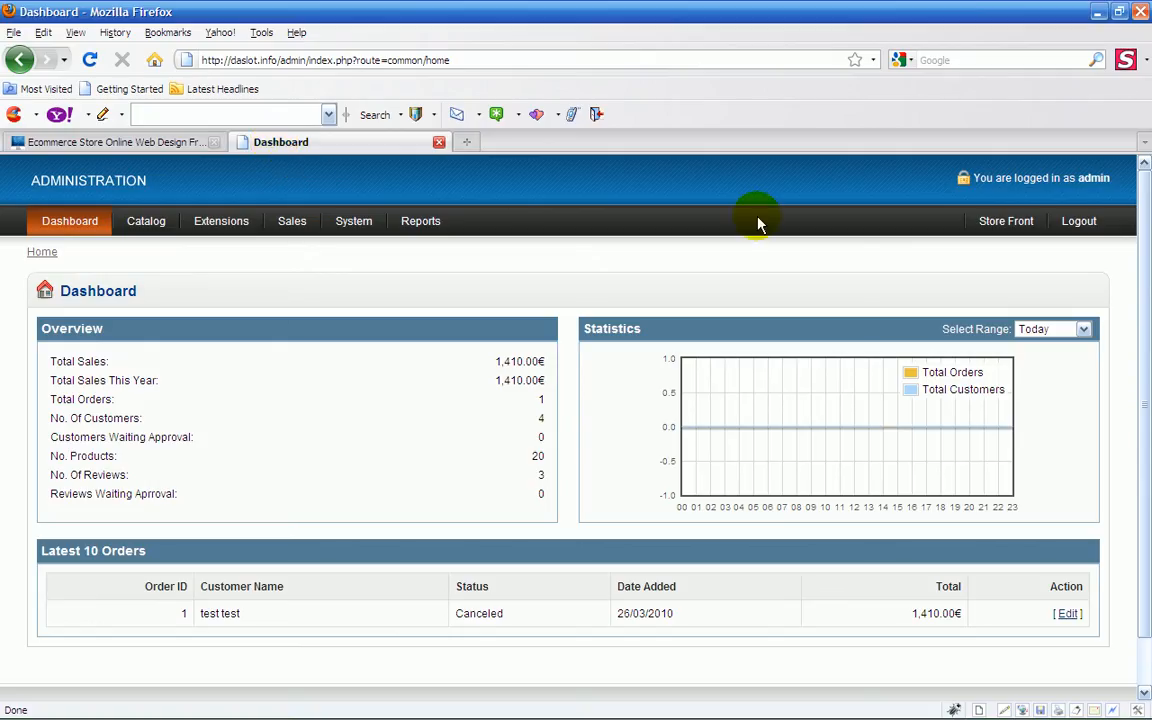
mouse_move(672, 300)
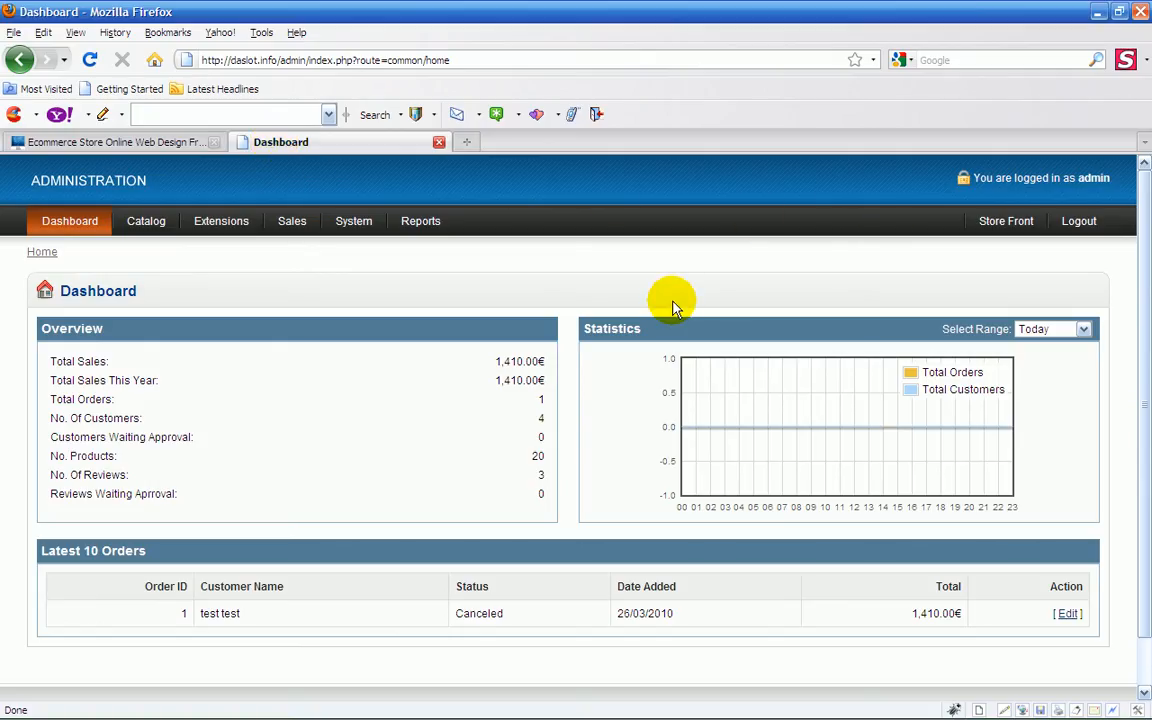
mouse_move(817, 256)
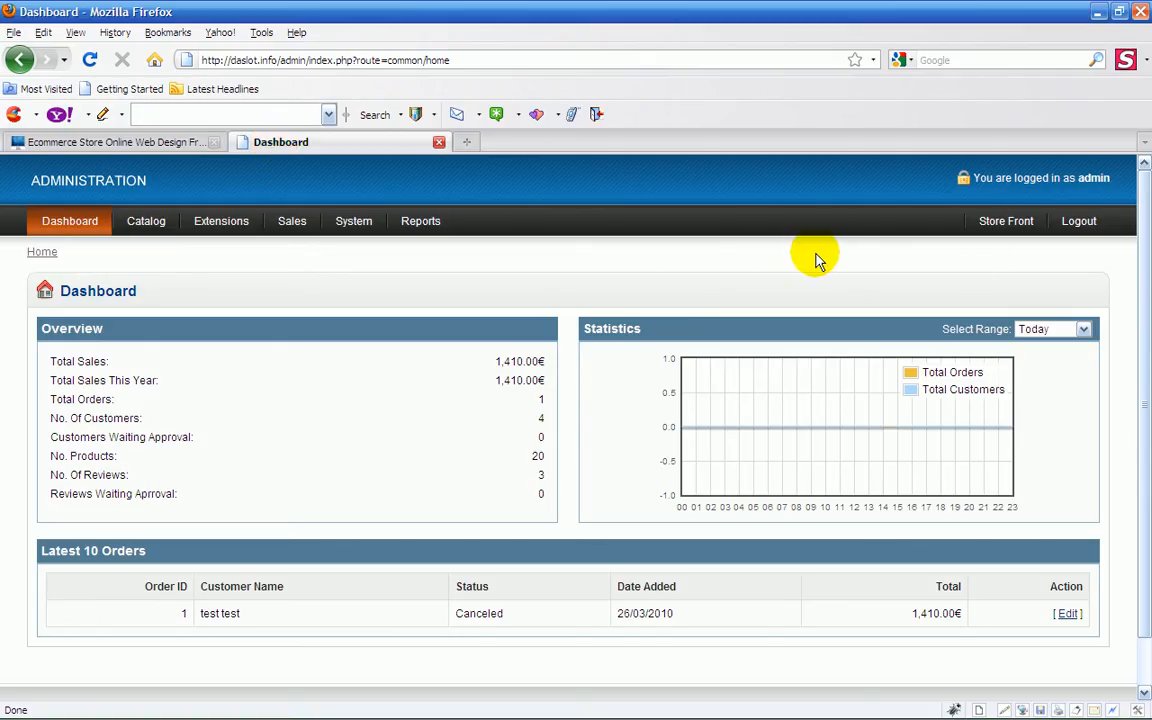
mouse_move(810, 340)
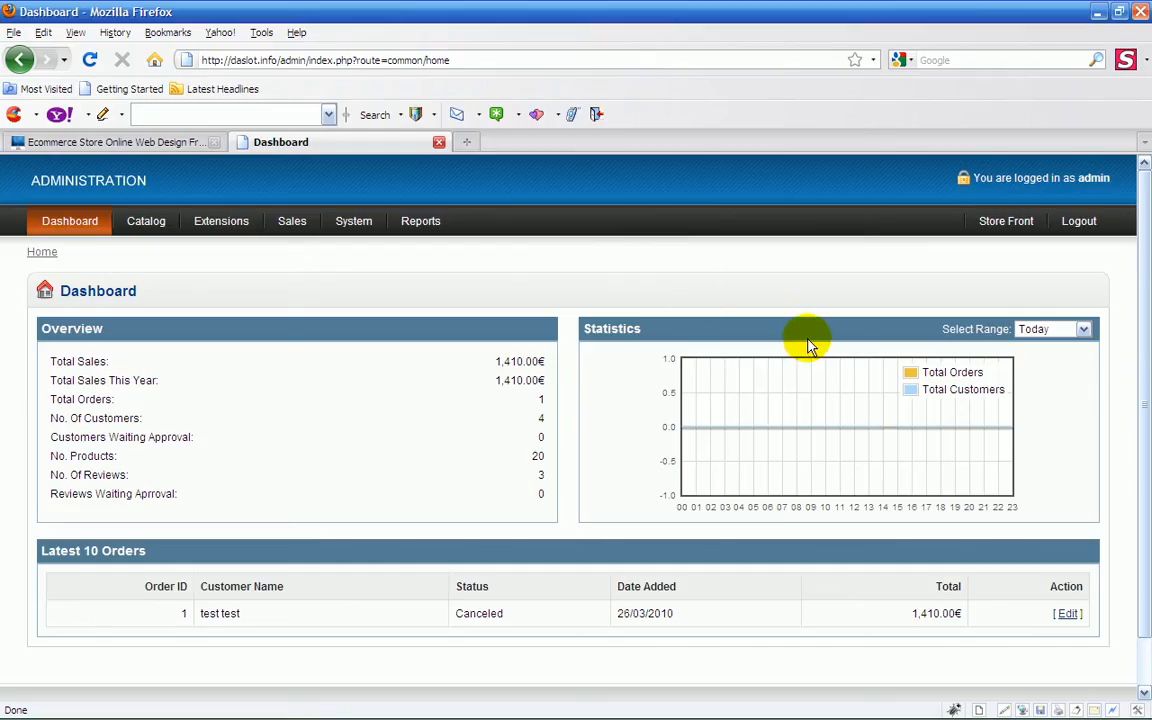
mouse_move(730, 268)
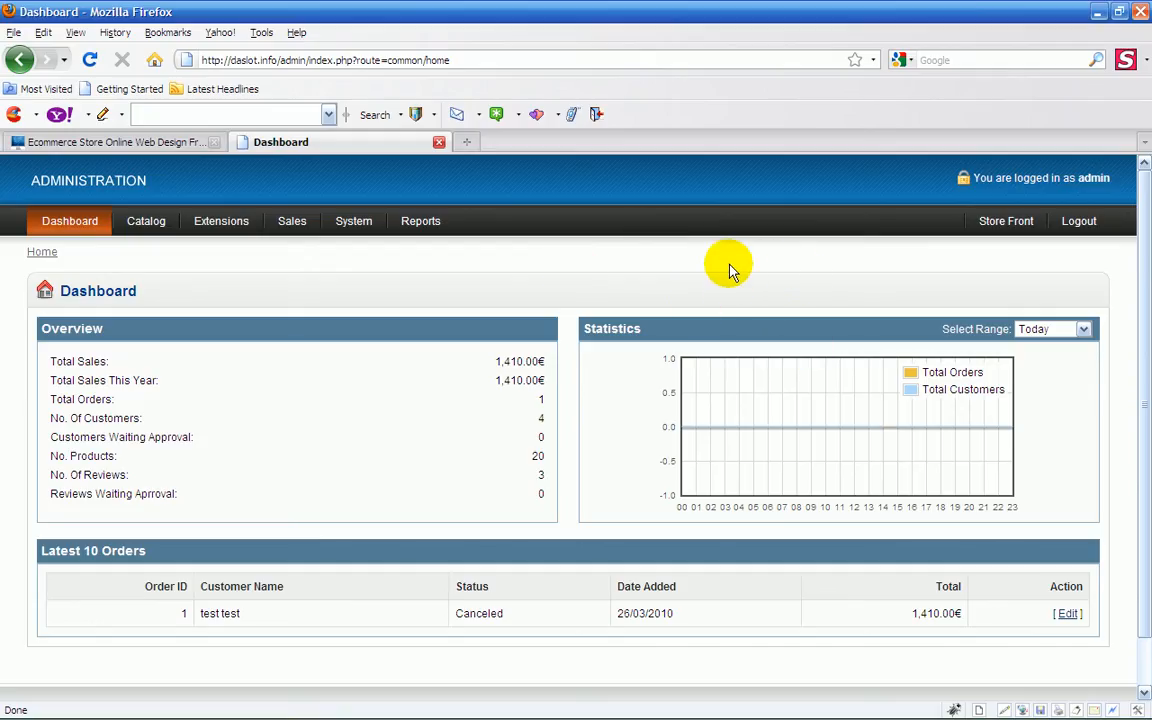
mouse_move(762, 242)
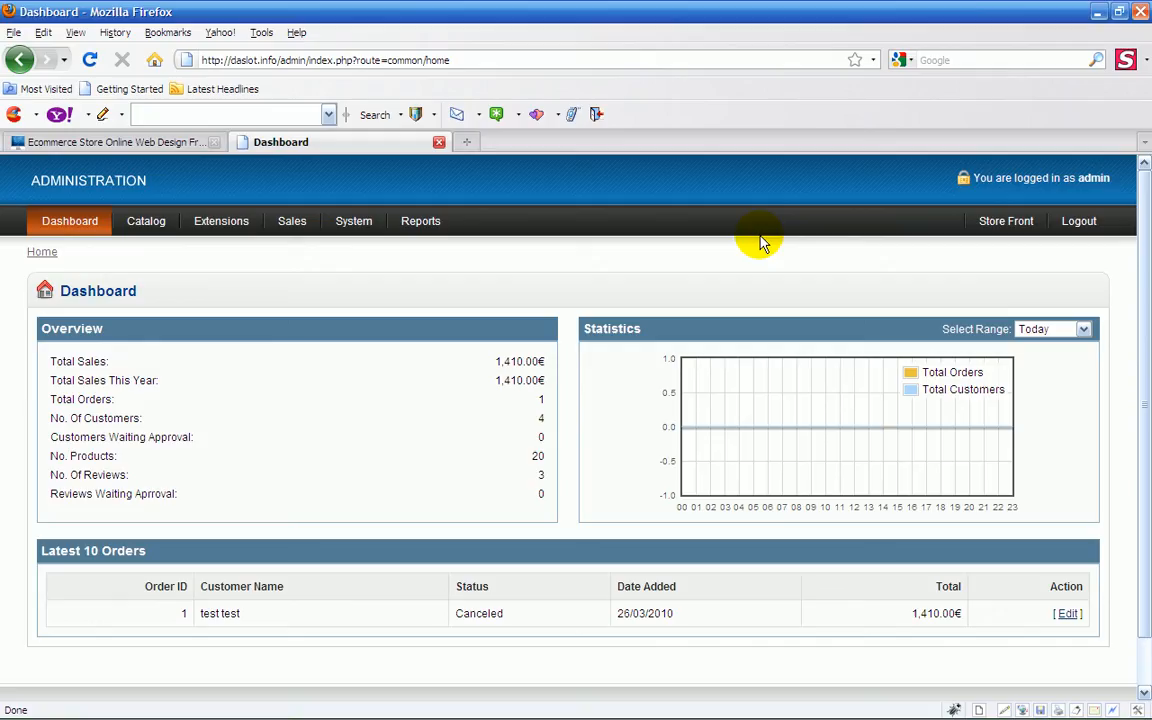
mouse_move(715, 237)
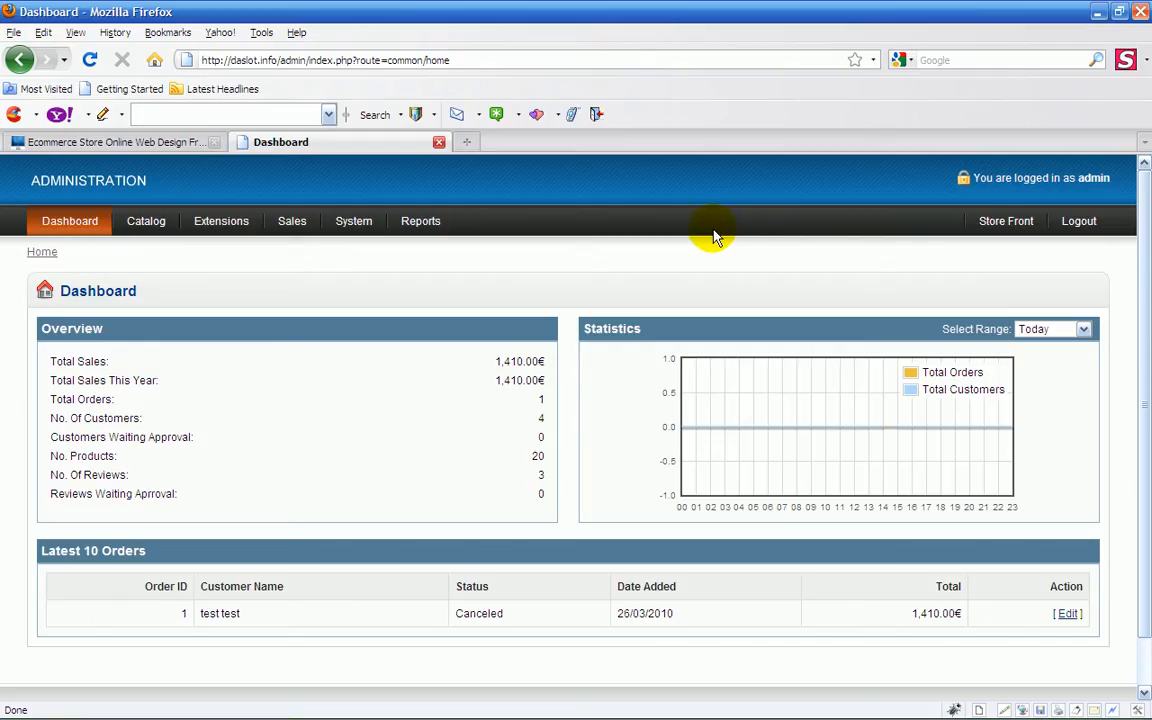
mouse_move(728, 246)
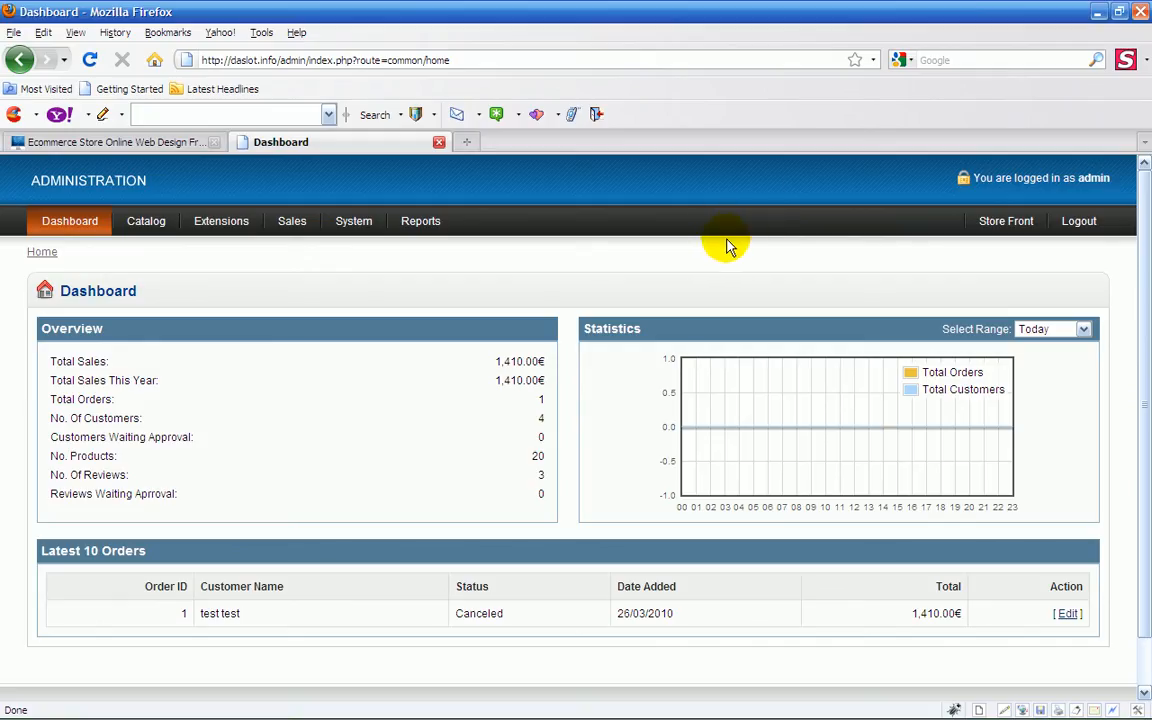
mouse_move(538, 178)
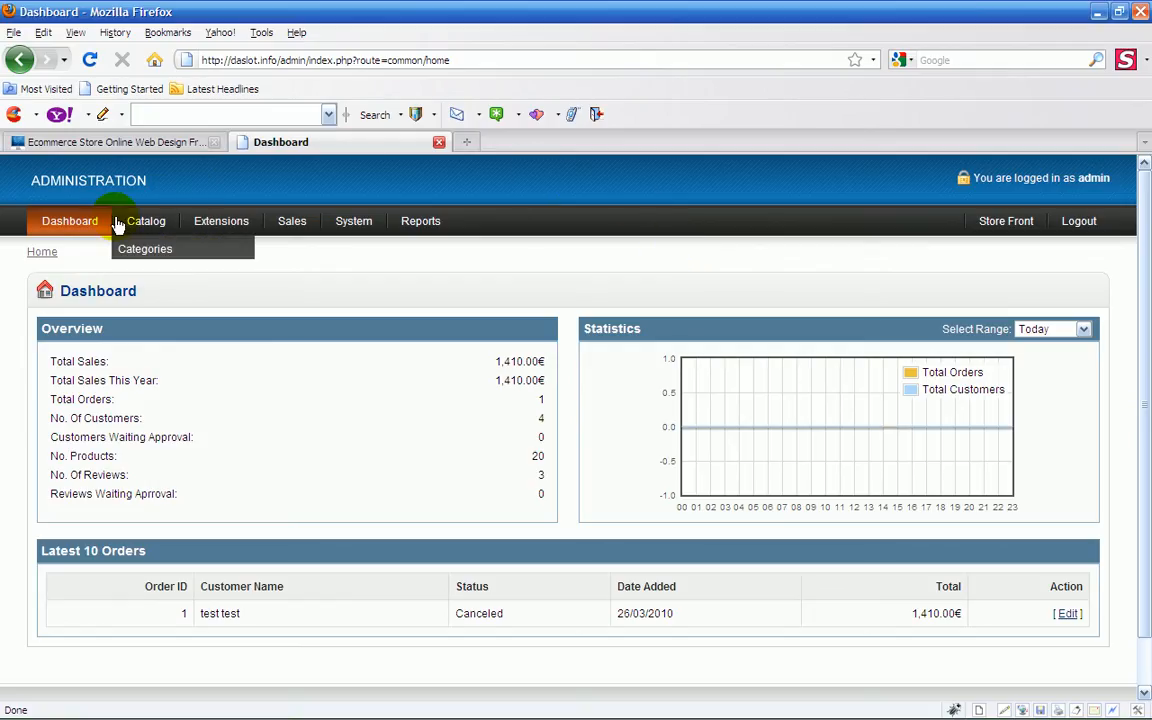
mouse_move(368, 158)
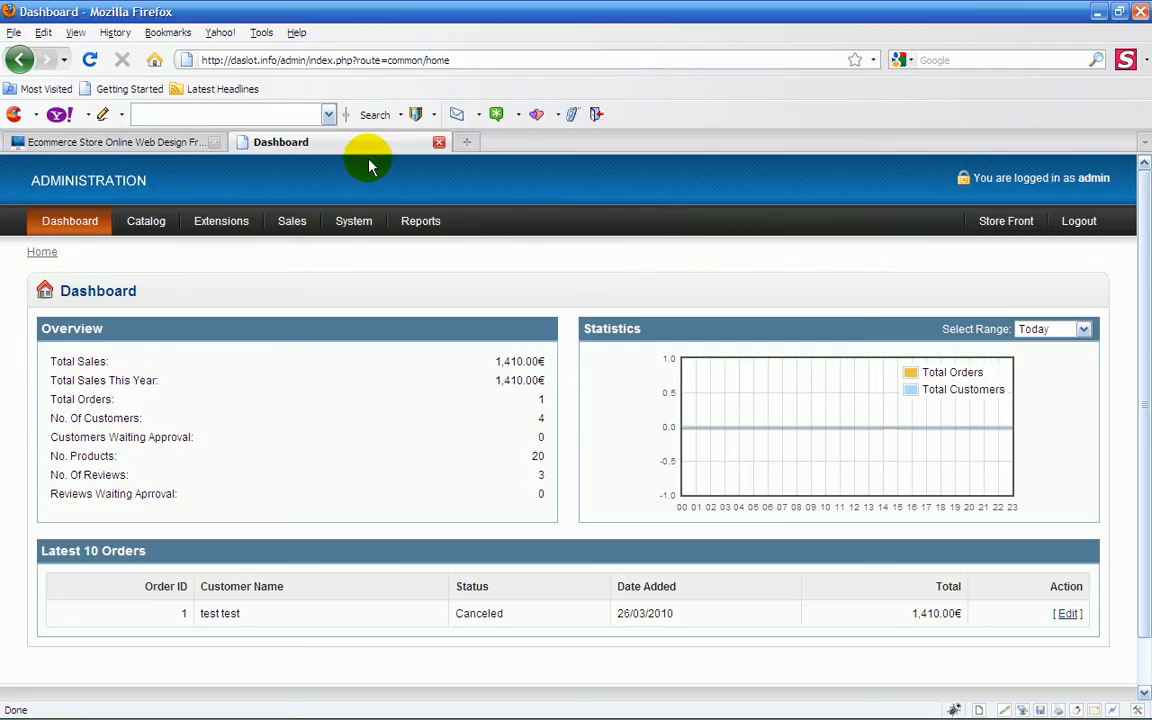
click(115, 141)
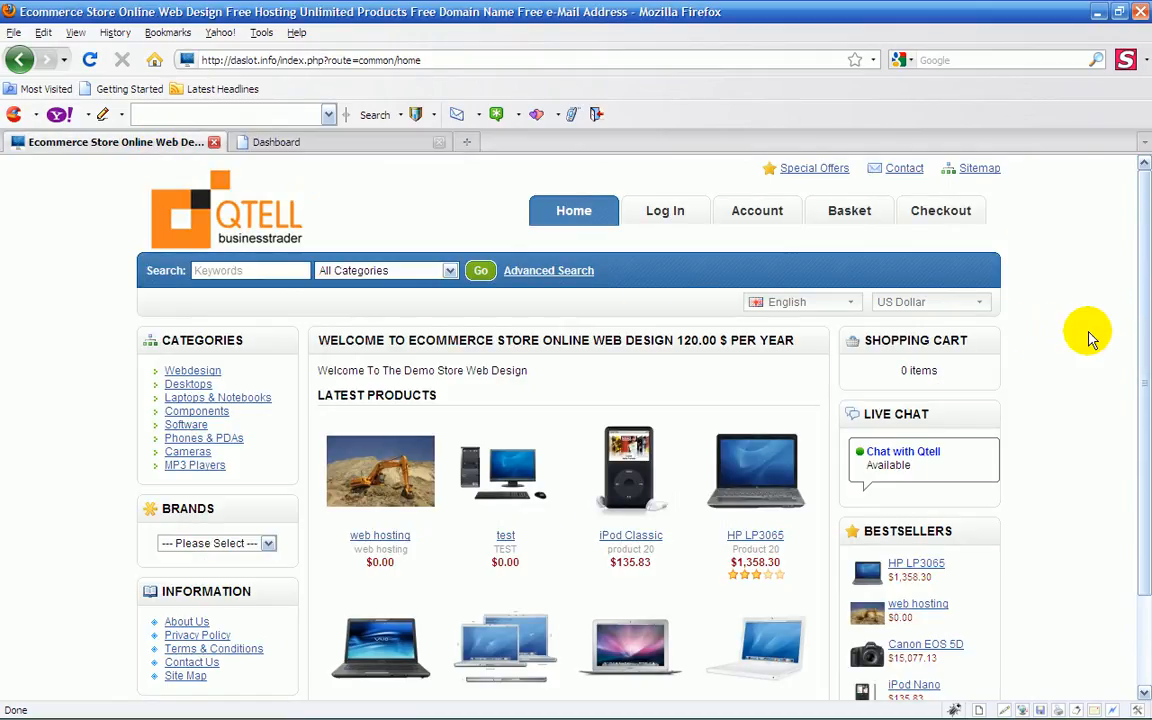
scroll(down, 3)
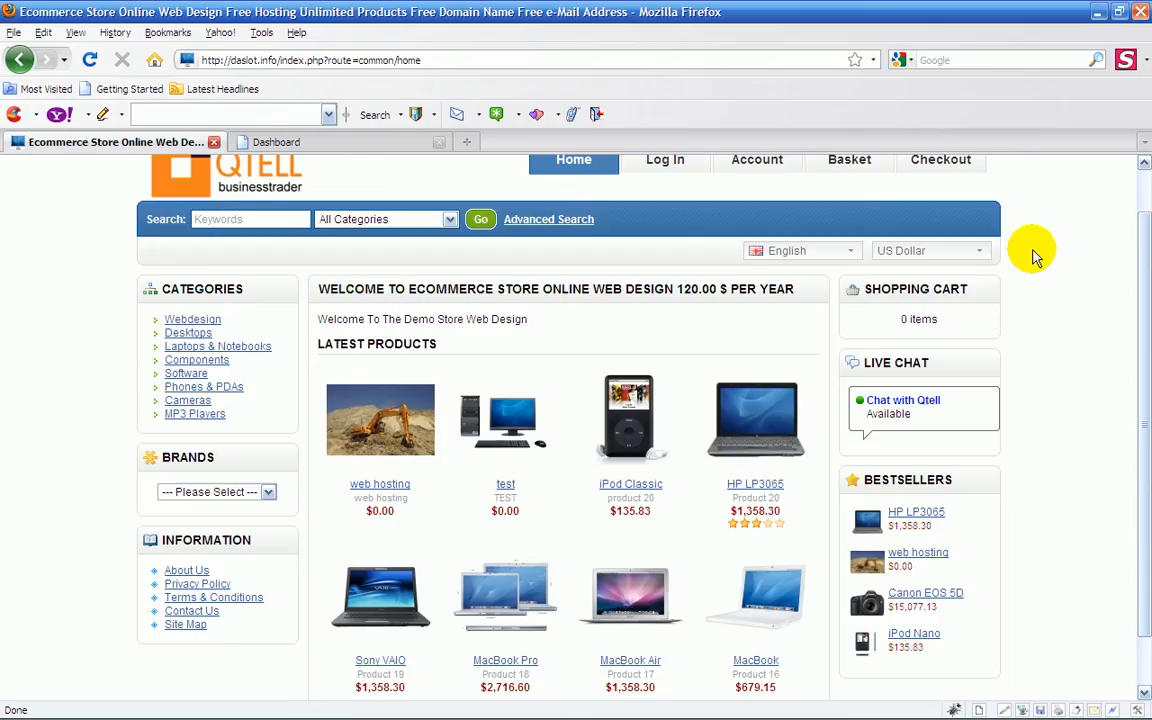
mouse_move(1128, 318)
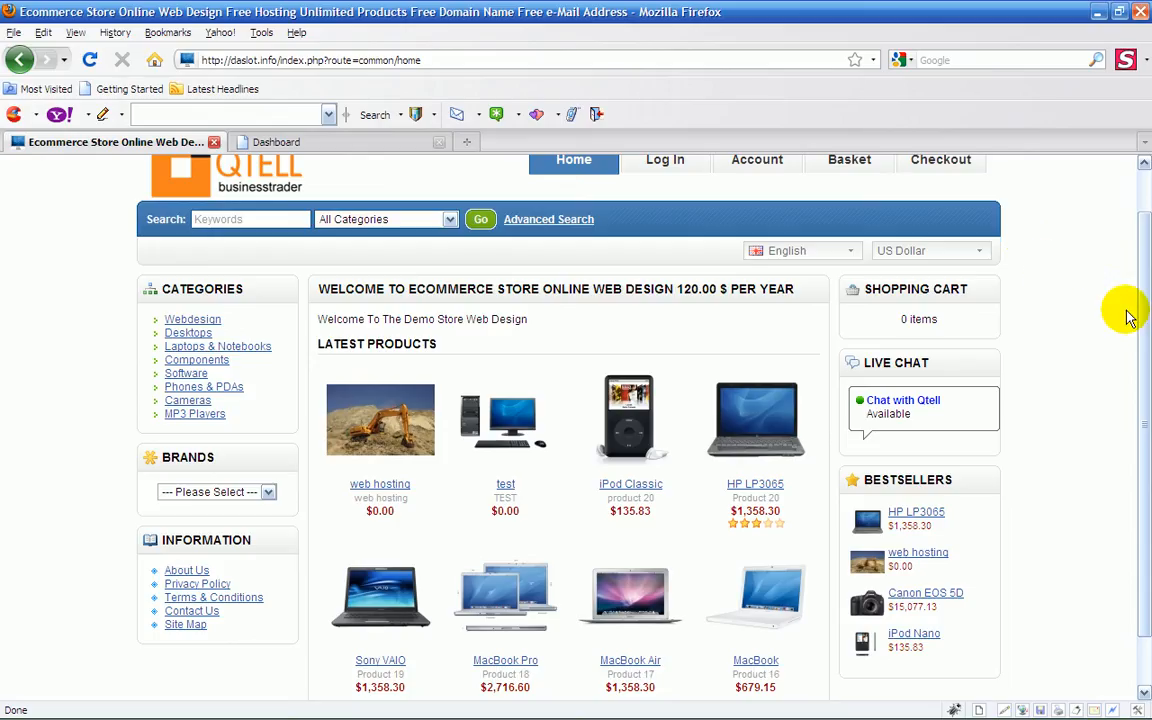
mouse_move(558, 305)
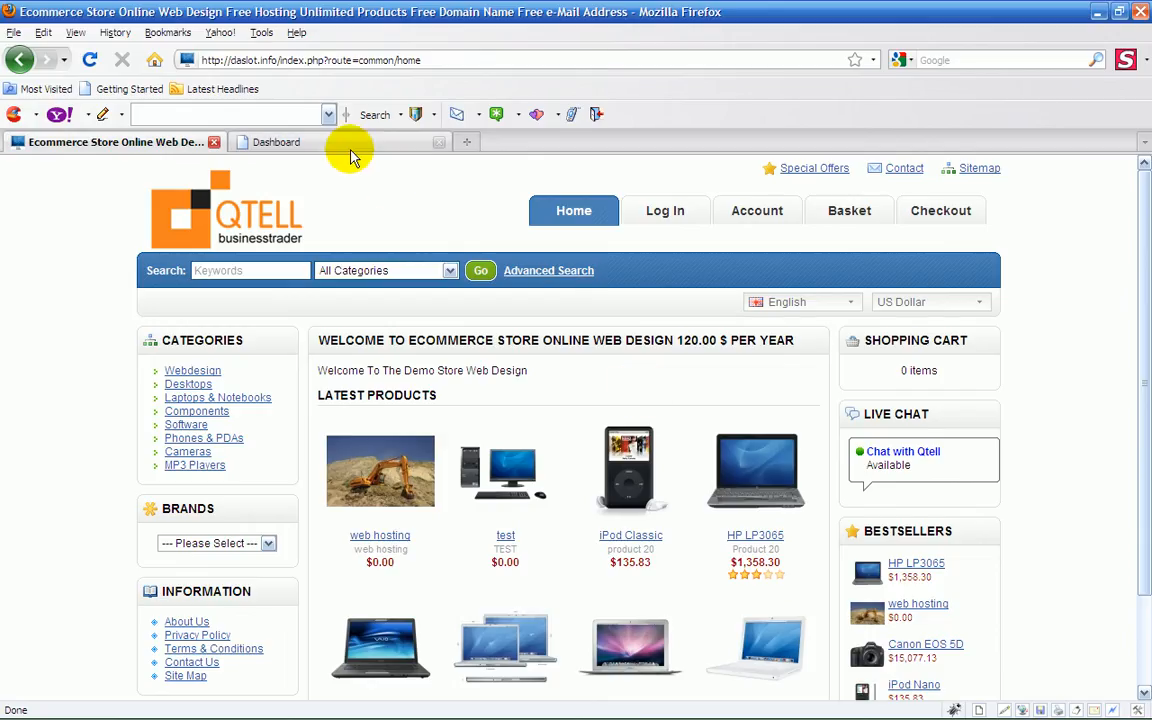
click(275, 141)
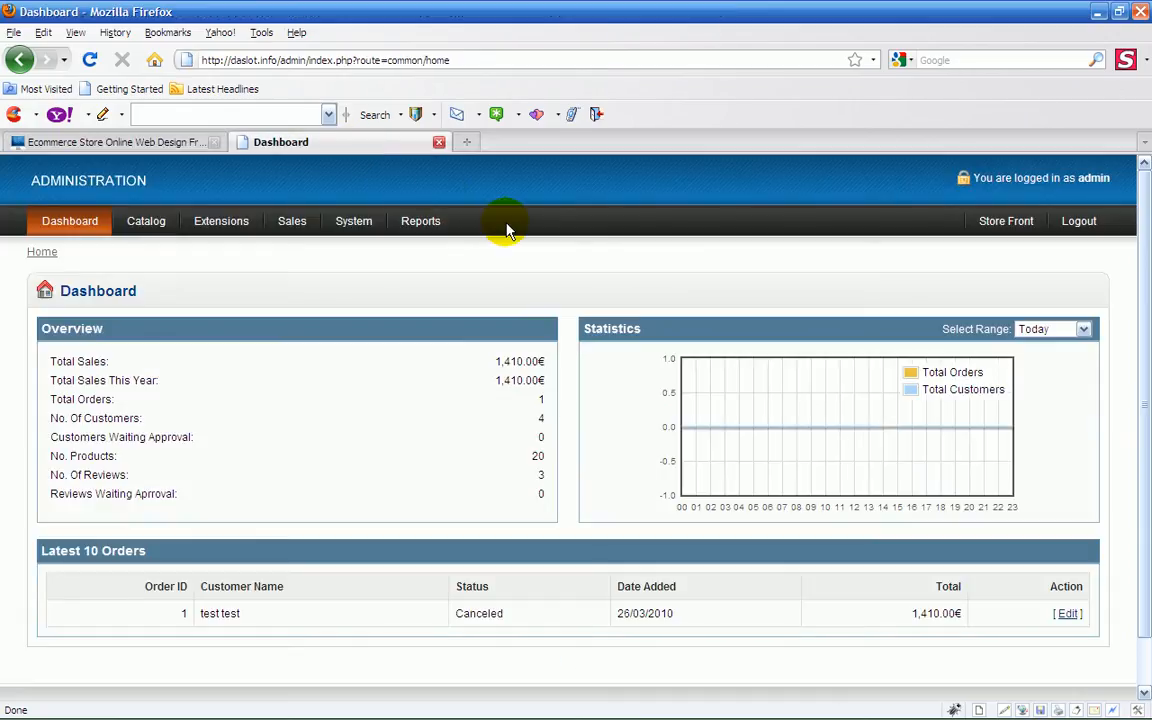
mouse_move(593, 246)
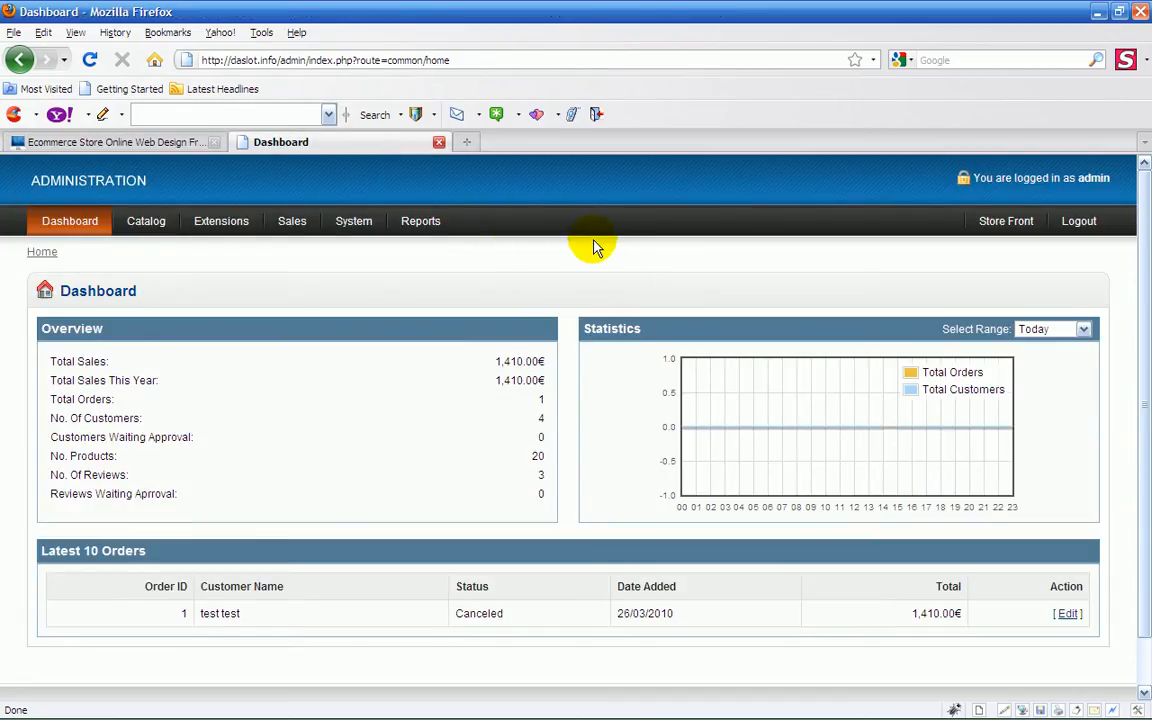
mouse_move(630, 195)
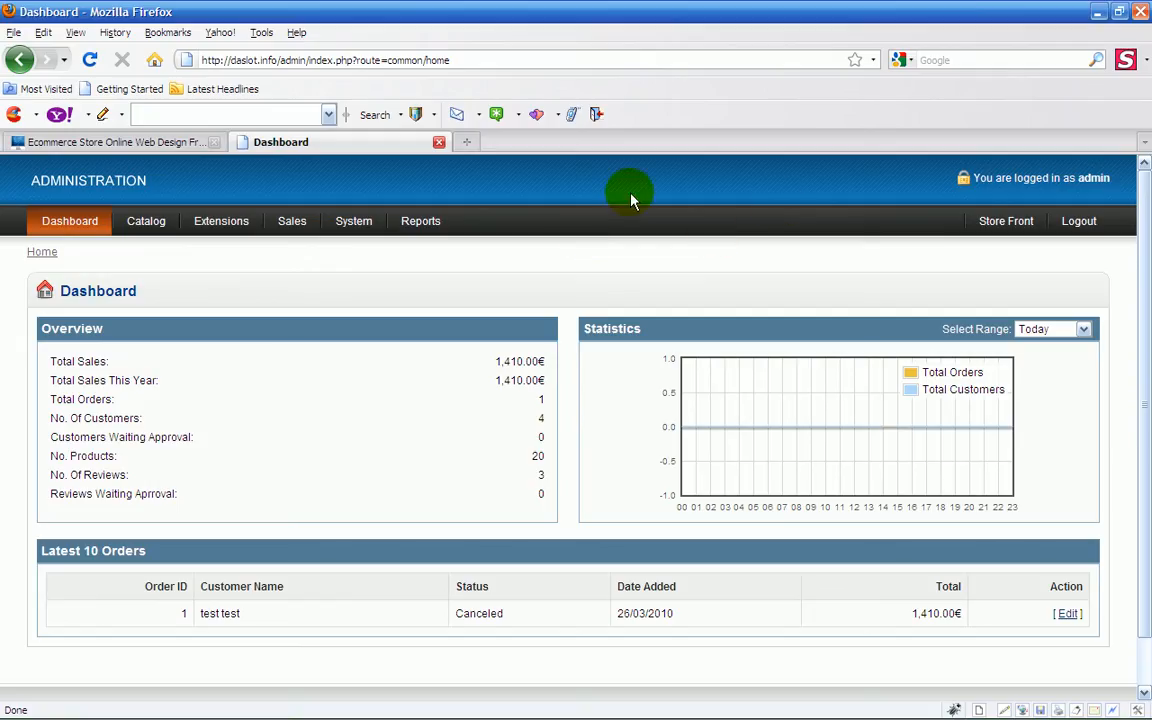
mouse_move(655, 225)
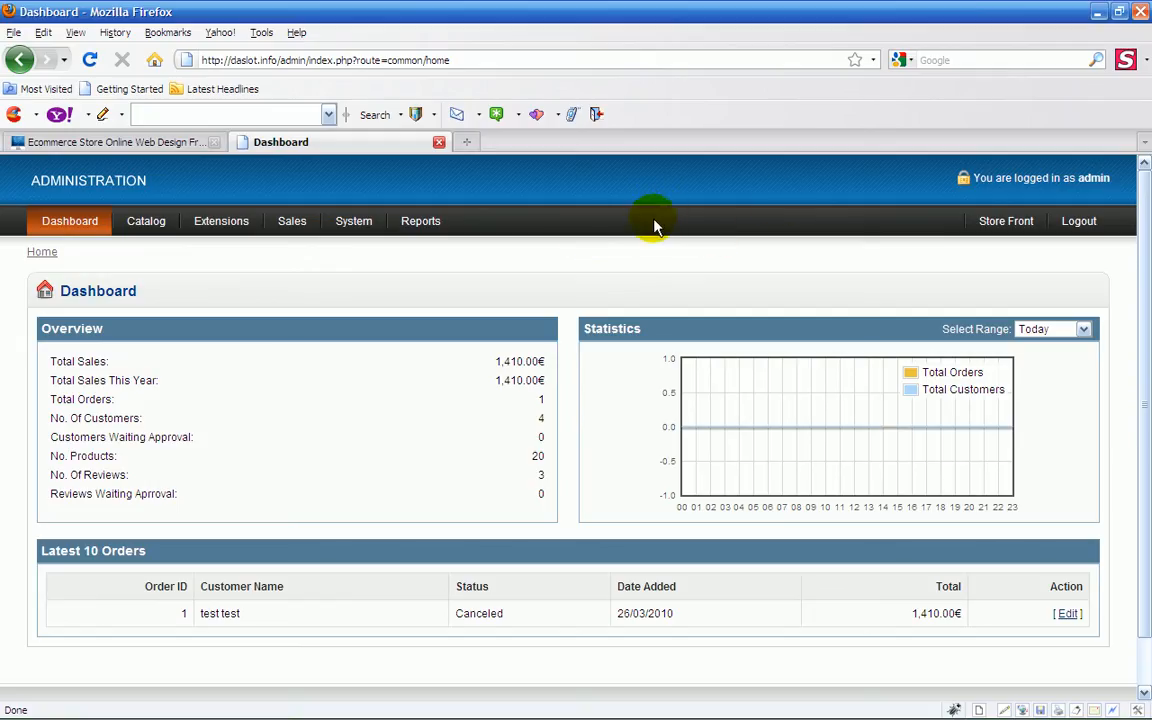
mouse_move(280, 355)
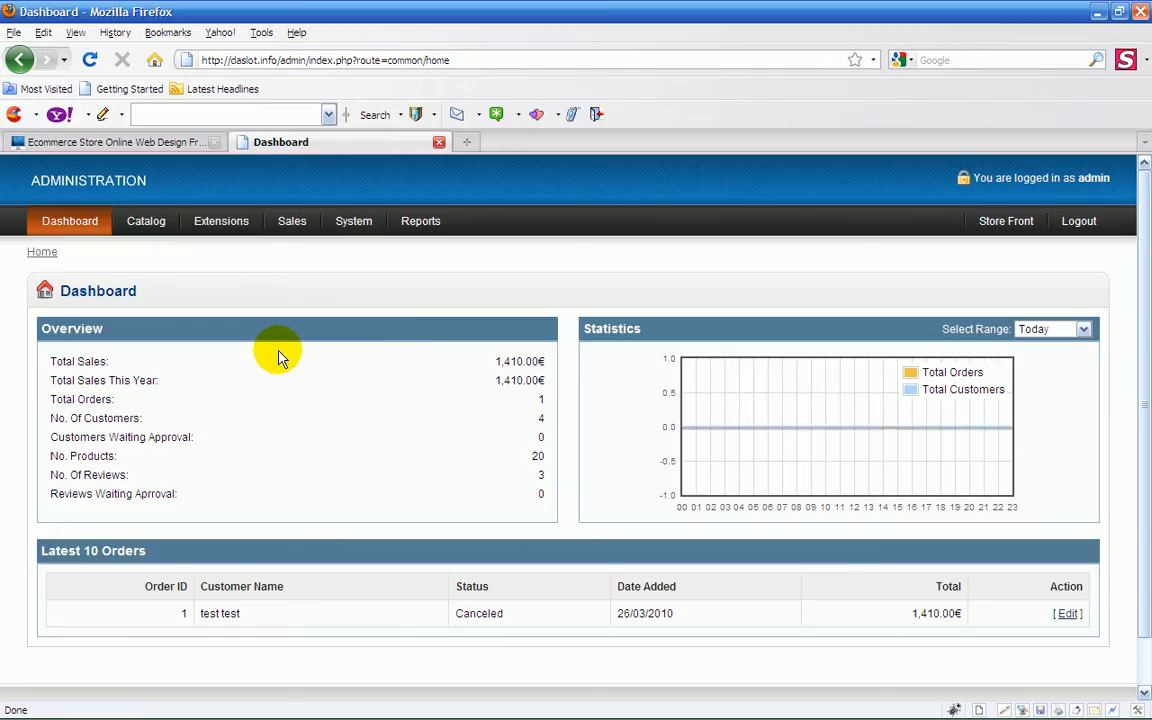
click(113, 142)
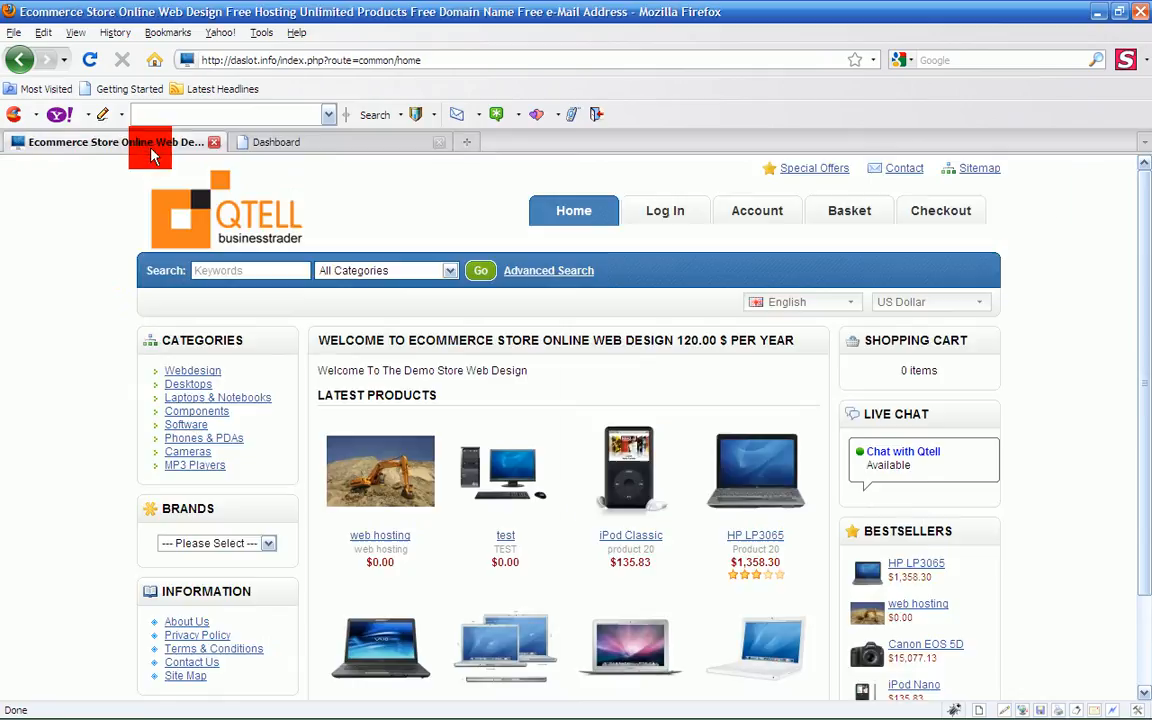
mouse_move(195, 555)
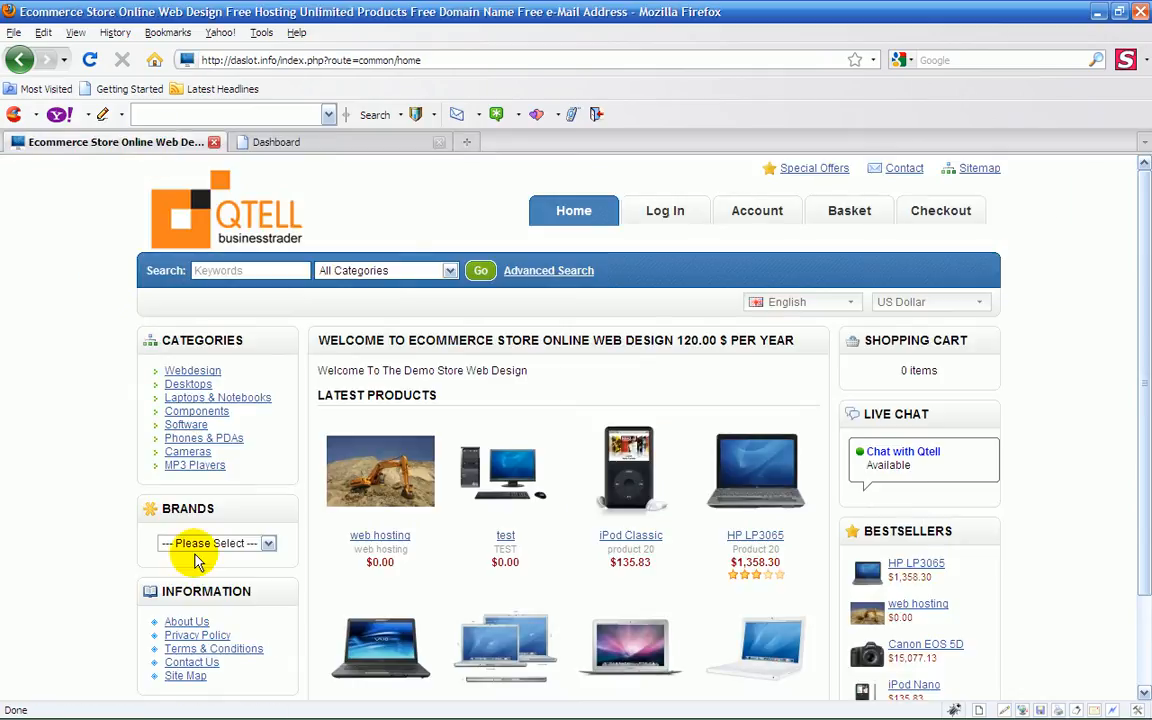
mouse_move(543, 157)
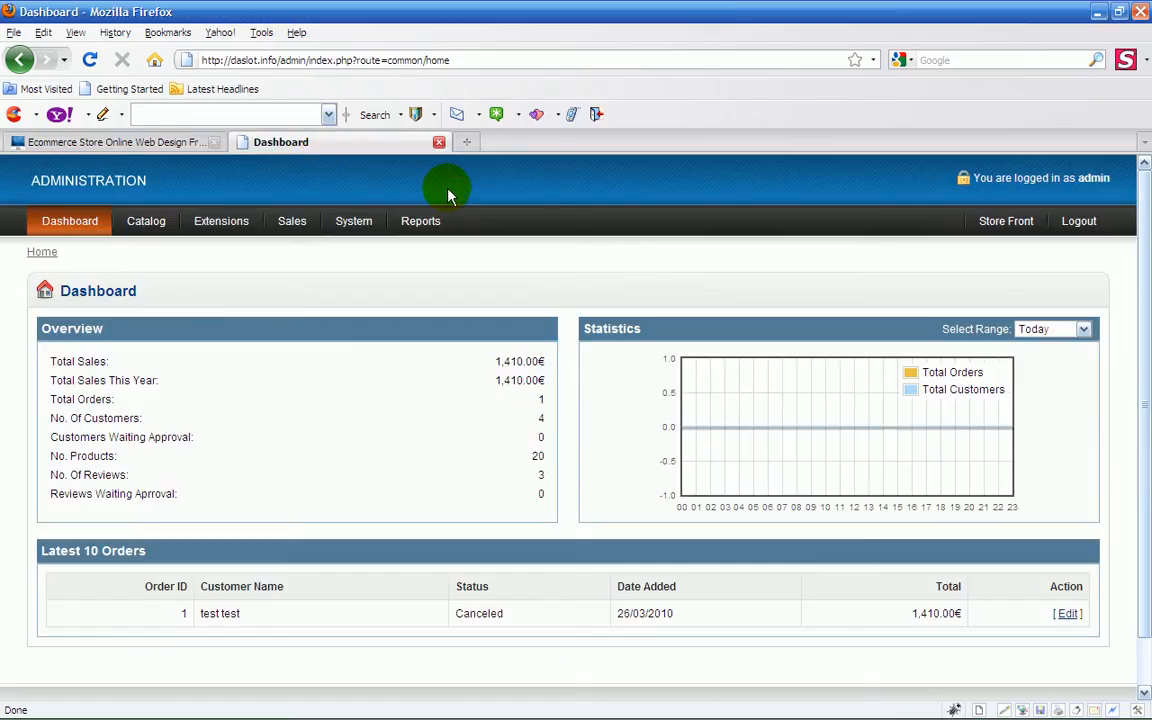
Step: Open the store Settings page from the System administration menu
click(353, 221)
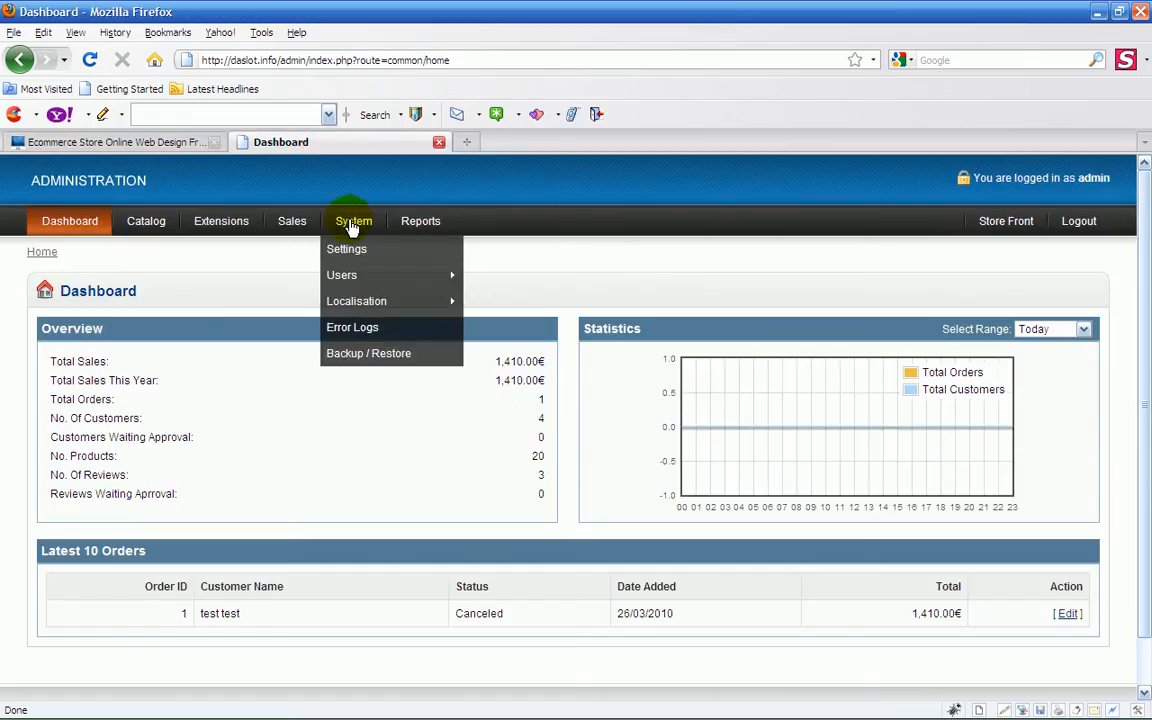
click(346, 248)
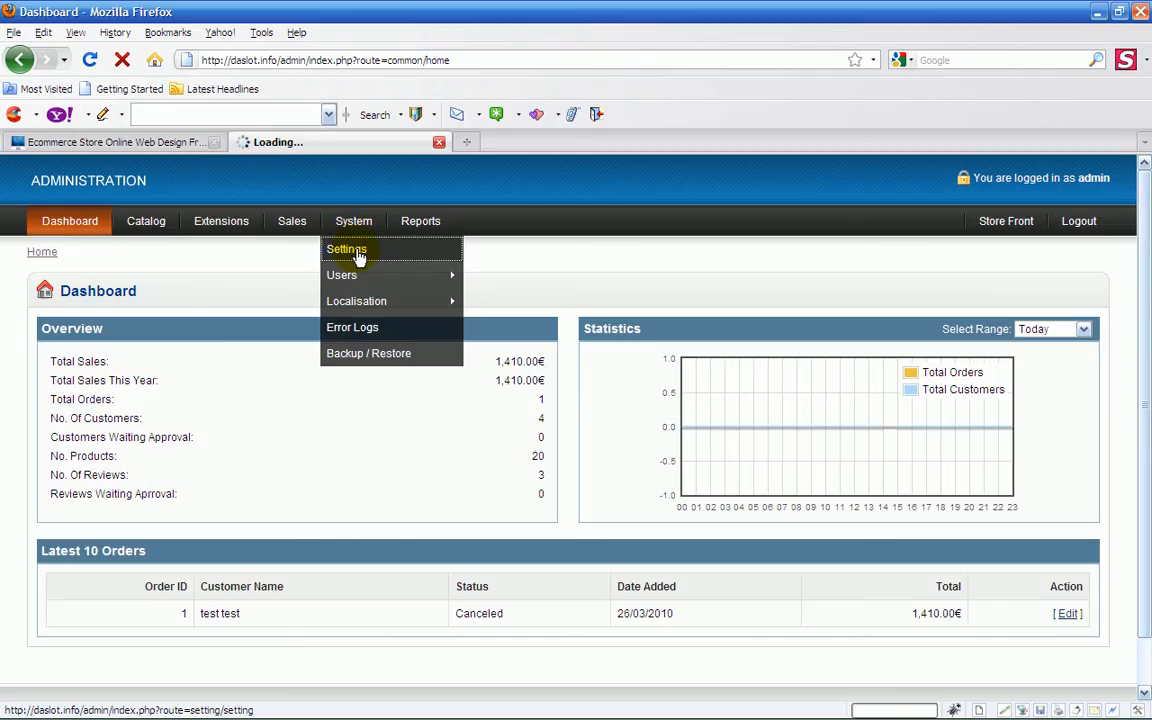
click(346, 249)
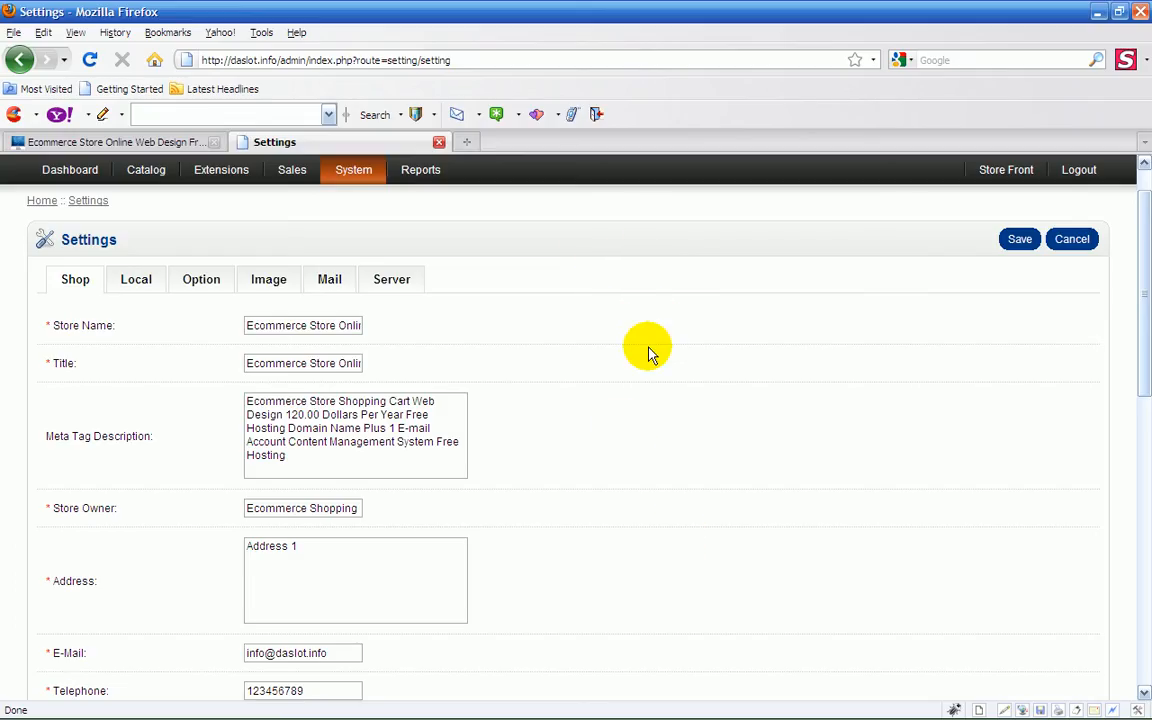
mouse_move(630, 290)
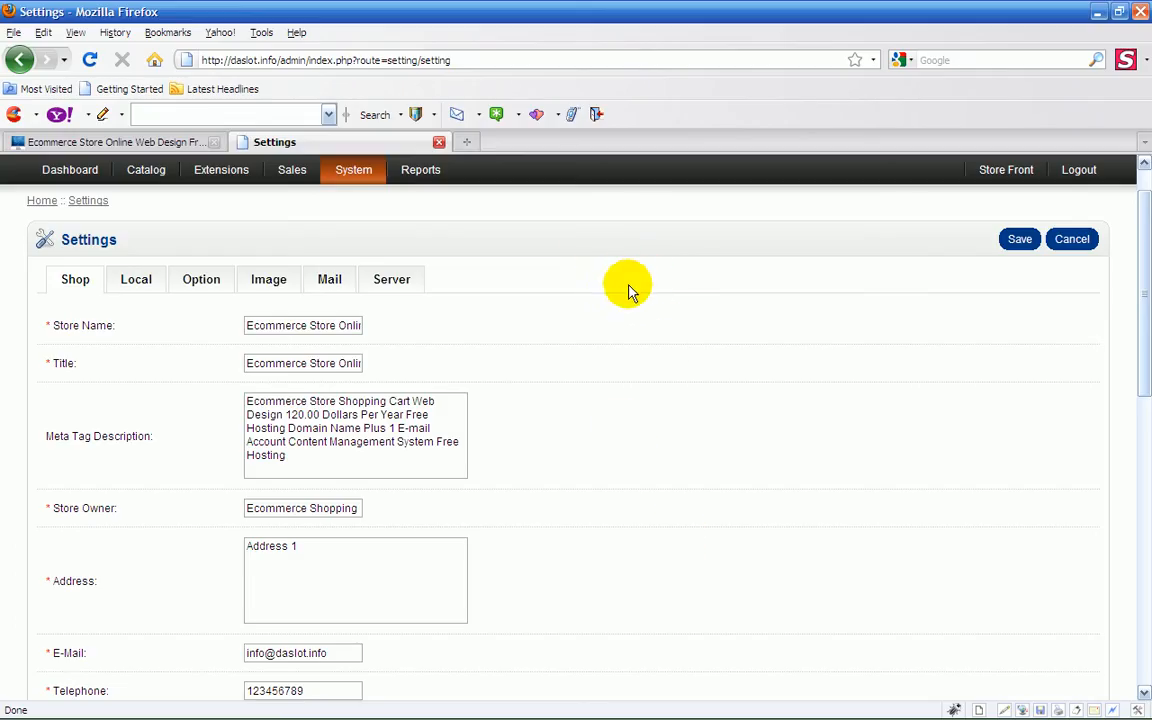
mouse_move(665, 243)
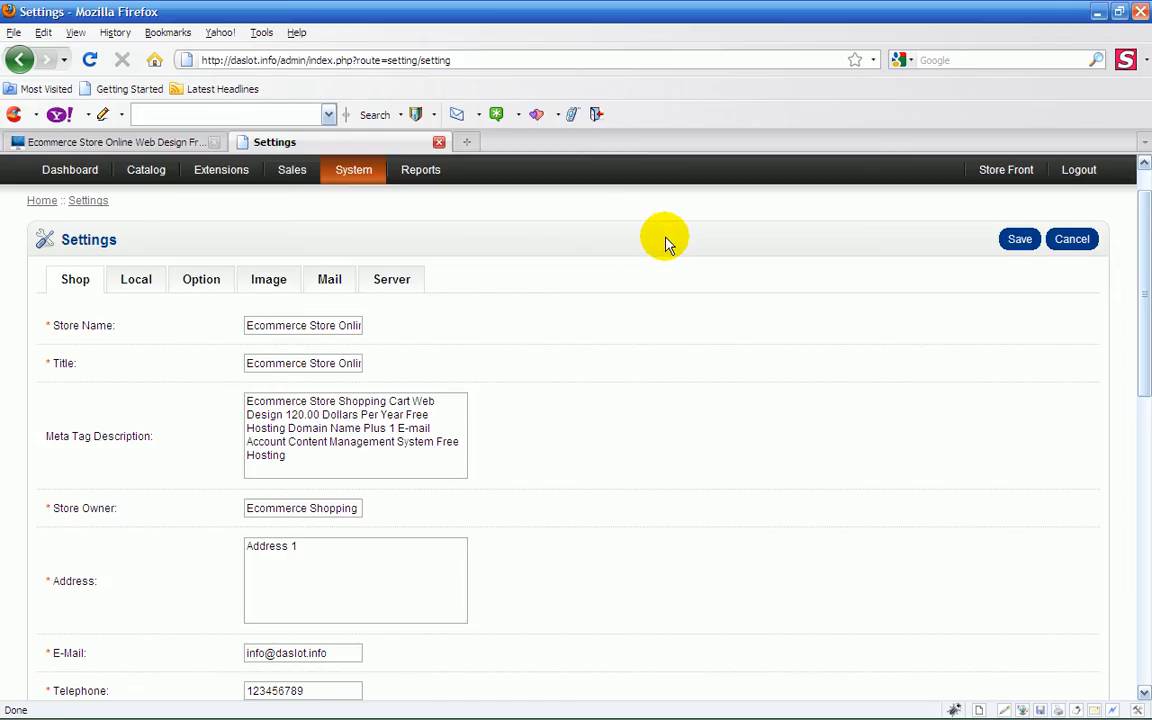
mouse_move(540, 205)
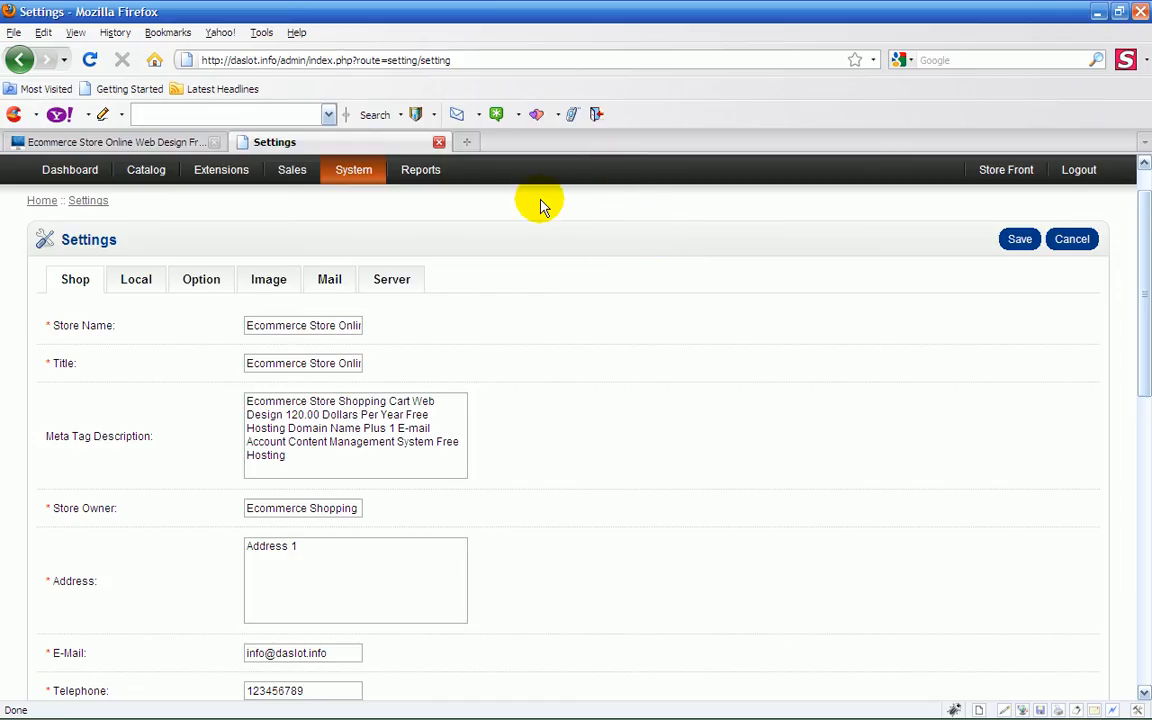
mouse_move(750, 280)
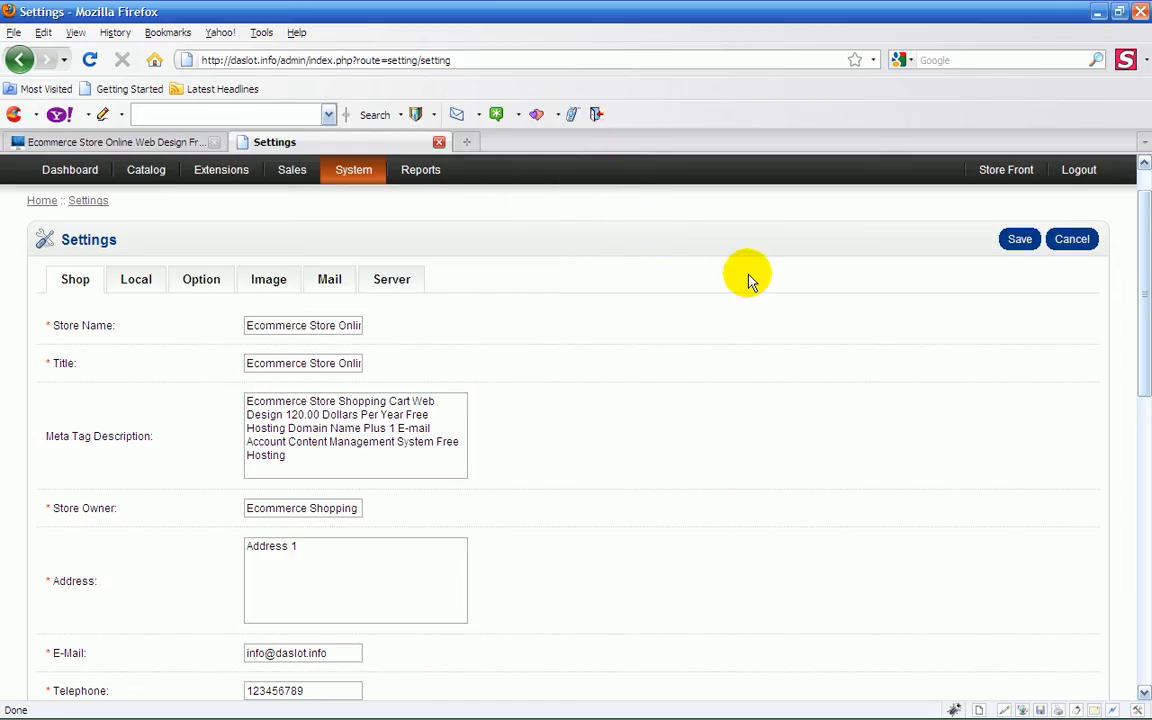
mouse_move(370, 40)
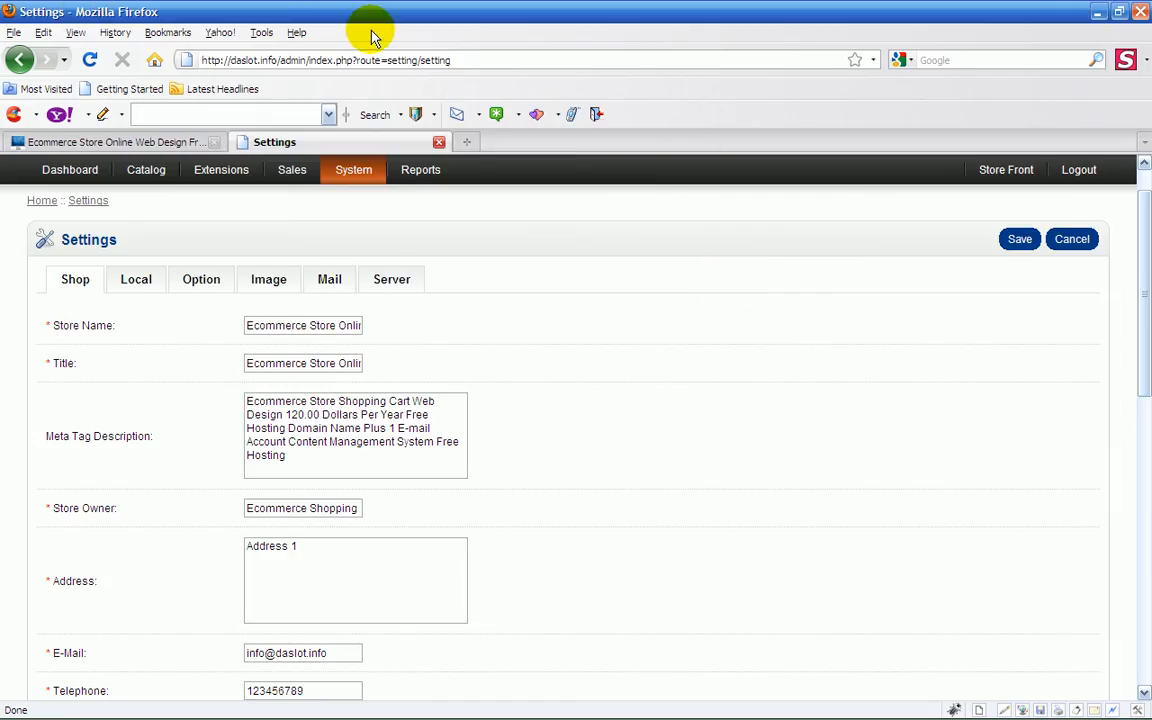
mouse_move(697, 150)
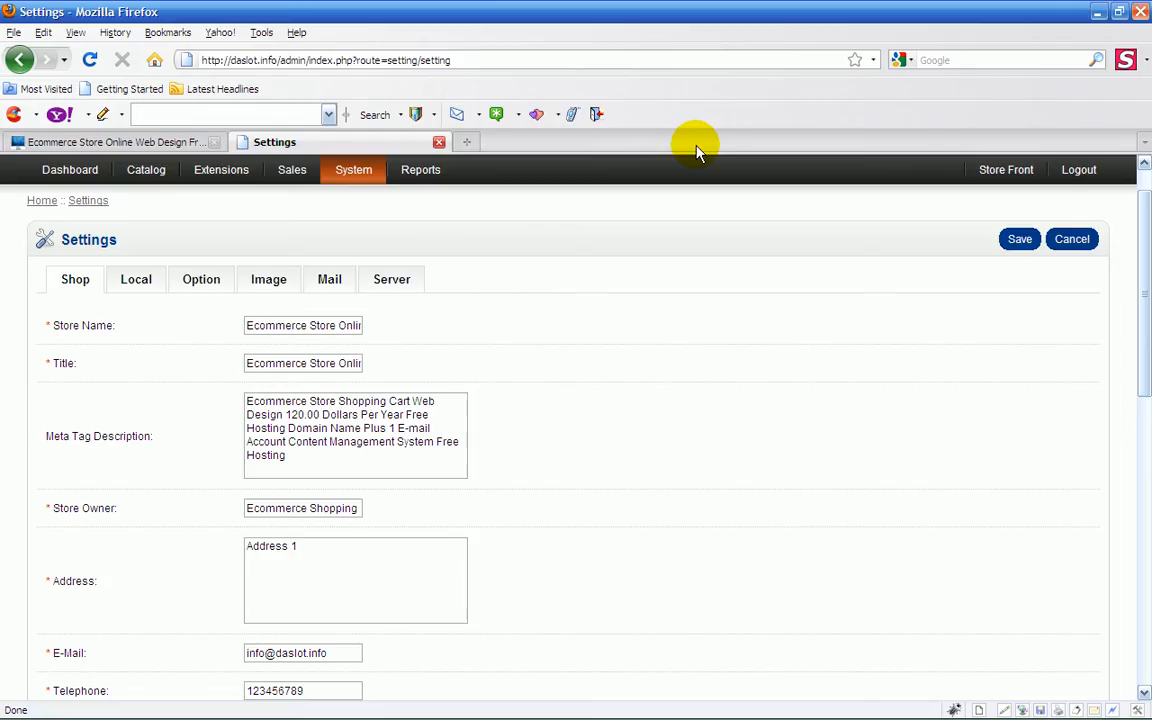
mouse_move(713, 190)
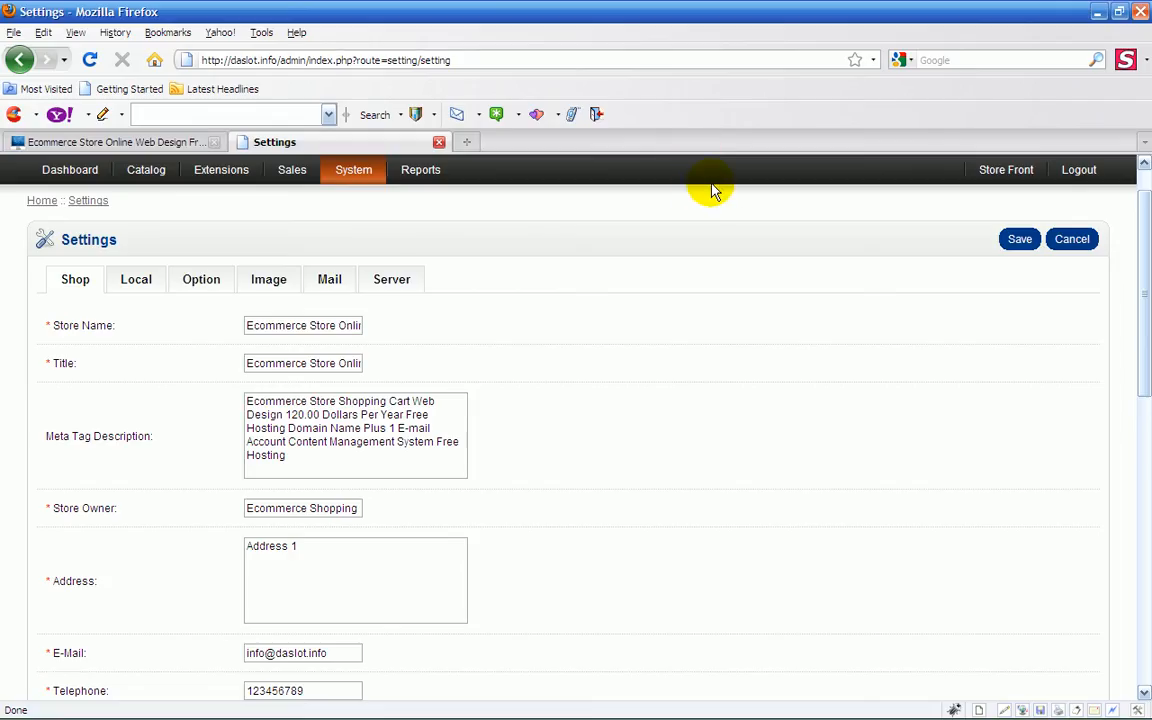
mouse_move(665, 147)
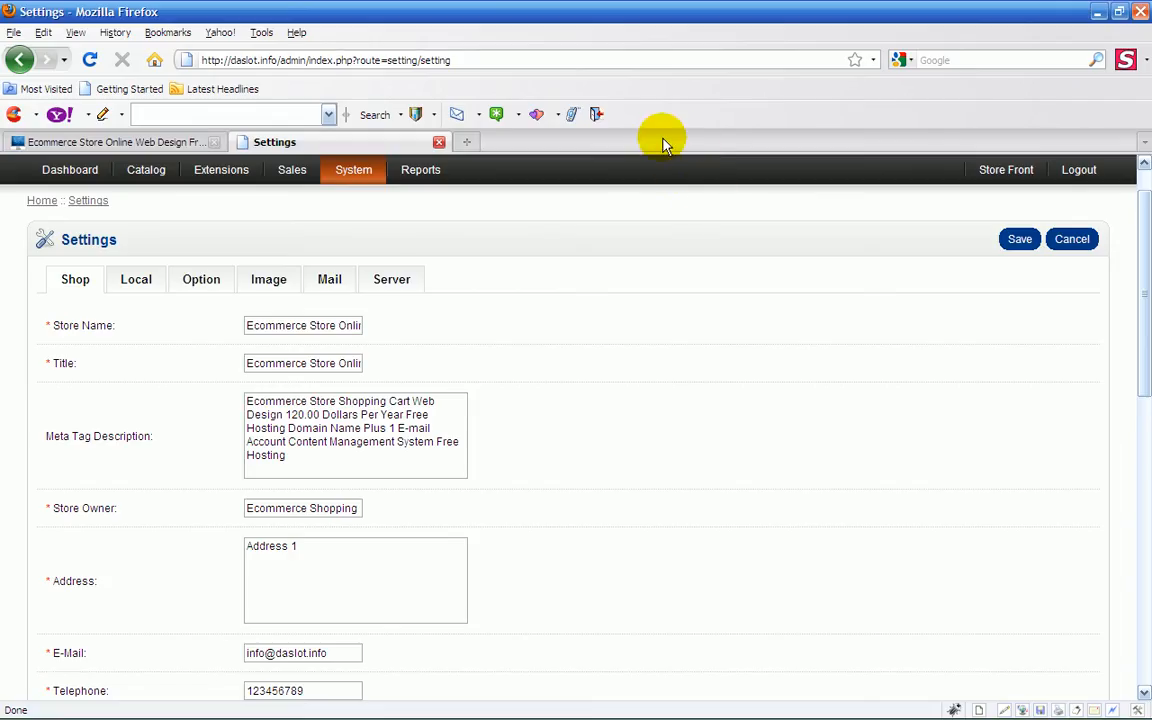
mouse_move(812, 183)
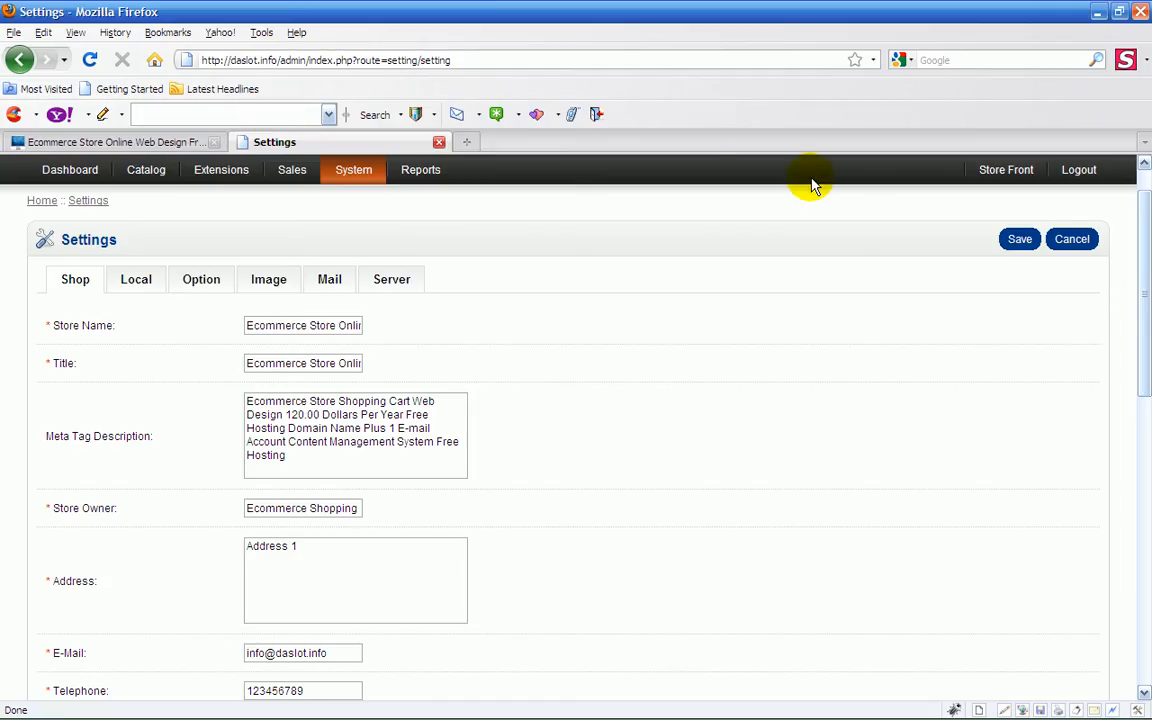
mouse_move(828, 205)
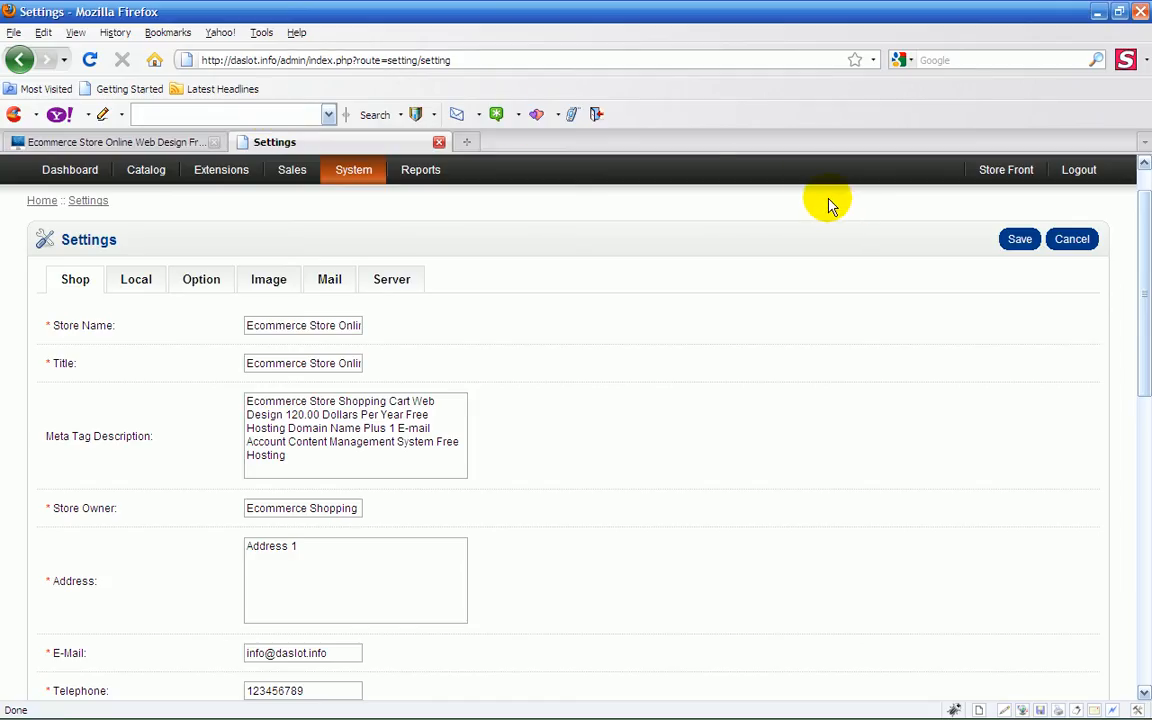
mouse_move(738, 140)
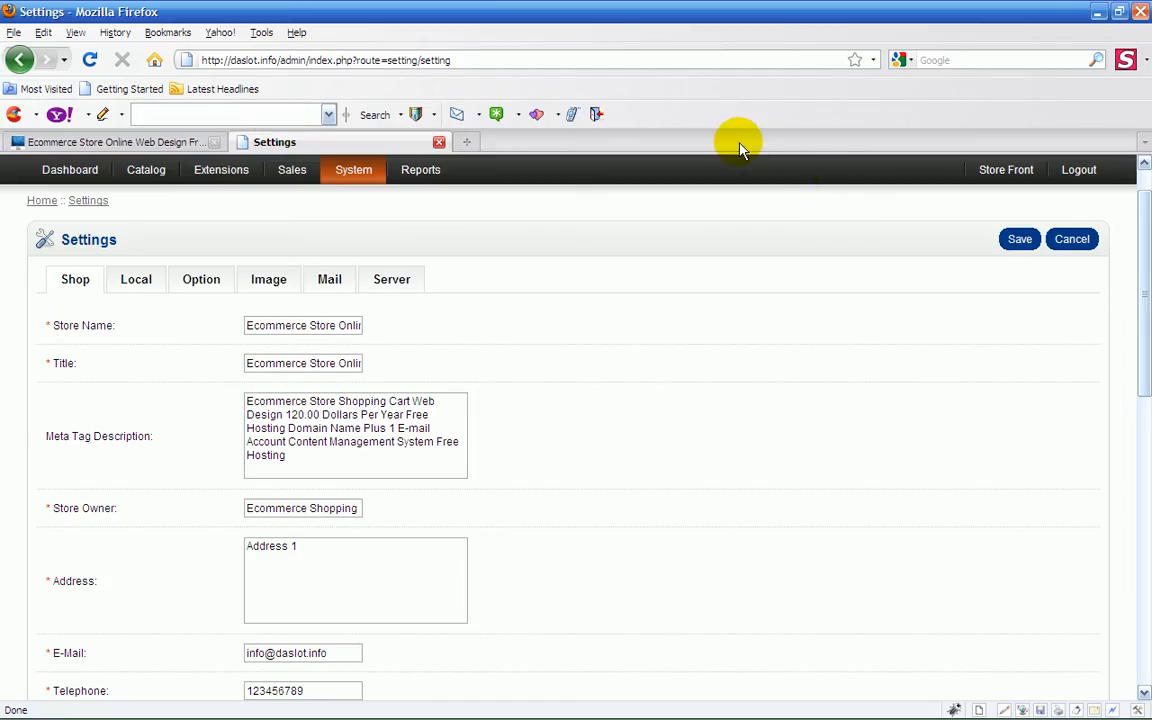
mouse_move(735, 188)
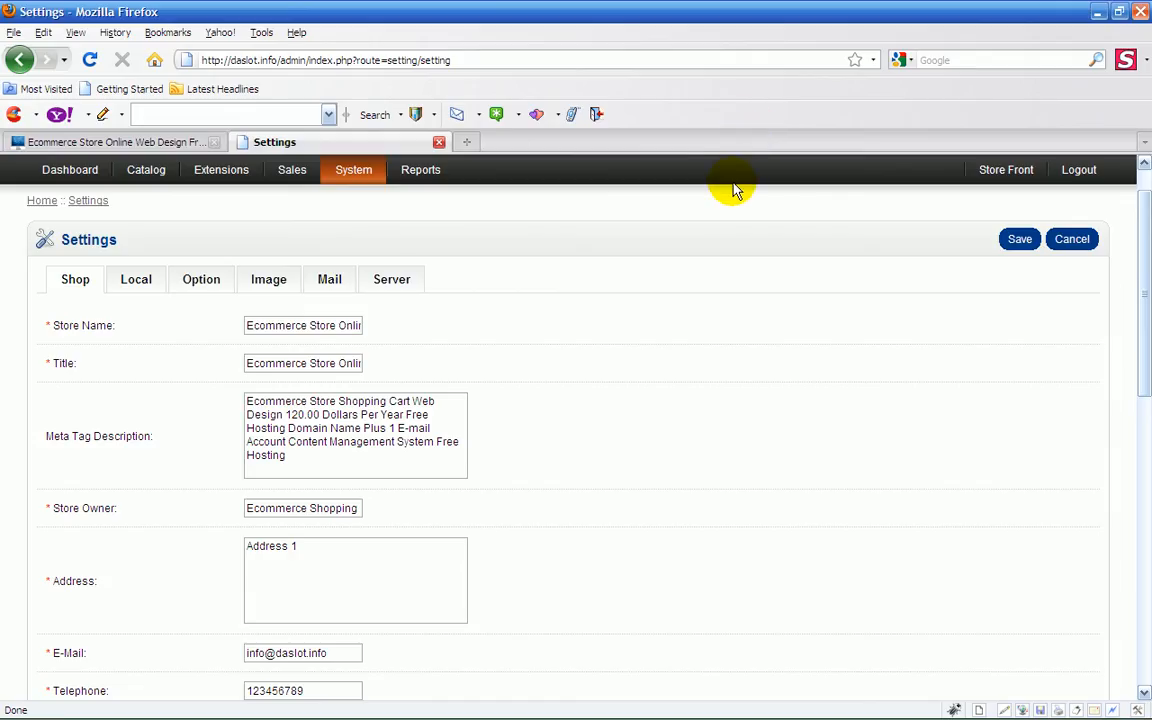
mouse_move(640, 180)
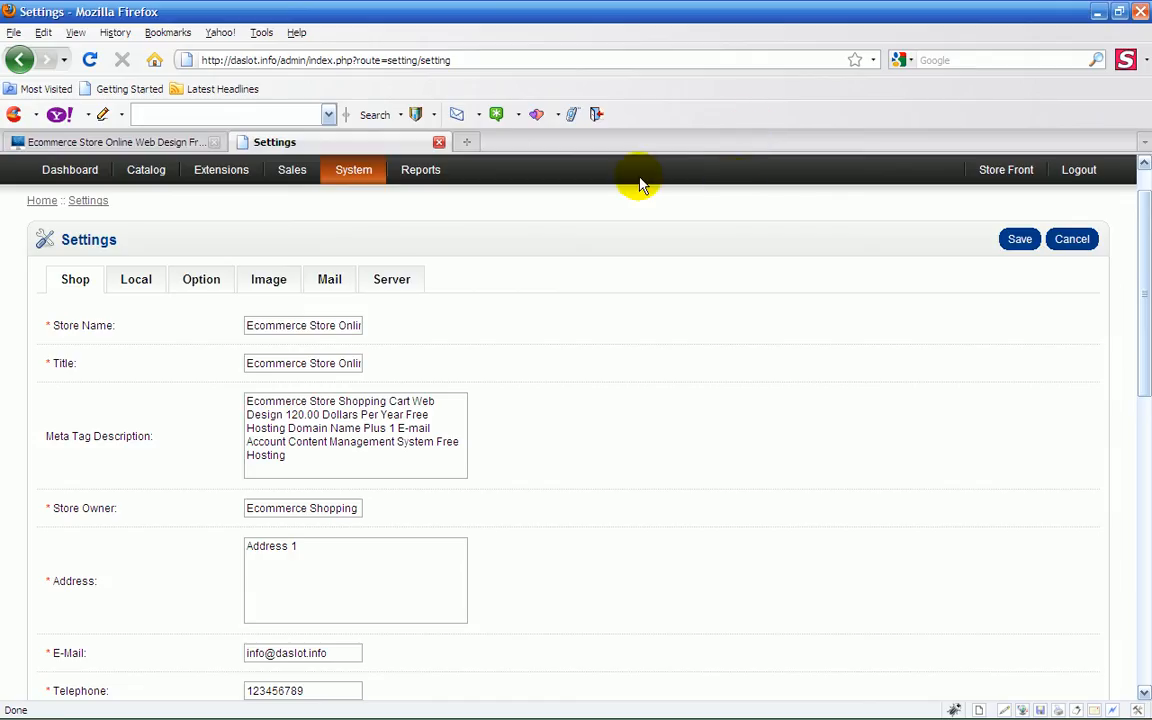
mouse_move(675, 192)
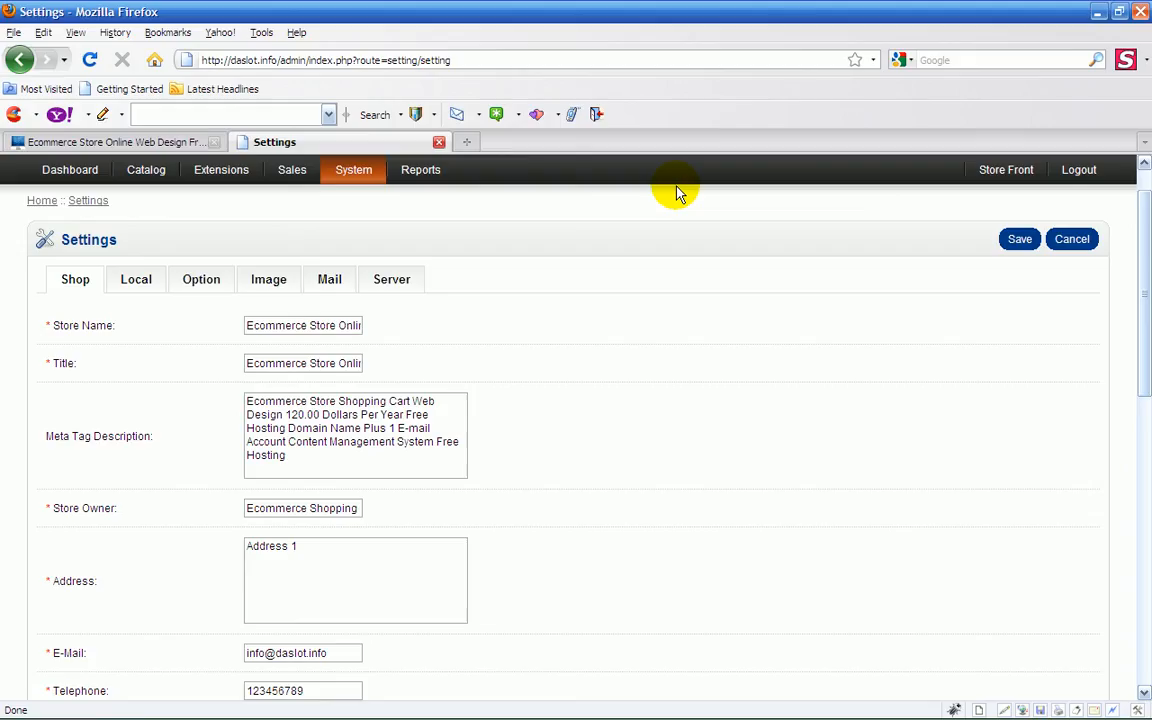
mouse_move(565, 105)
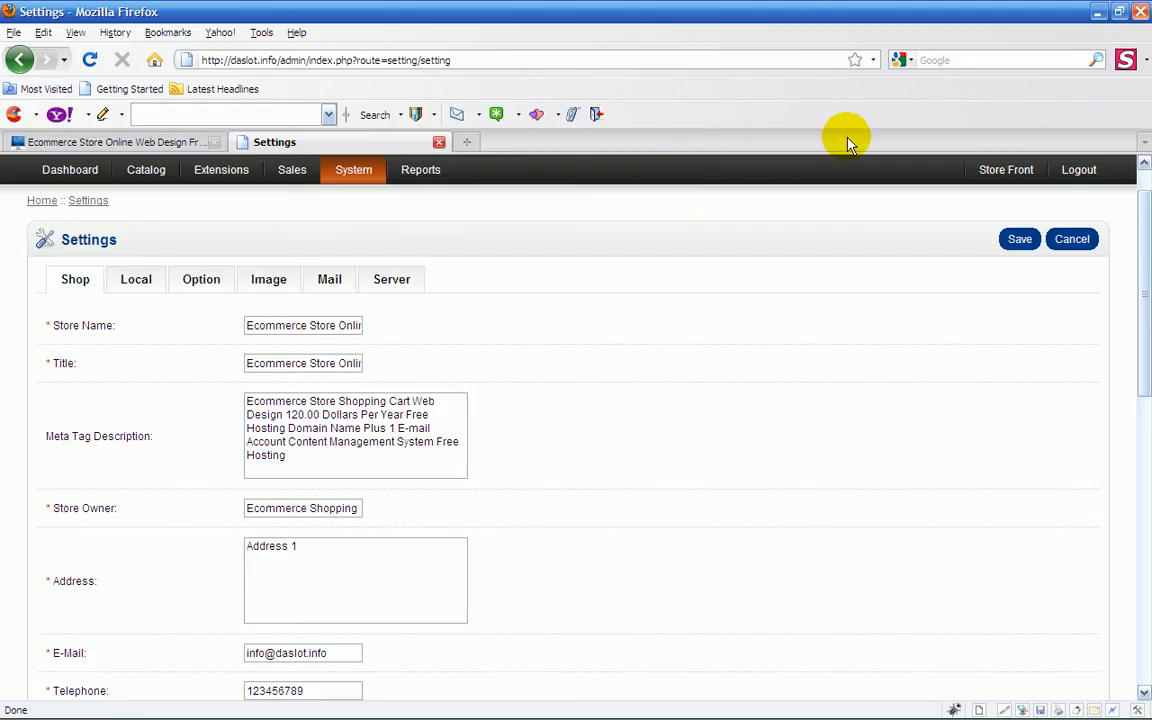
mouse_move(685, 210)
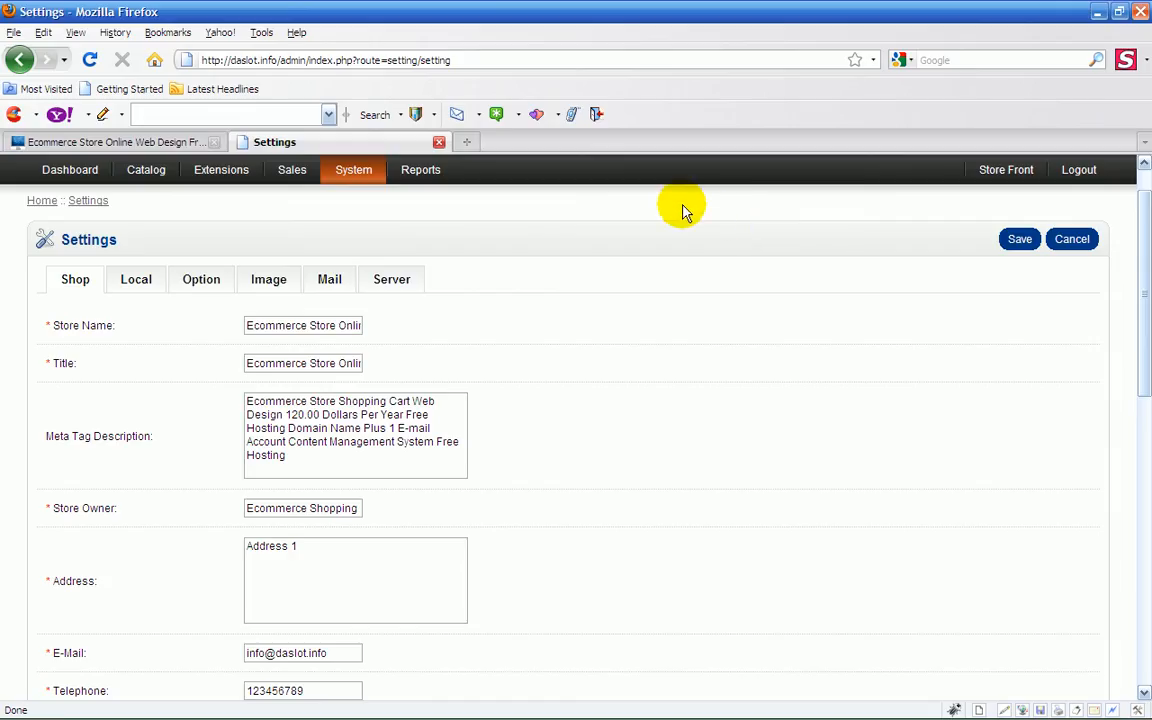
mouse_move(590, 290)
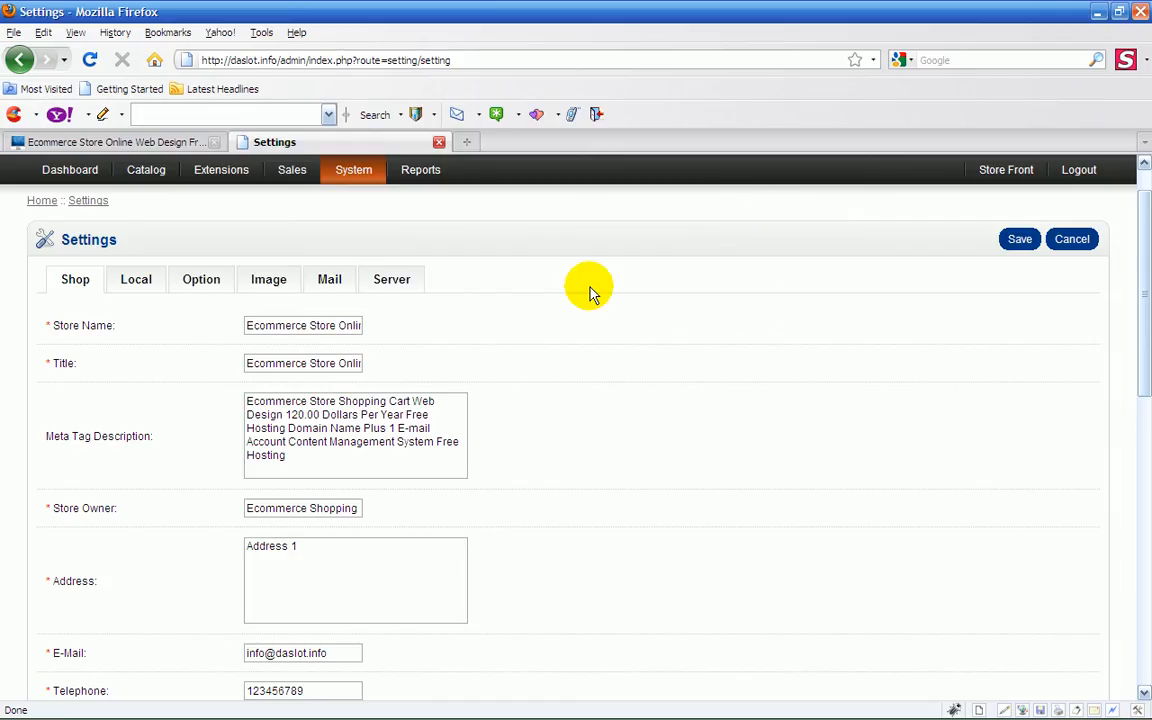
mouse_move(695, 187)
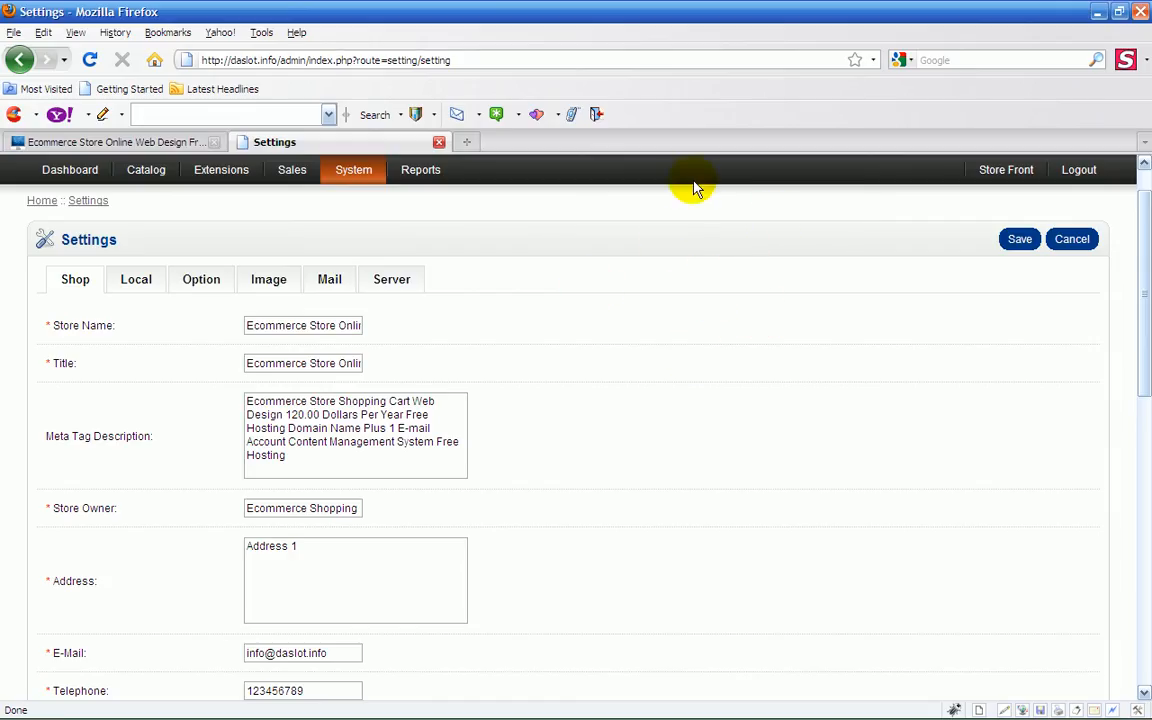
mouse_move(770, 237)
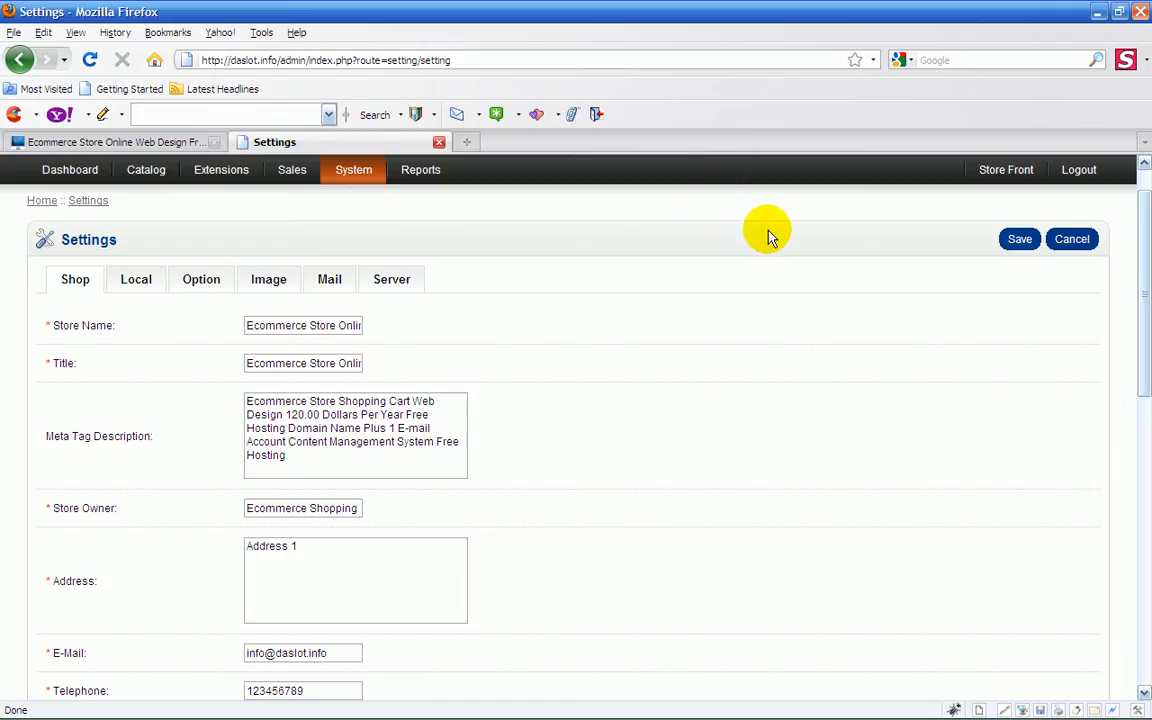
mouse_move(760, 190)
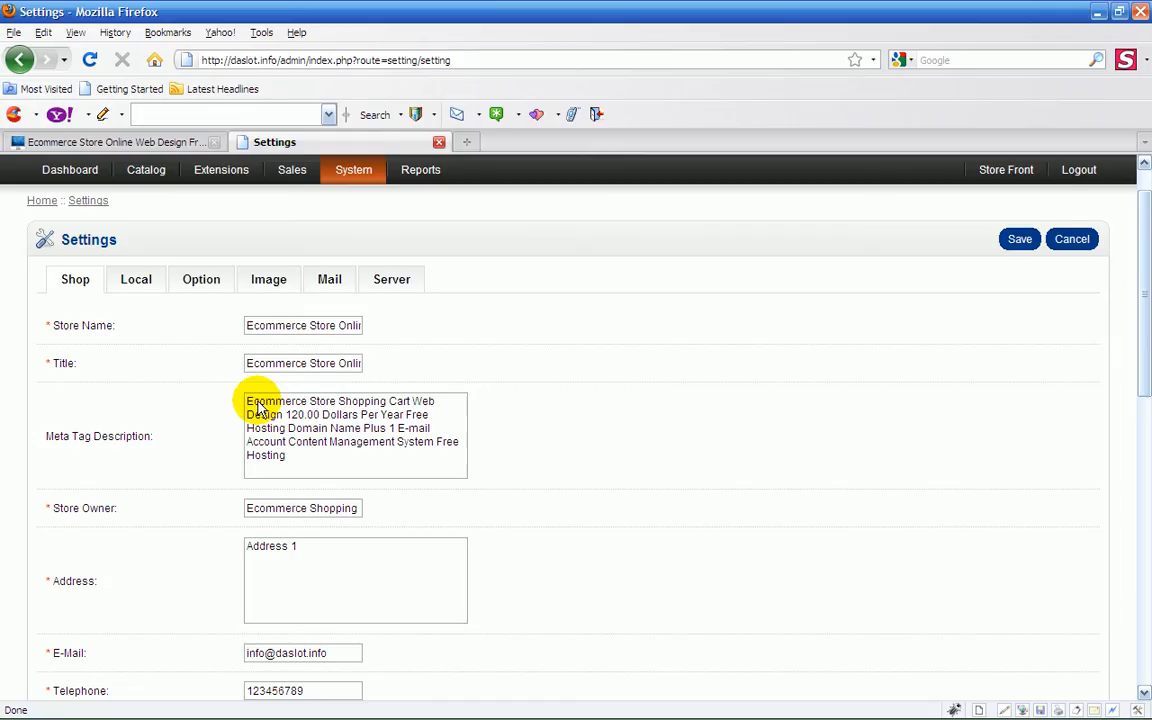
mouse_move(125, 370)
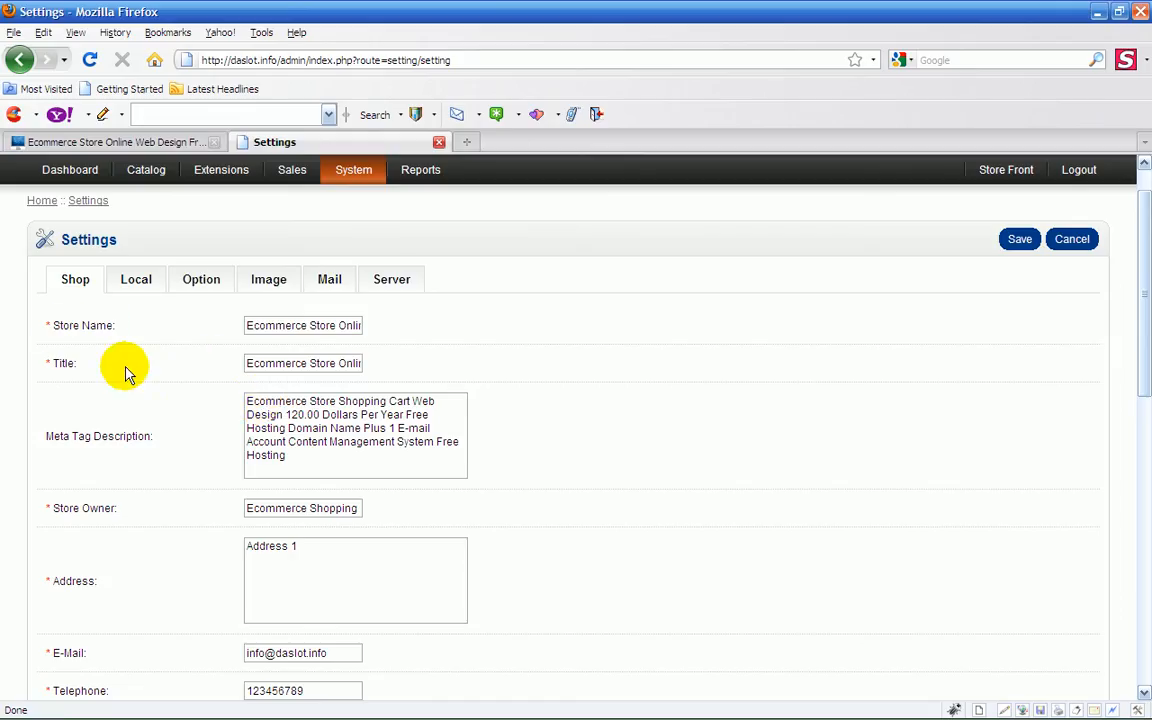
mouse_move(710, 372)
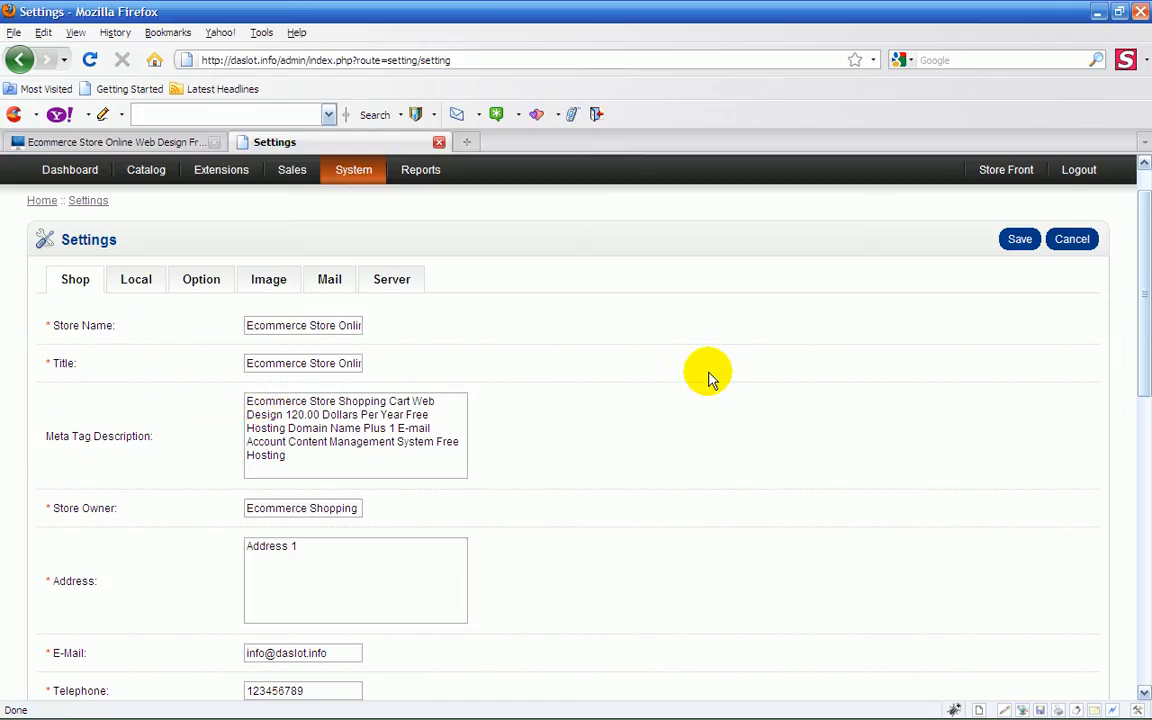
mouse_move(113, 240)
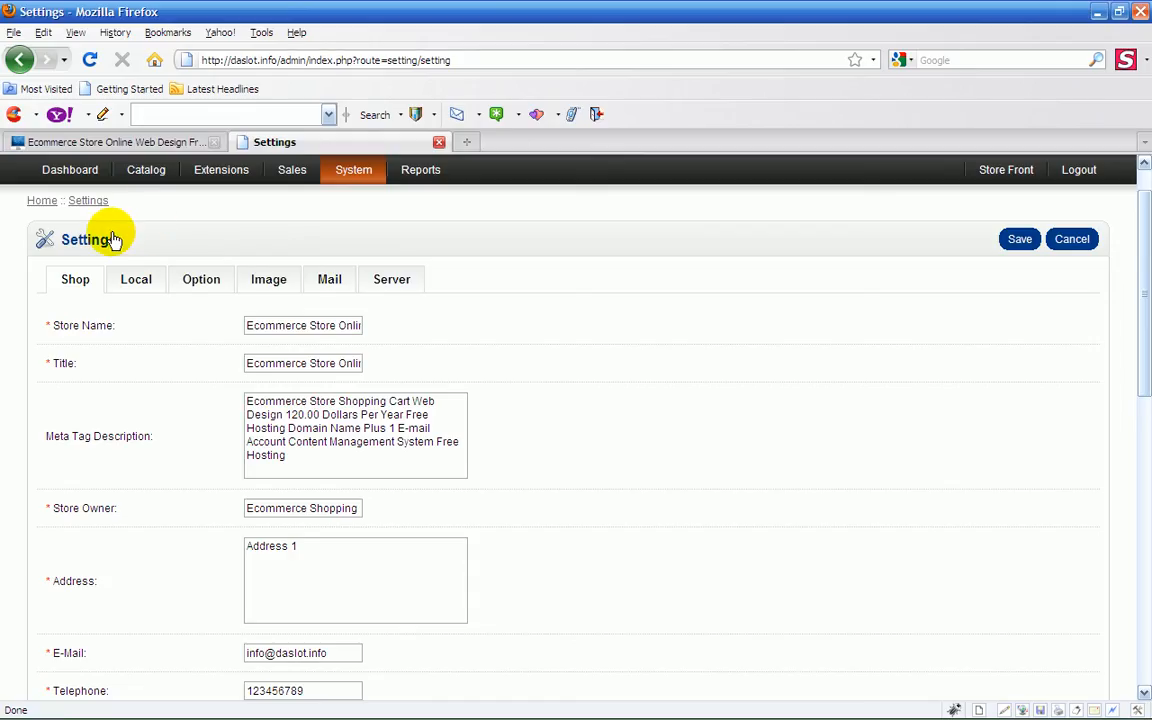
mouse_move(68, 343)
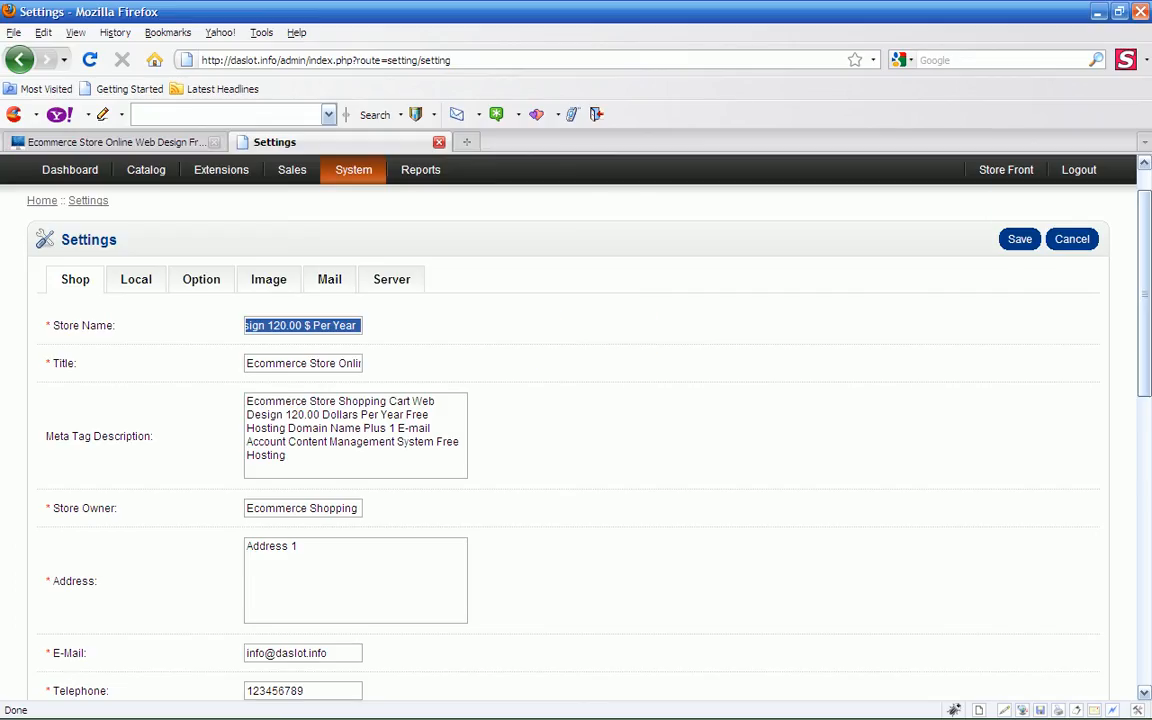
Step: Check the Notepad store text, then view the storefront home page ending '120.00 $ Per Year'
click(860, 96)
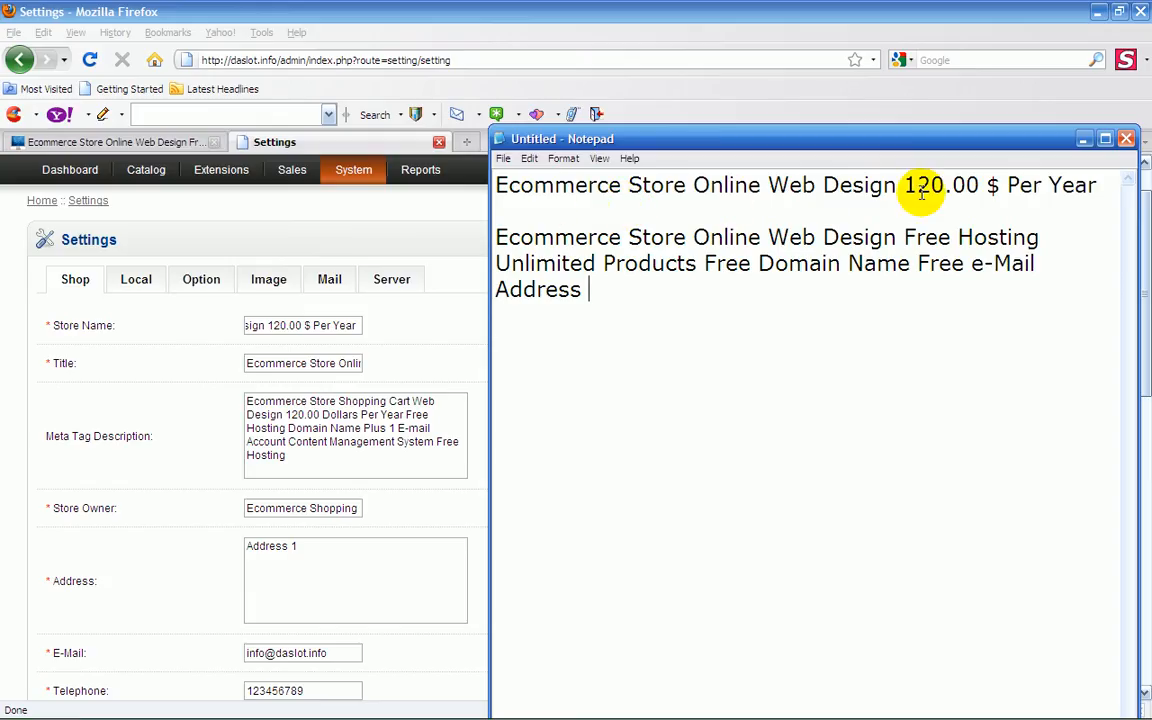
mouse_move(462, 94)
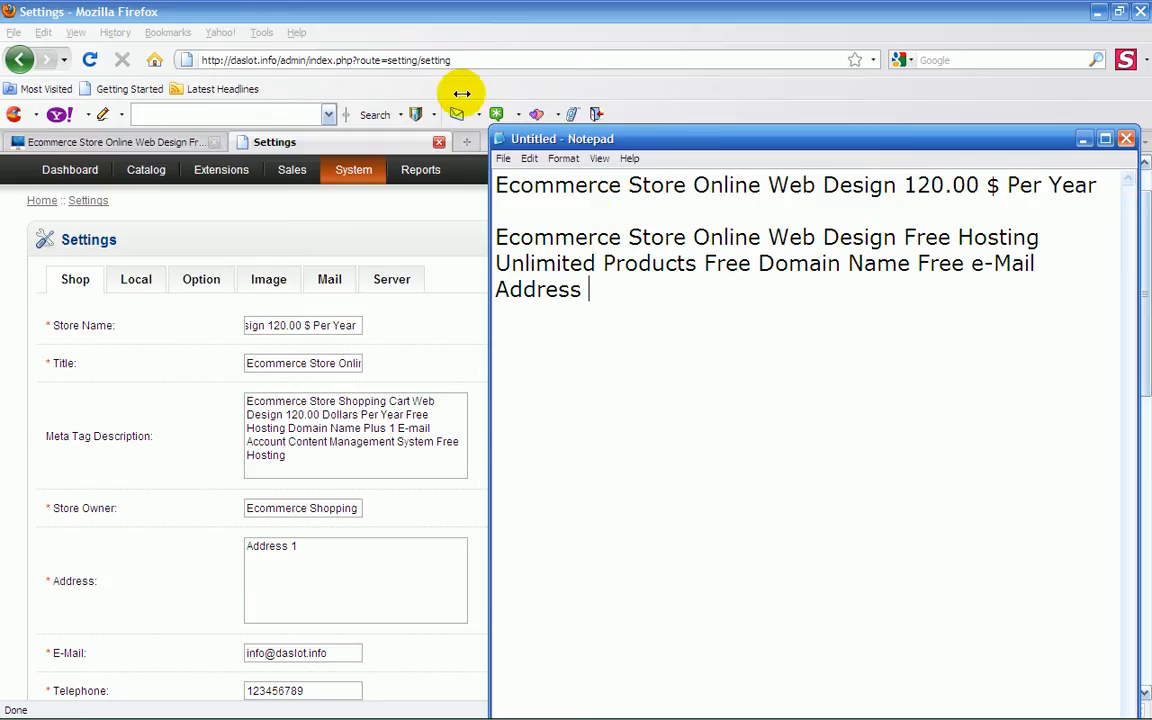
click(110, 141)
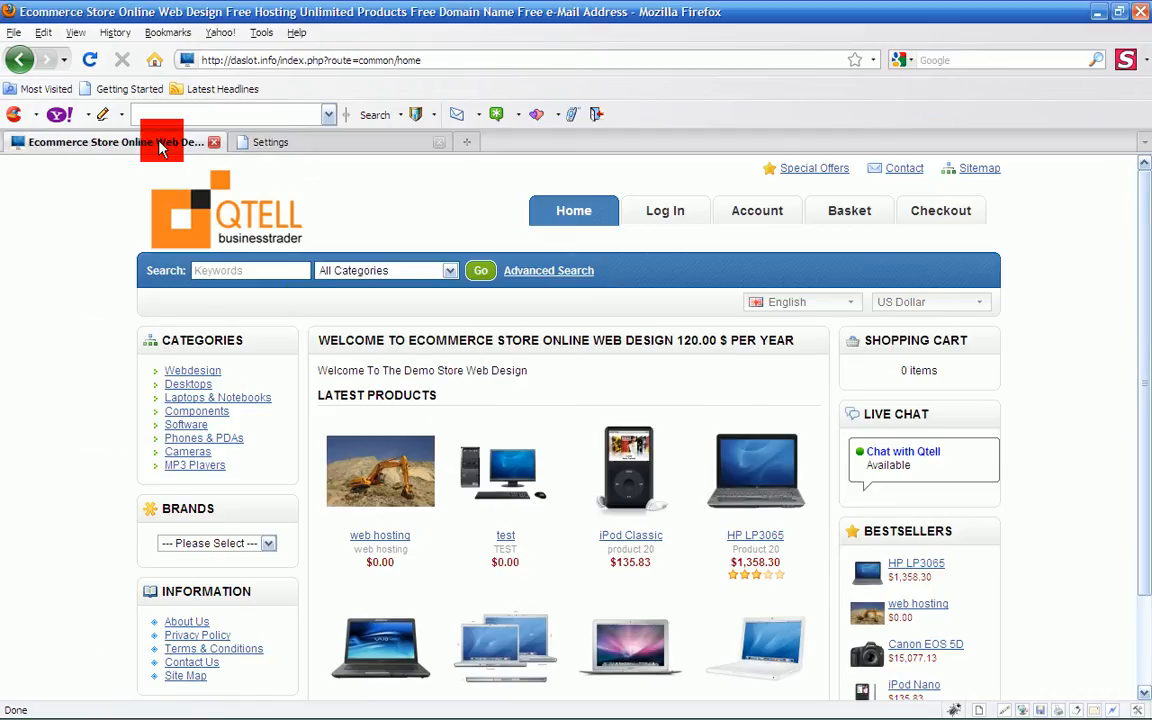
mouse_move(323, 358)
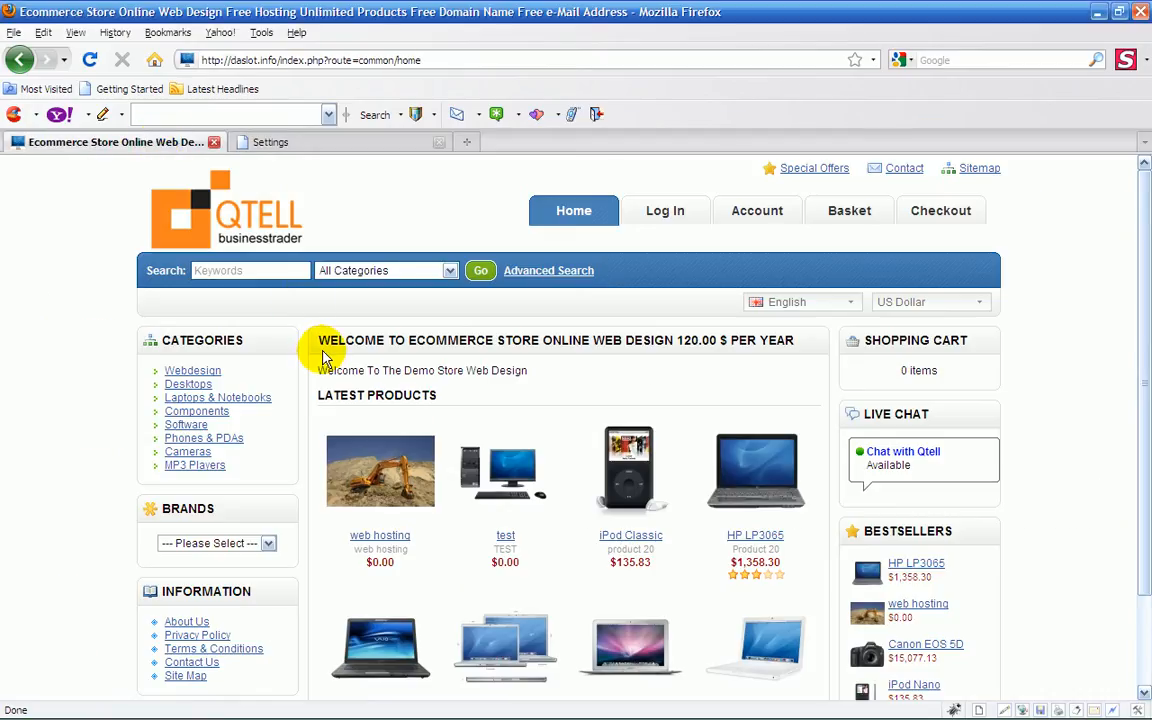
mouse_move(542, 349)
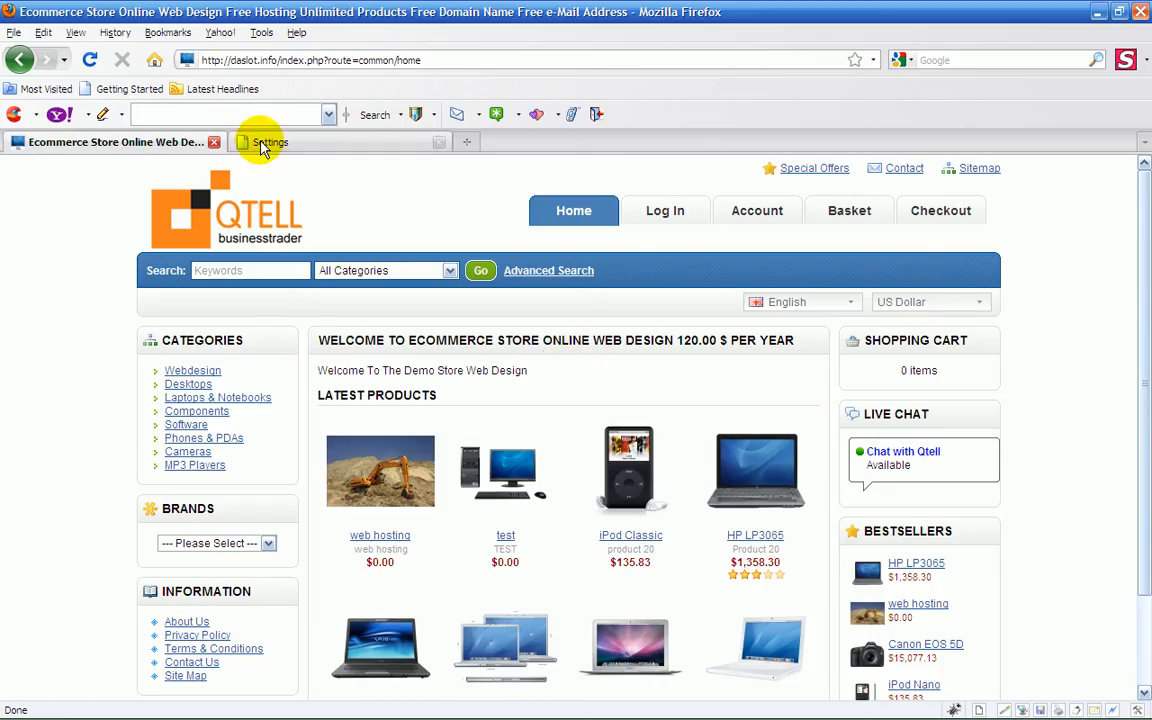
Step: Return to the admin Settings tab showing the store name ending '120.00 $ Per Year'
click(268, 141)
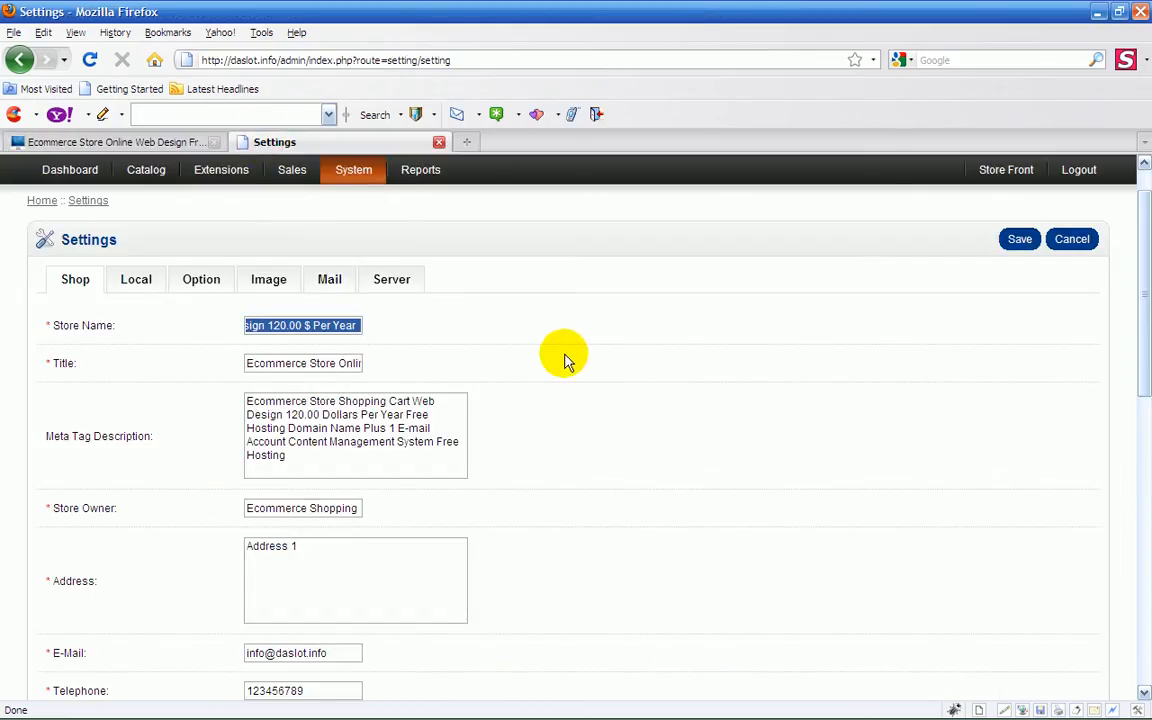
mouse_move(85, 380)
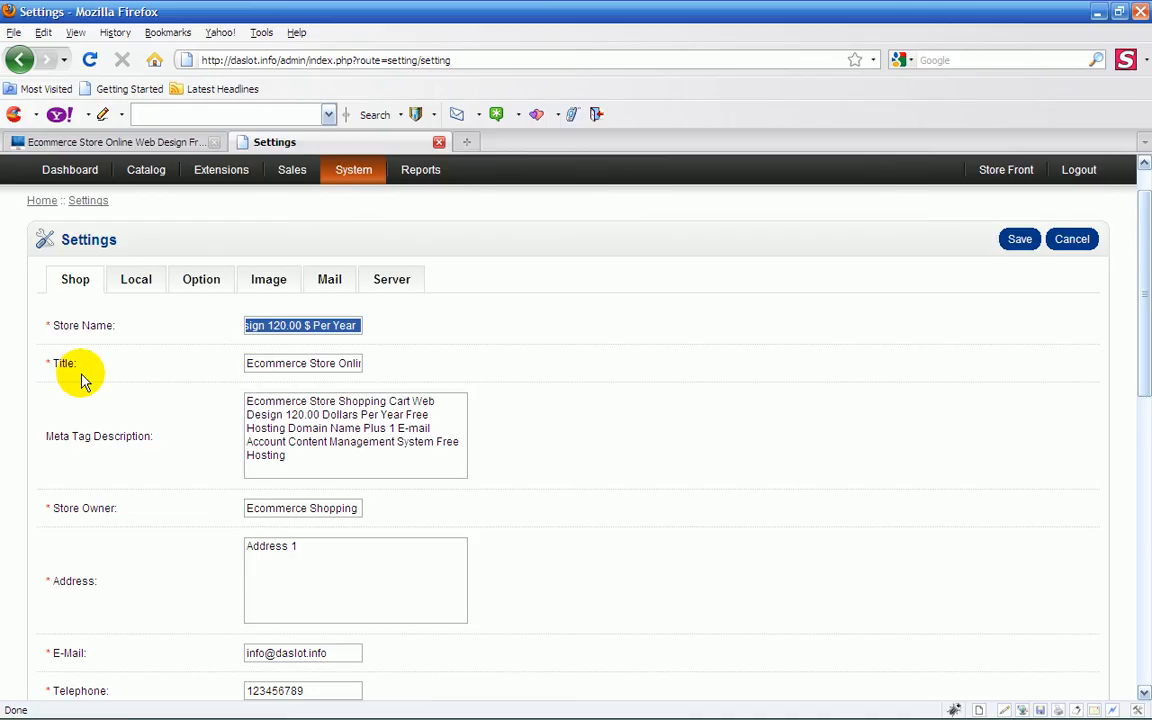
mouse_move(586, 322)
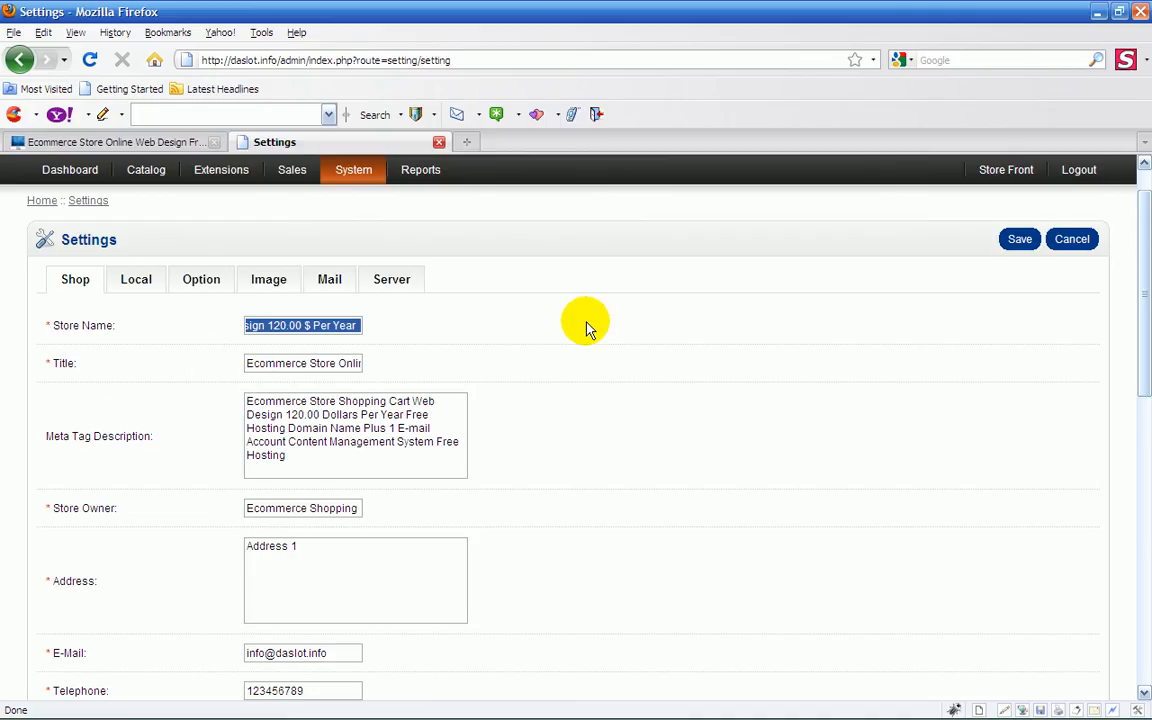
mouse_move(968, 388)
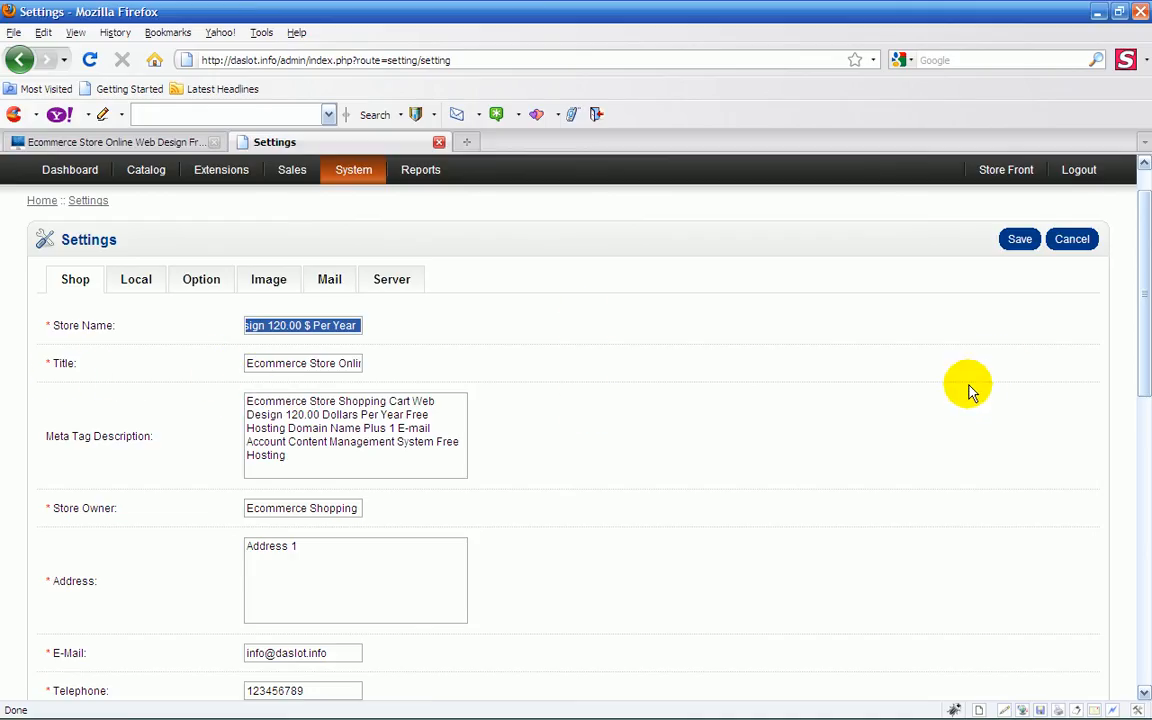
click(44, 706)
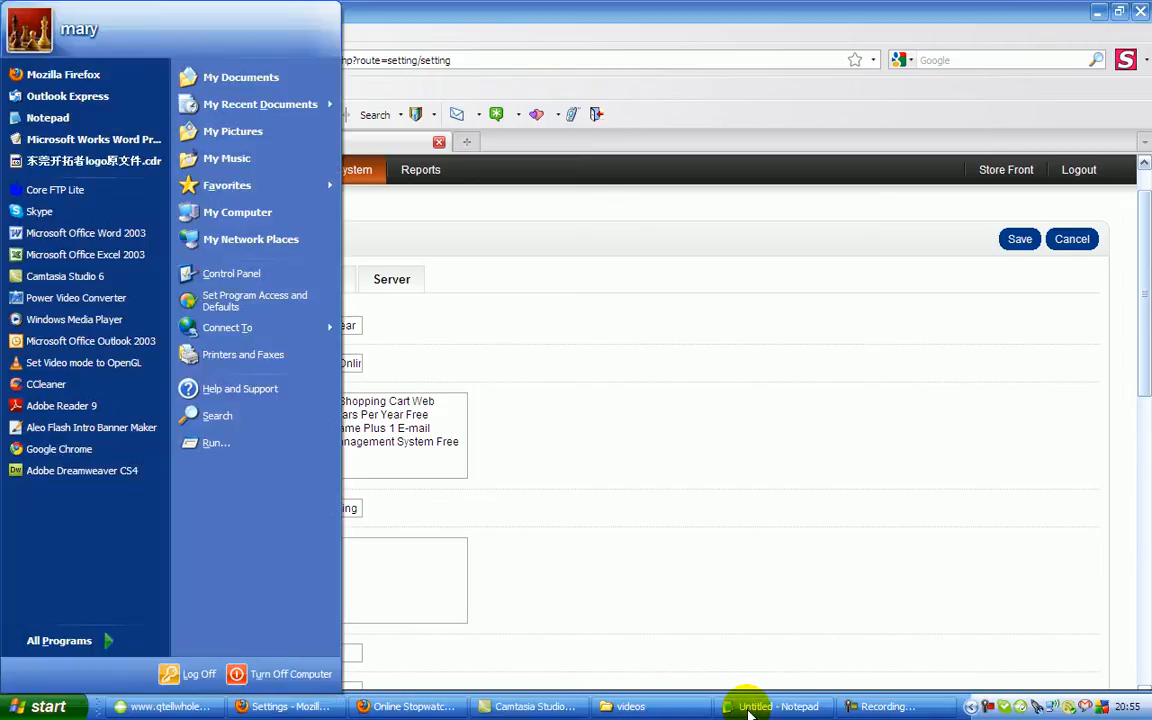
Step: Draft the store name and long page title in Notepad, then show the storefront
click(778, 706)
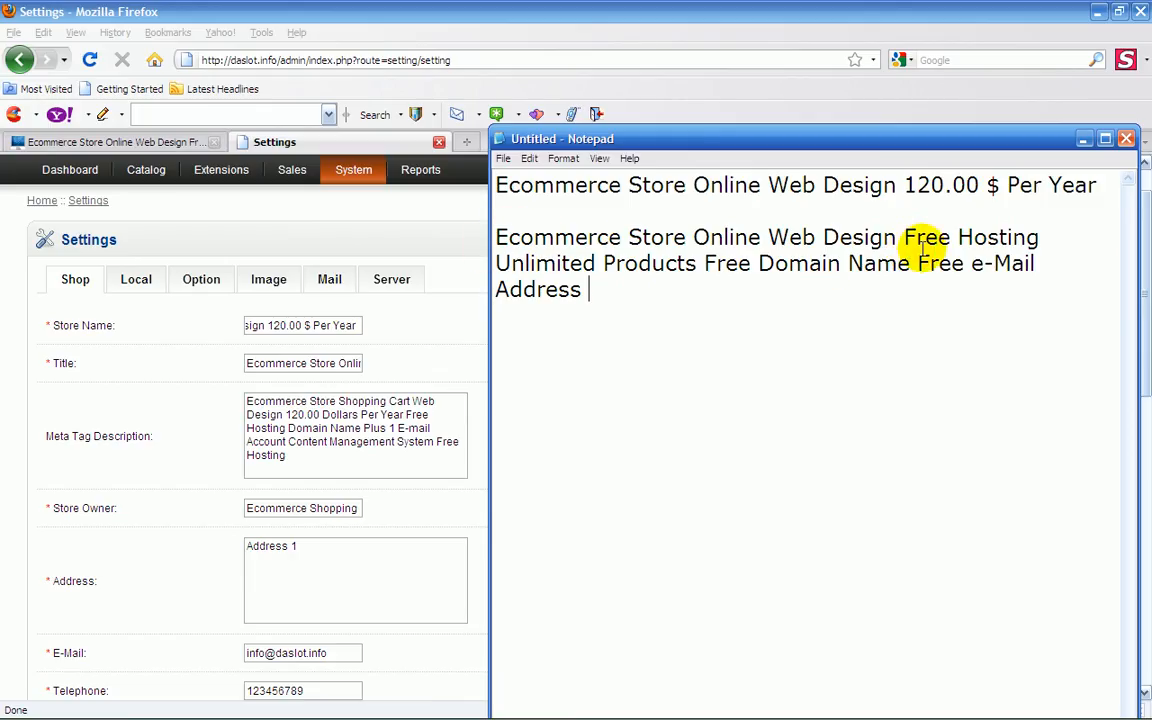
mouse_move(578, 237)
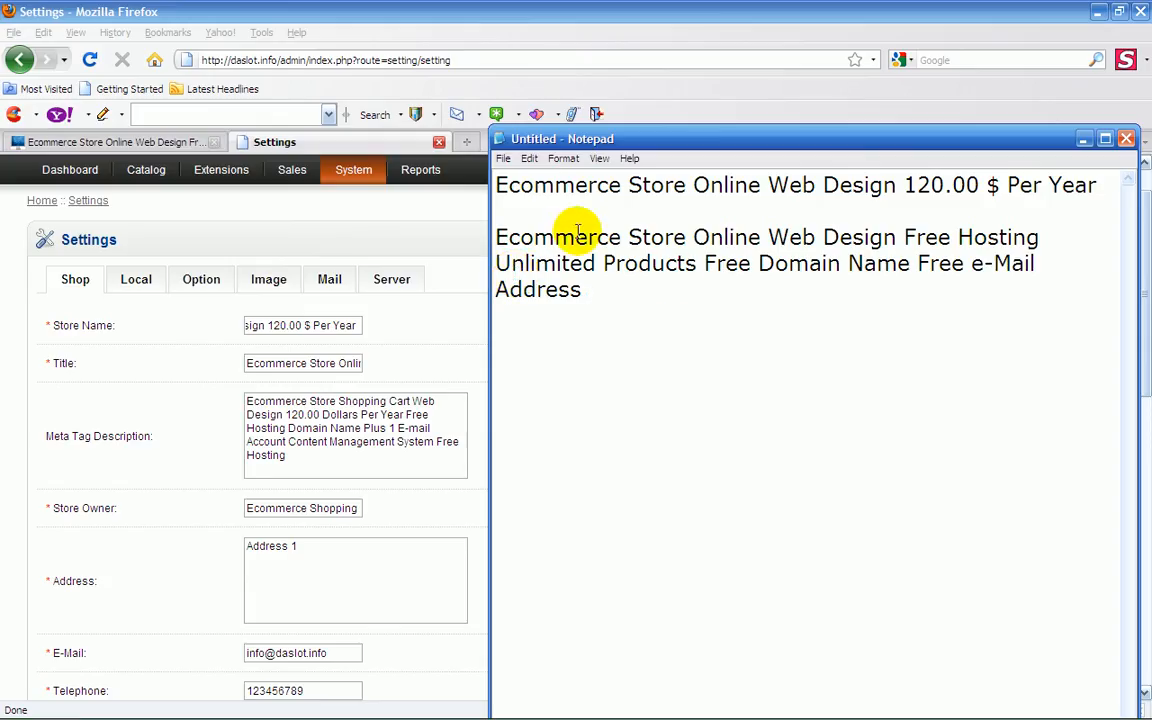
mouse_move(632, 248)
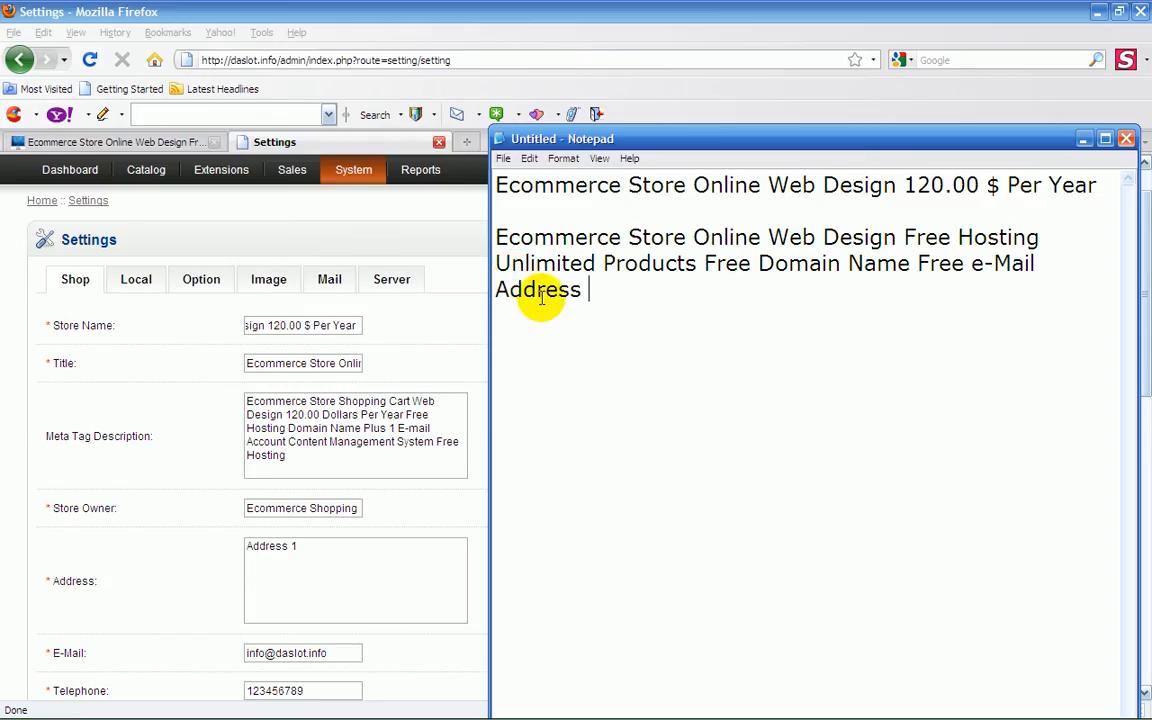
mouse_move(497, 291)
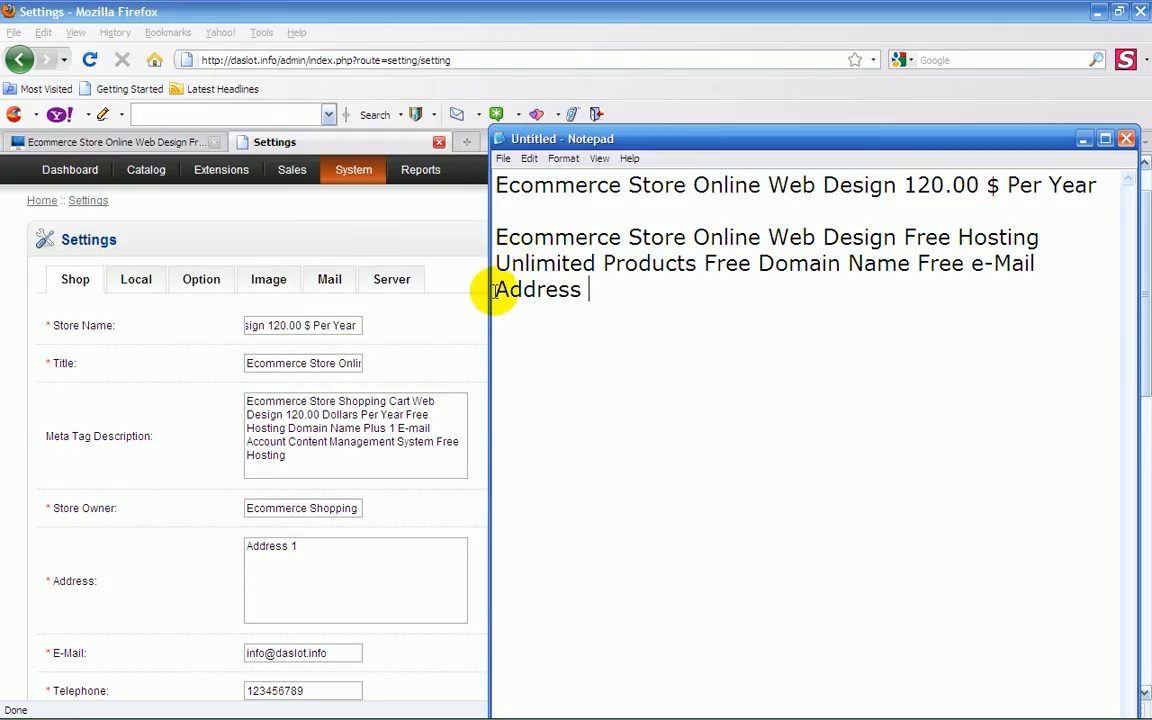
mouse_move(1015, 253)
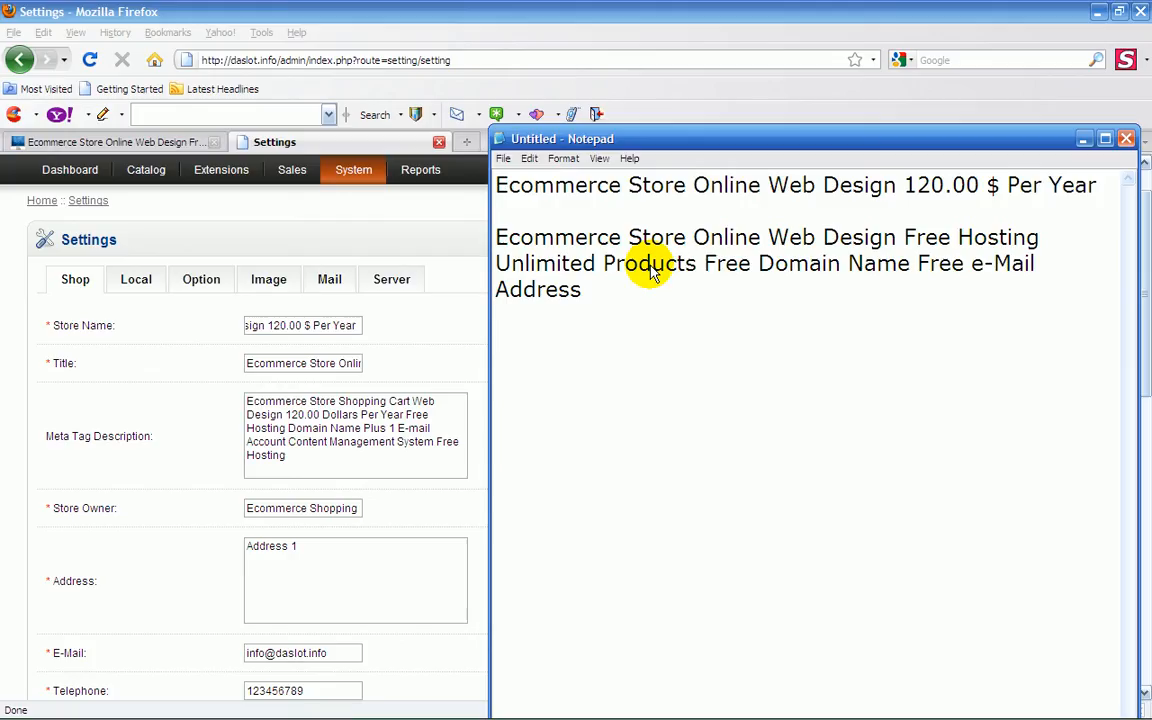
click(110, 141)
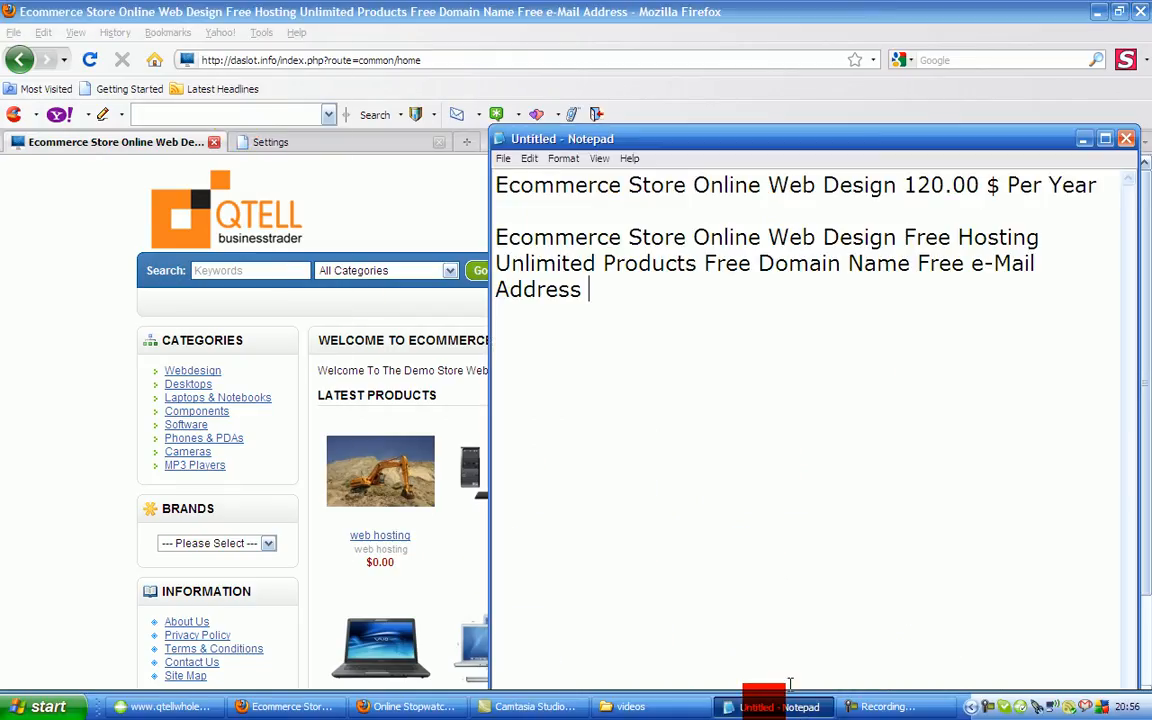
mouse_move(553, 245)
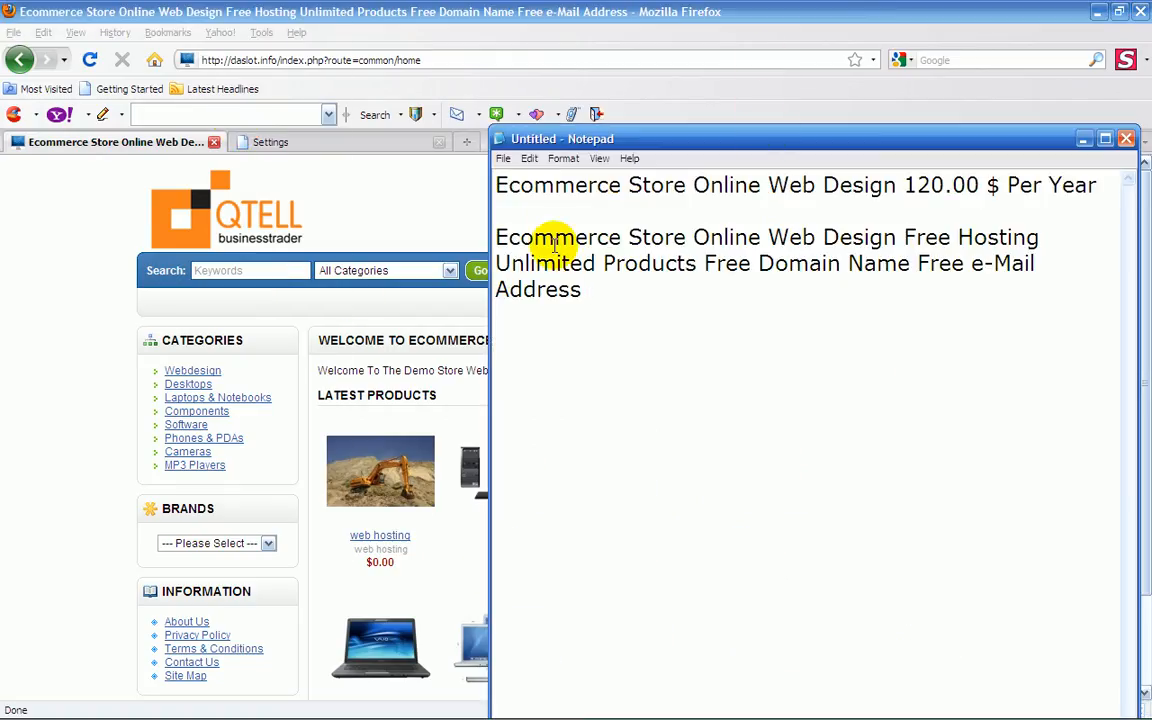
mouse_move(672, 254)
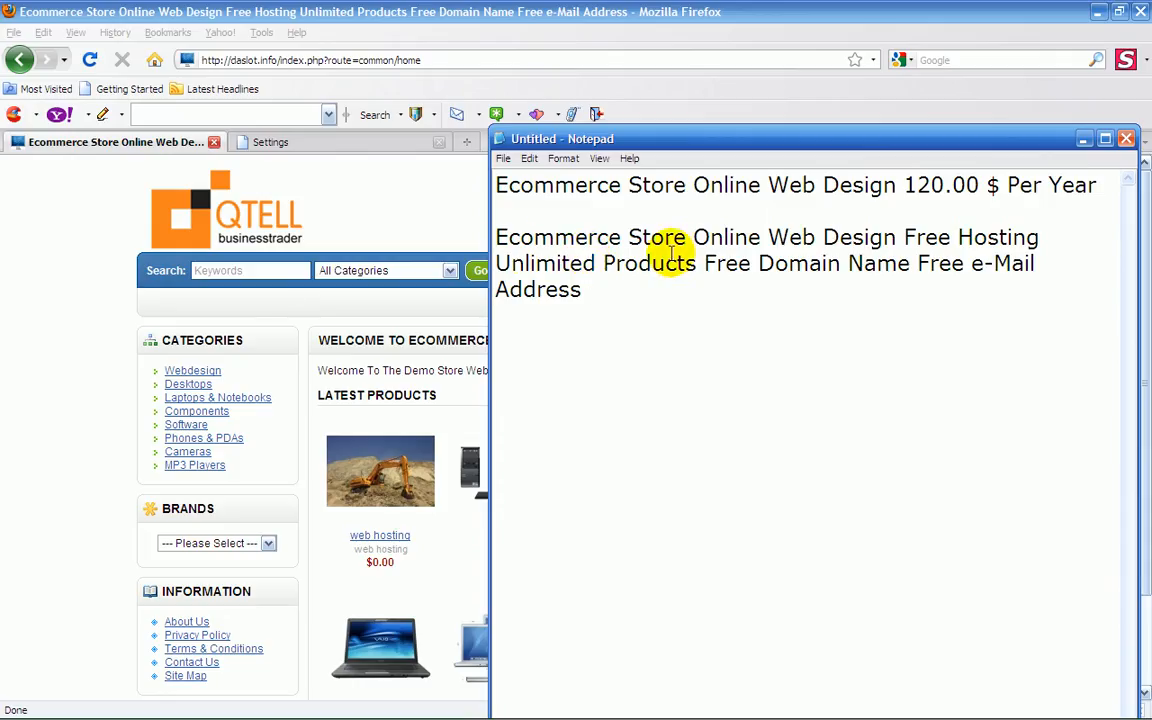
mouse_move(425, 107)
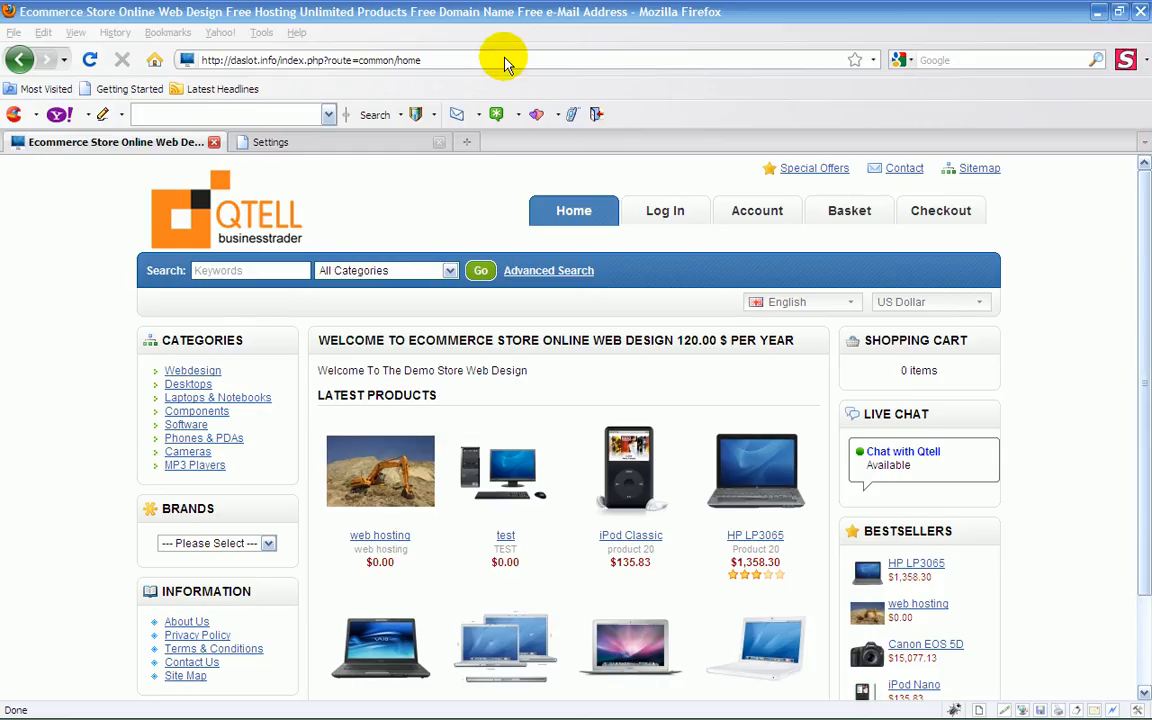
mouse_move(518, 240)
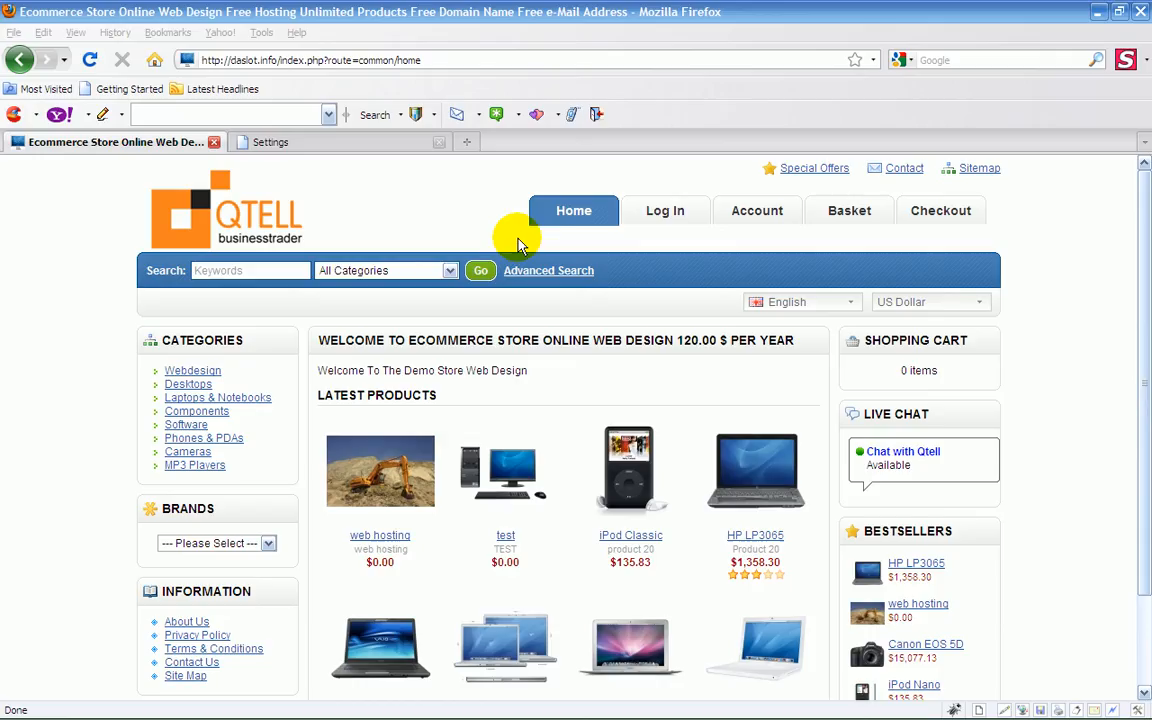
mouse_move(1003, 208)
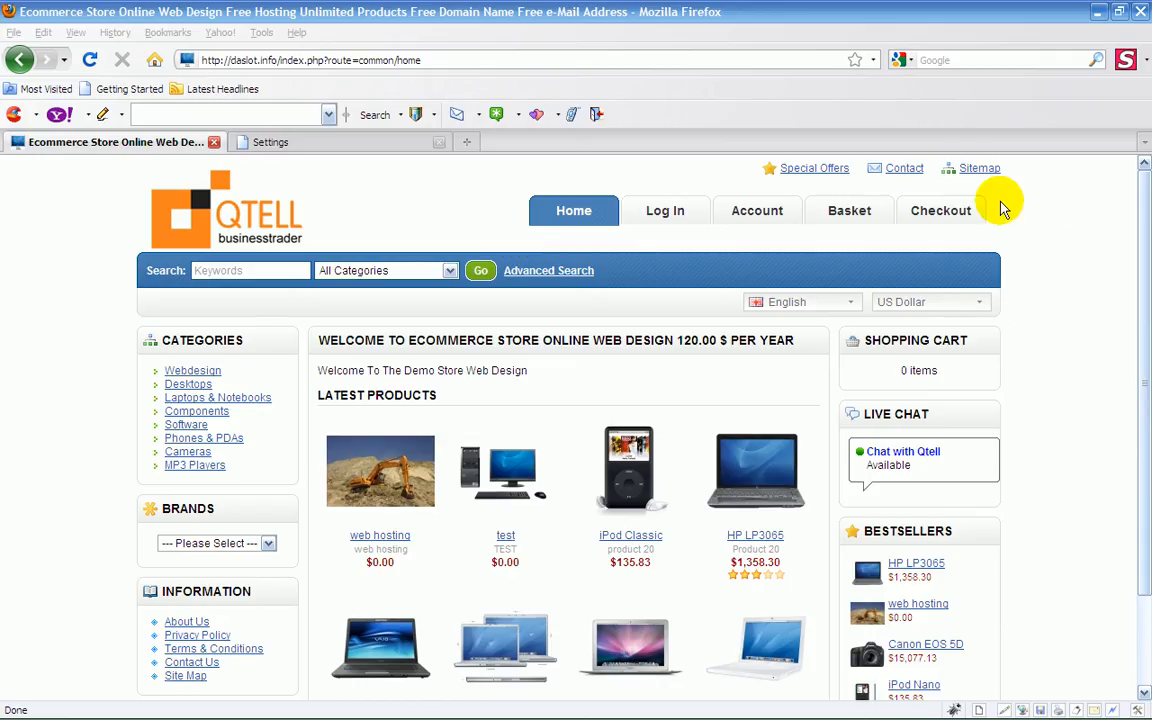
mouse_move(432, 165)
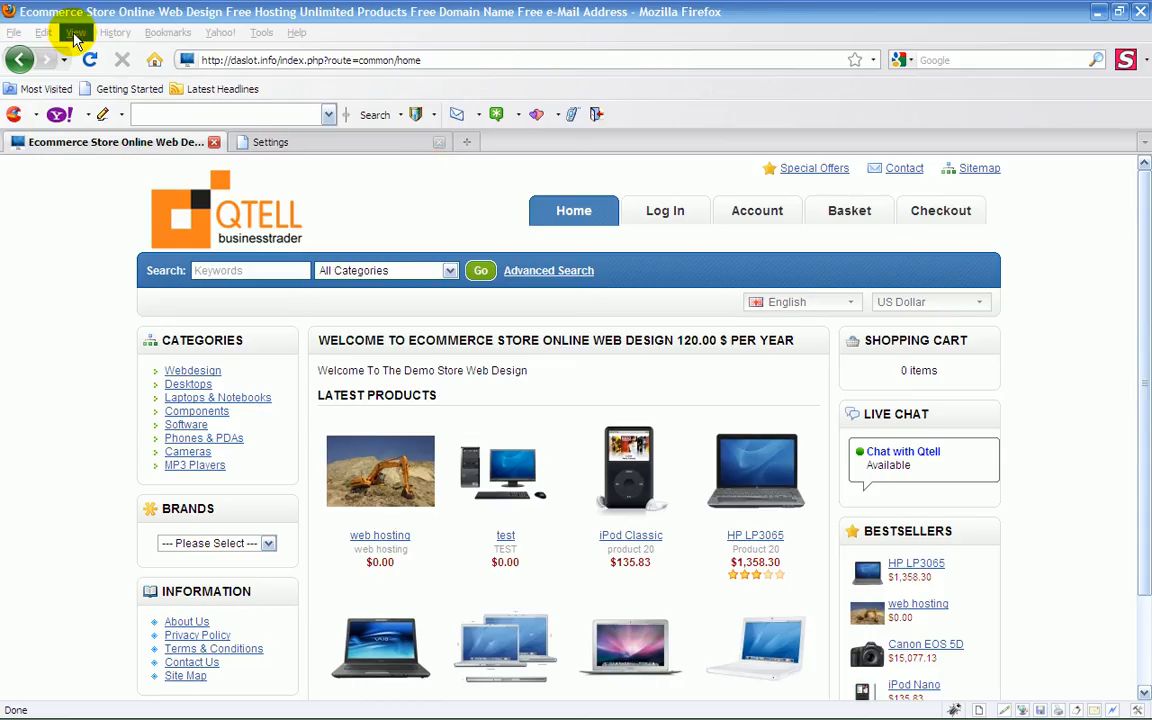
Step: Open the storefront's page source through Firefox's View menu
click(76, 32)
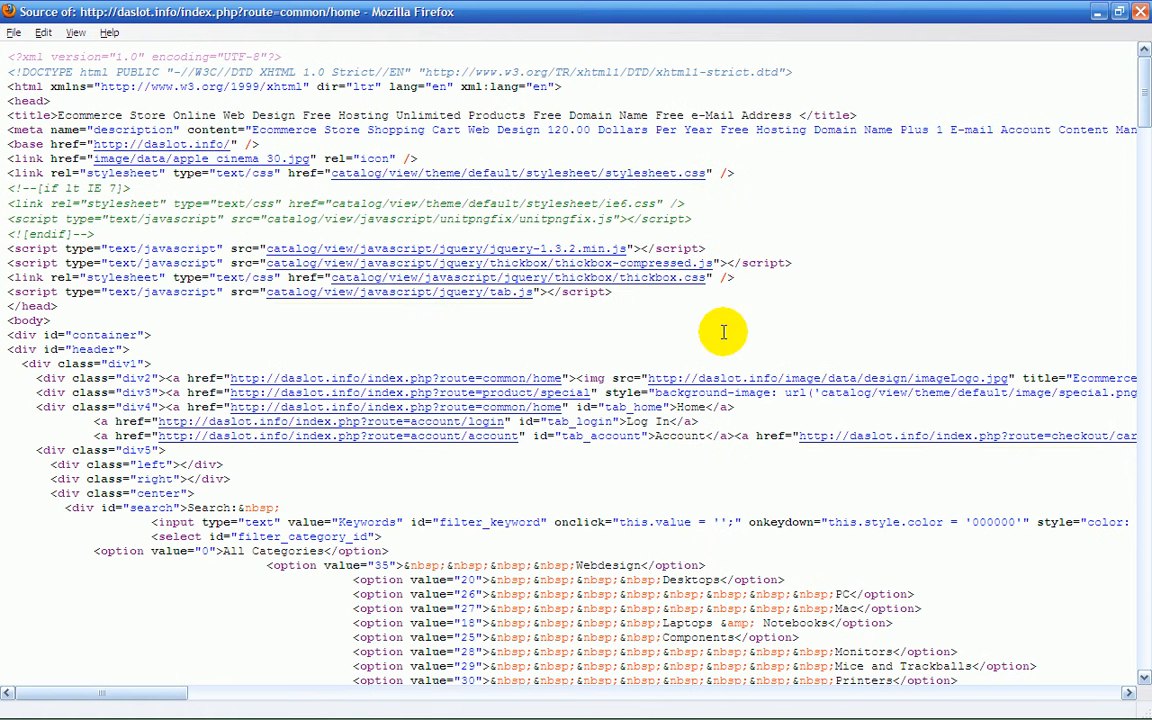
mouse_move(497, 84)
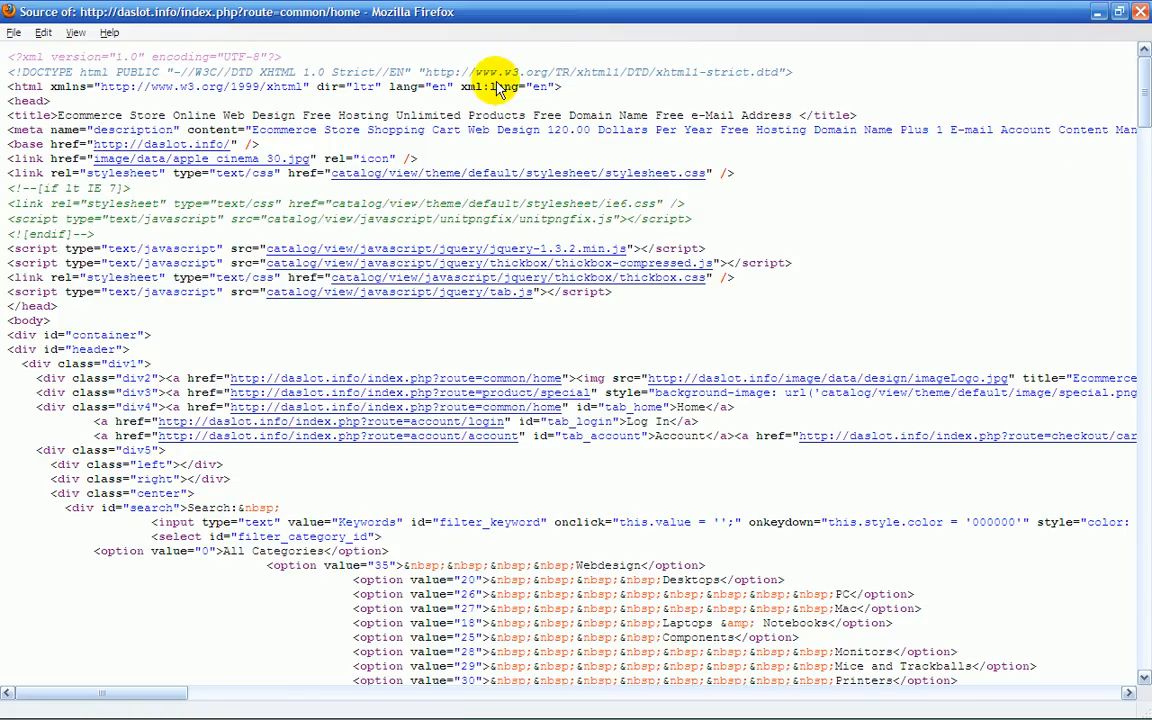
mouse_move(290, 120)
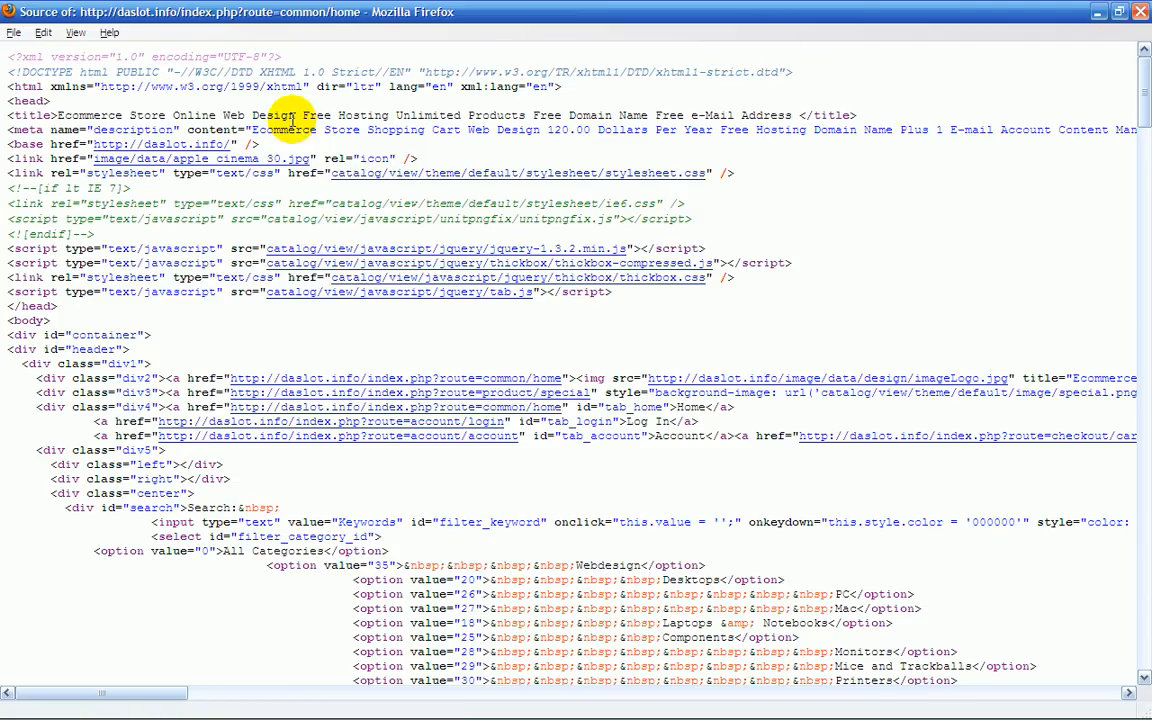
mouse_move(881, 188)
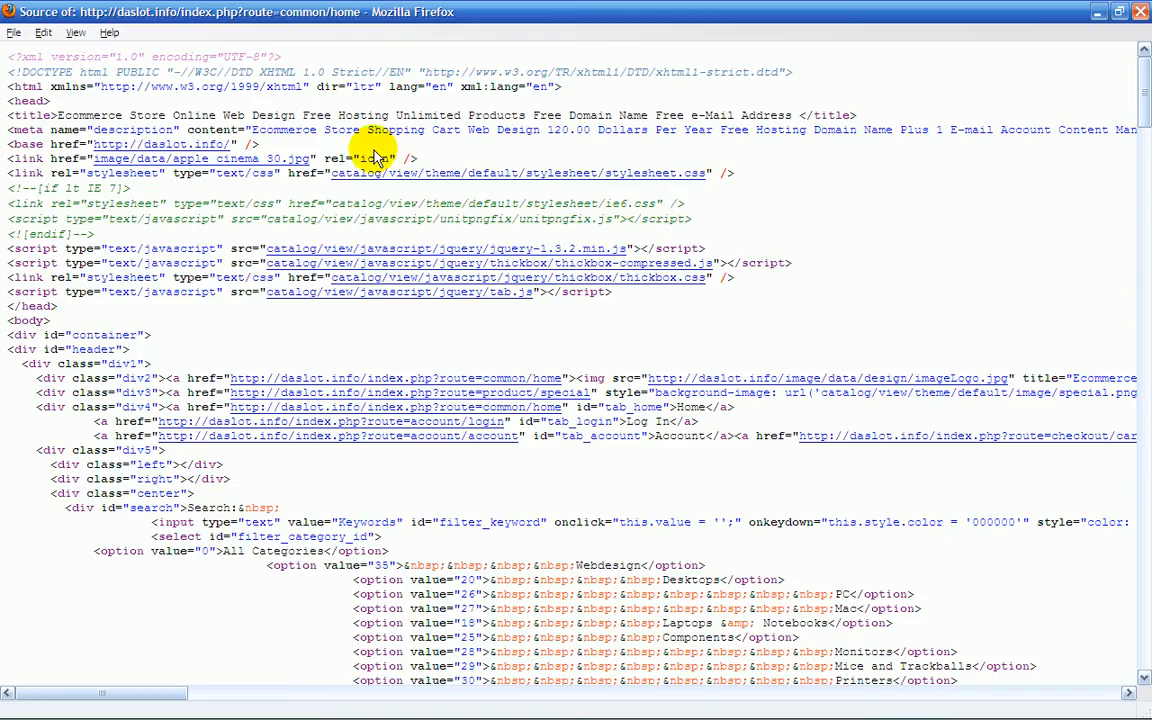
mouse_move(420, 238)
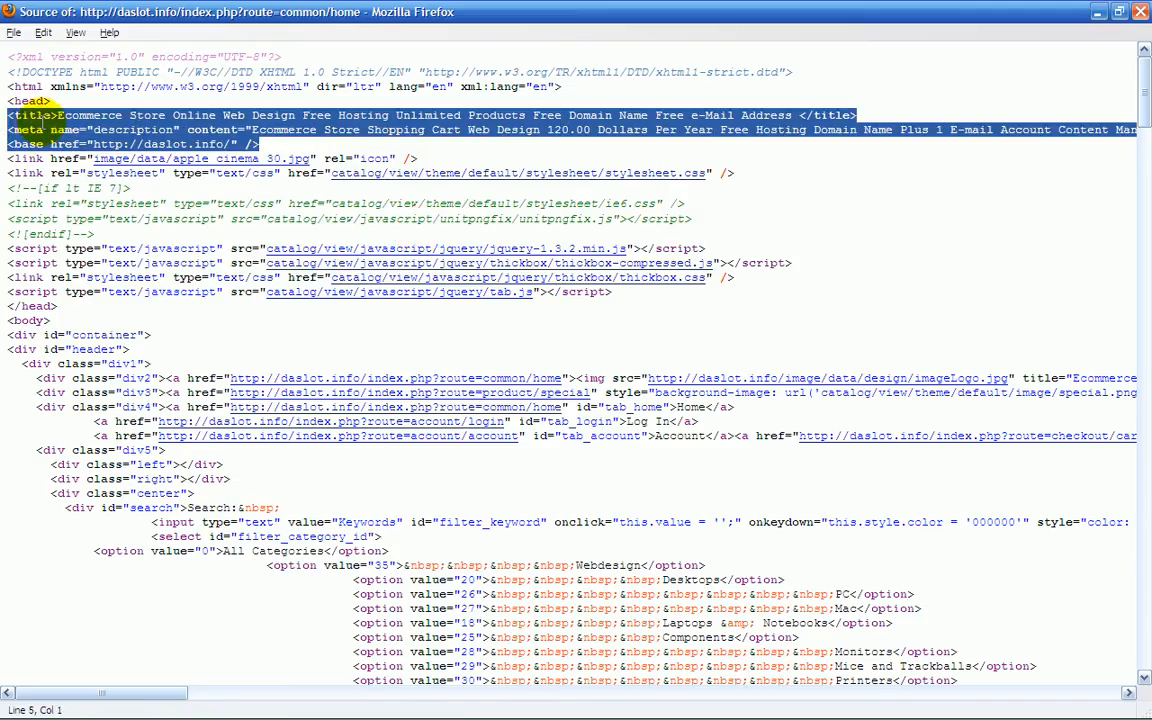
mouse_move(378, 147)
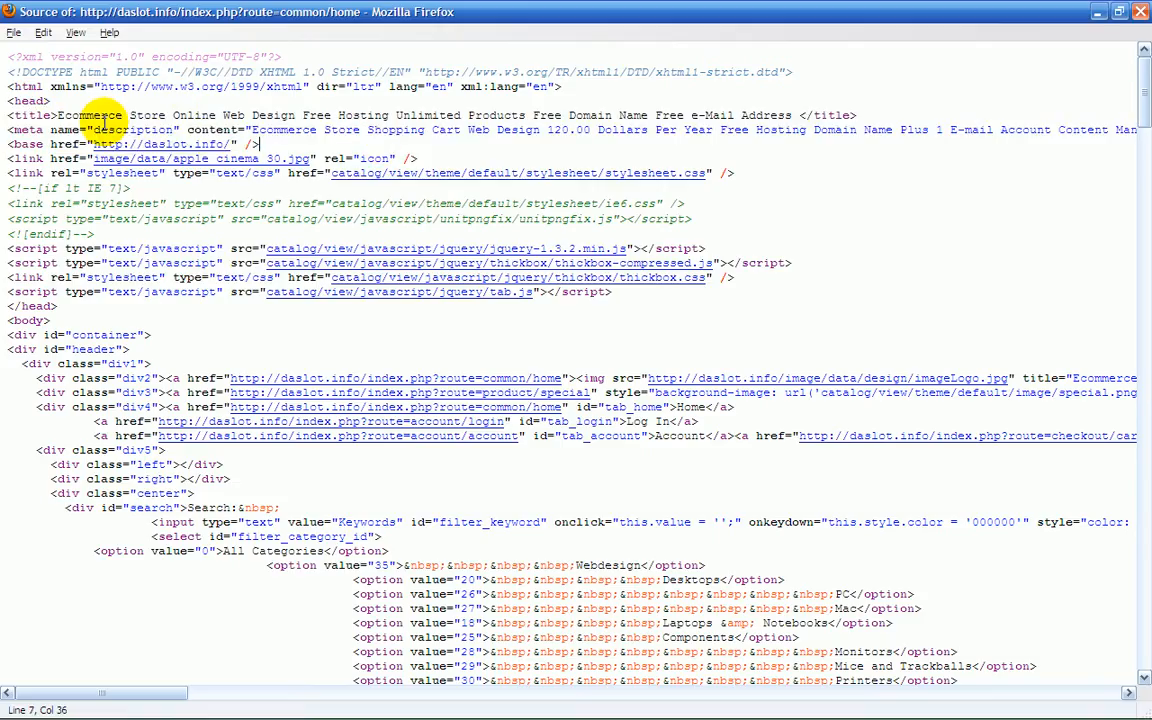
mouse_move(793, 113)
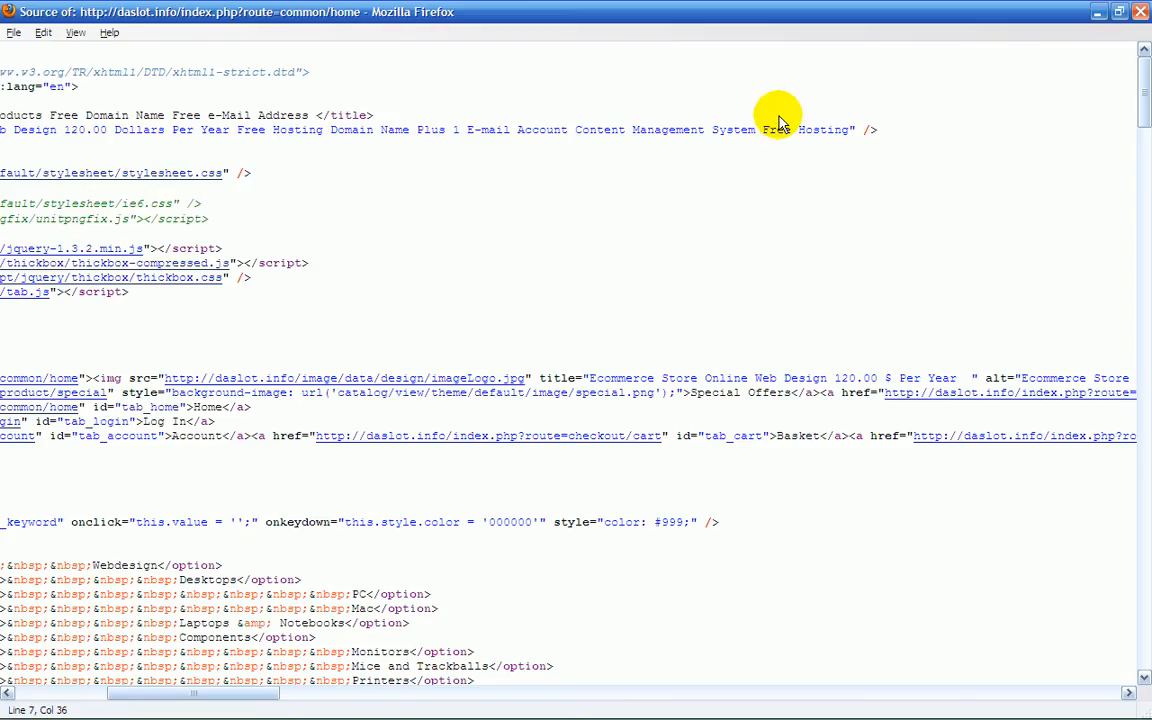
mouse_move(847, 131)
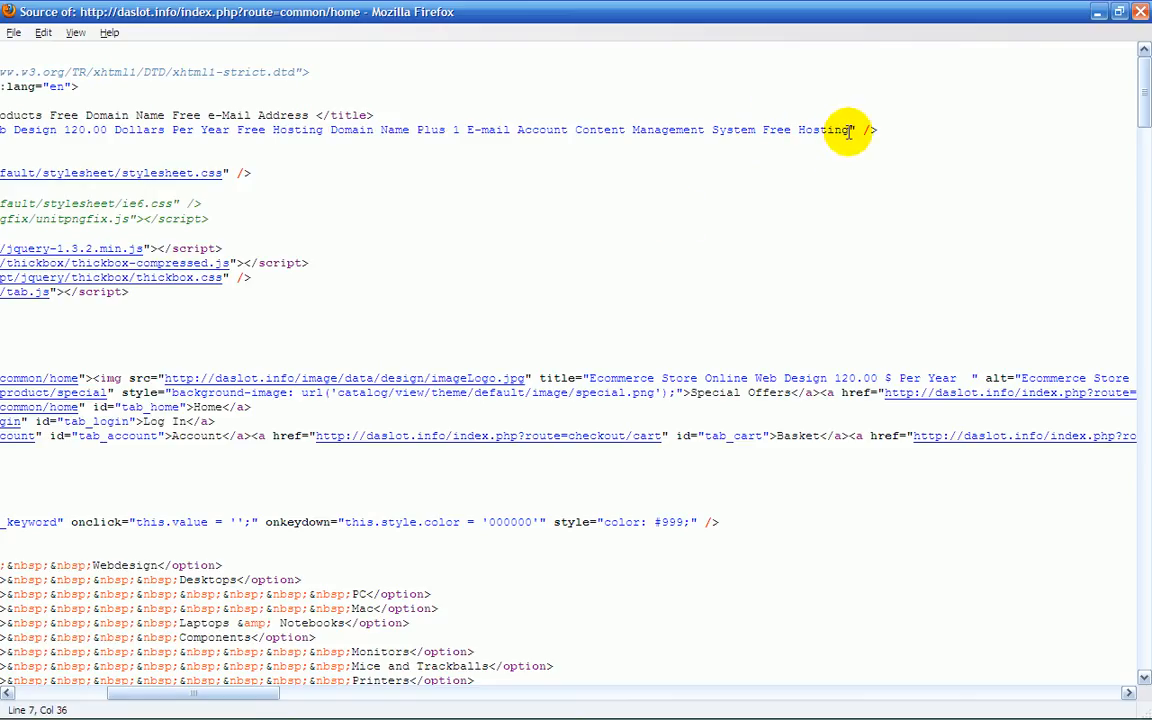
mouse_move(1122, 18)
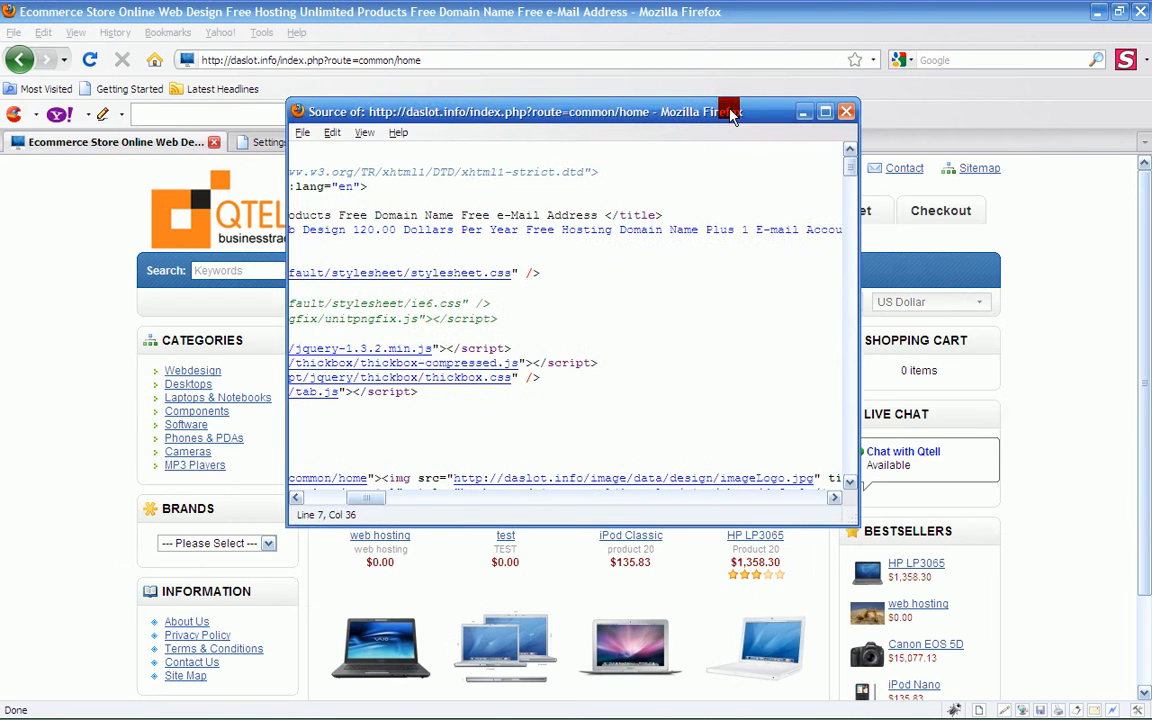
Step: Trim 'Free Hosting' from the Meta Tag Description and save the settings
click(845, 111)
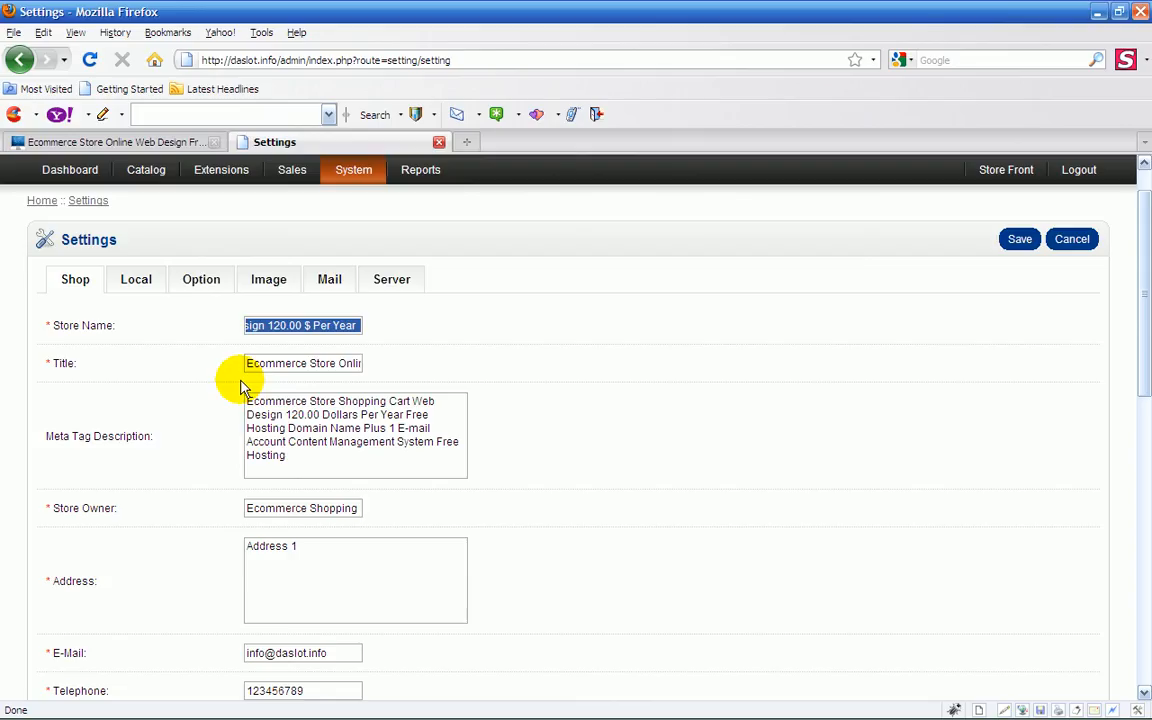
mouse_move(920, 350)
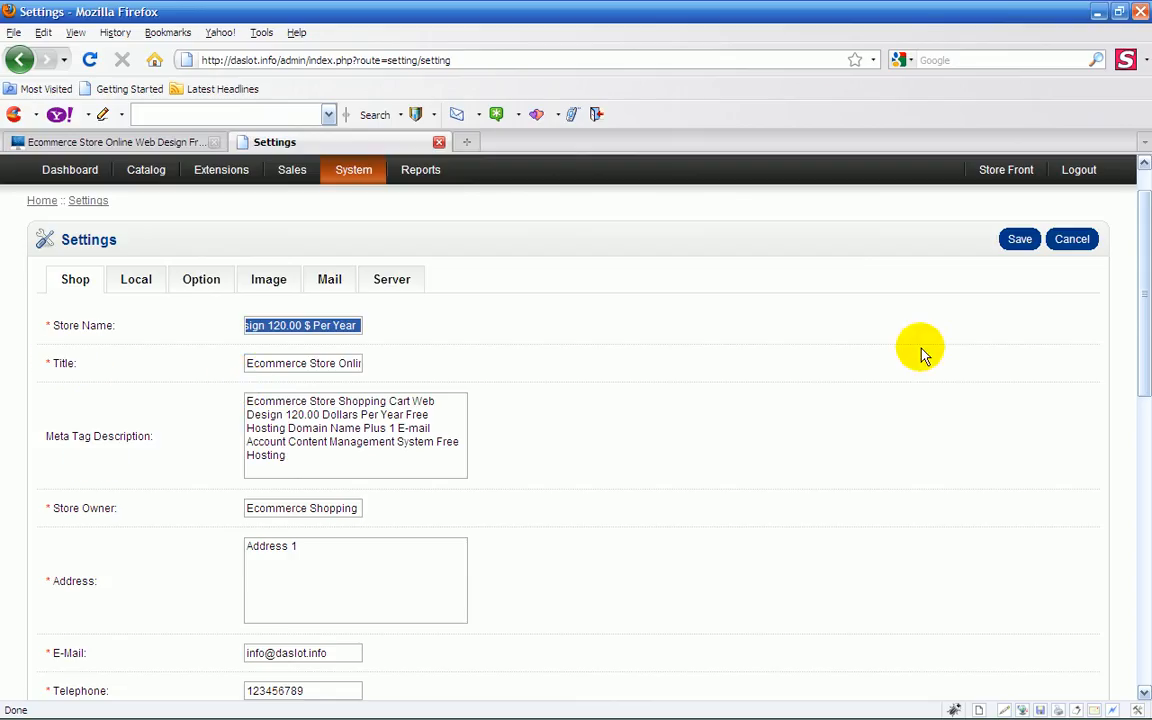
mouse_move(589, 418)
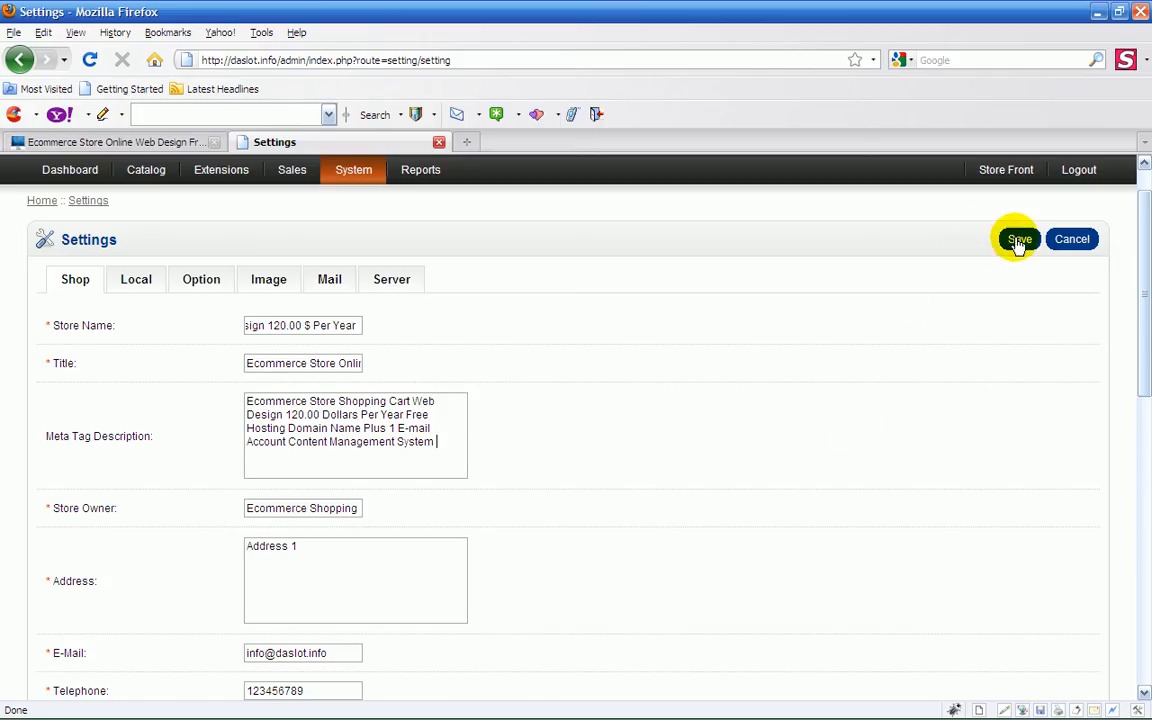
mouse_move(1003, 273)
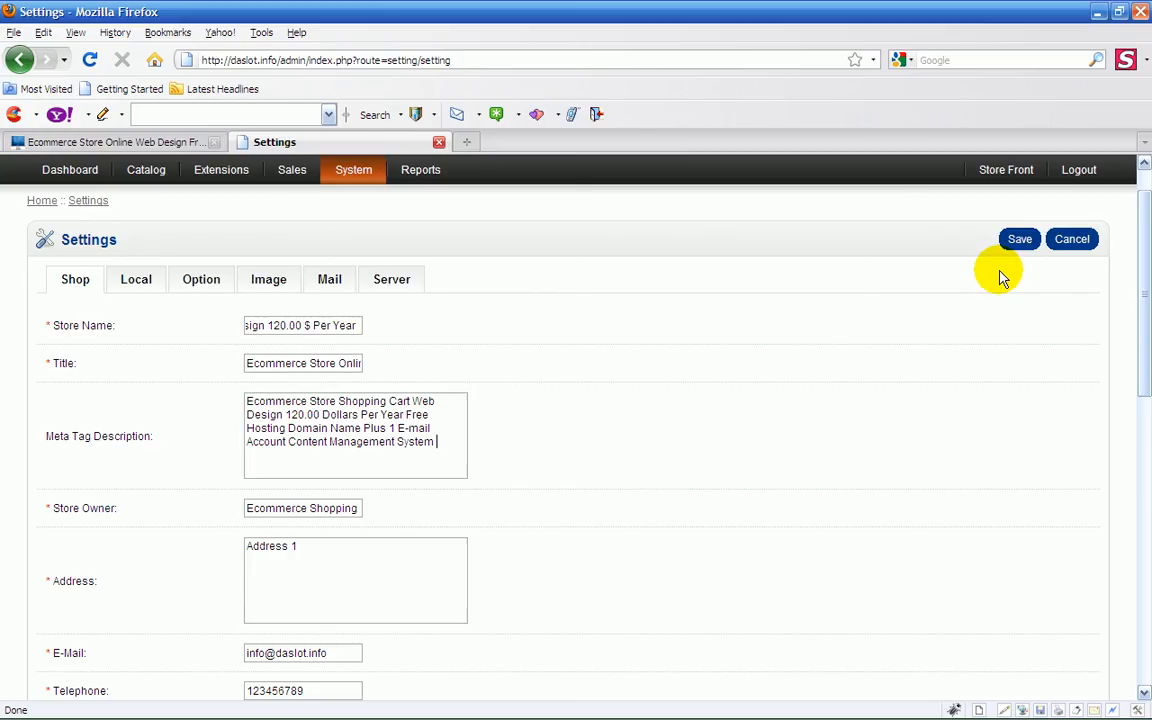
click(1019, 239)
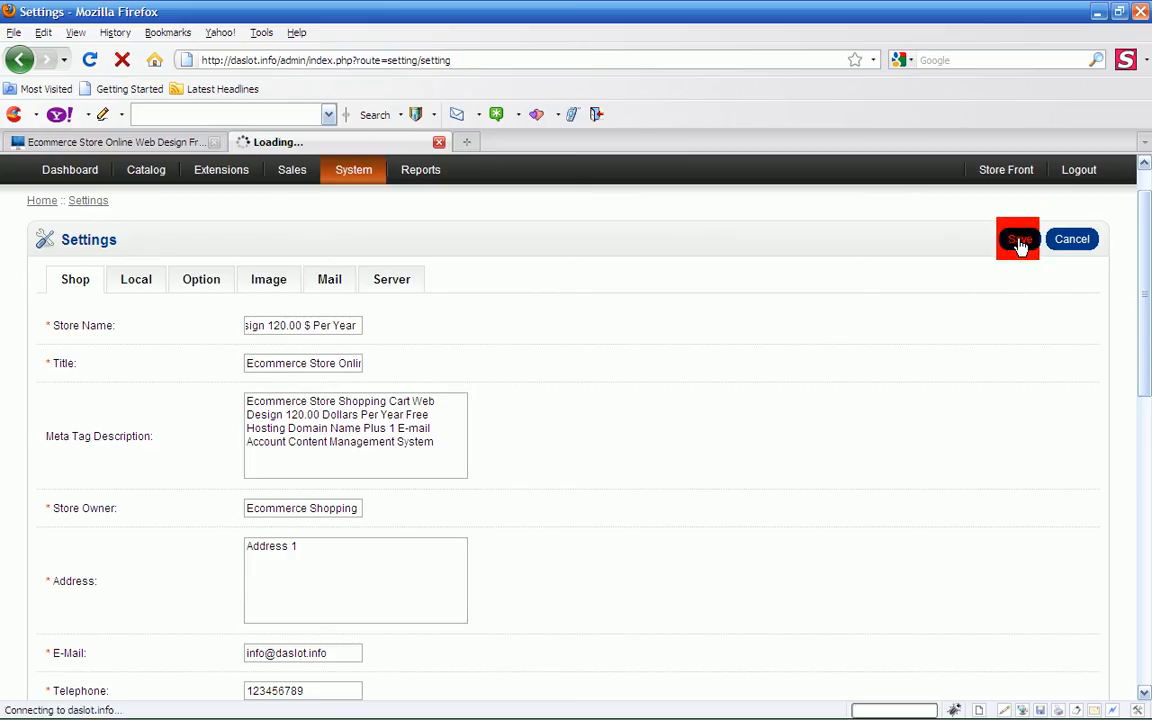
click(1018, 239)
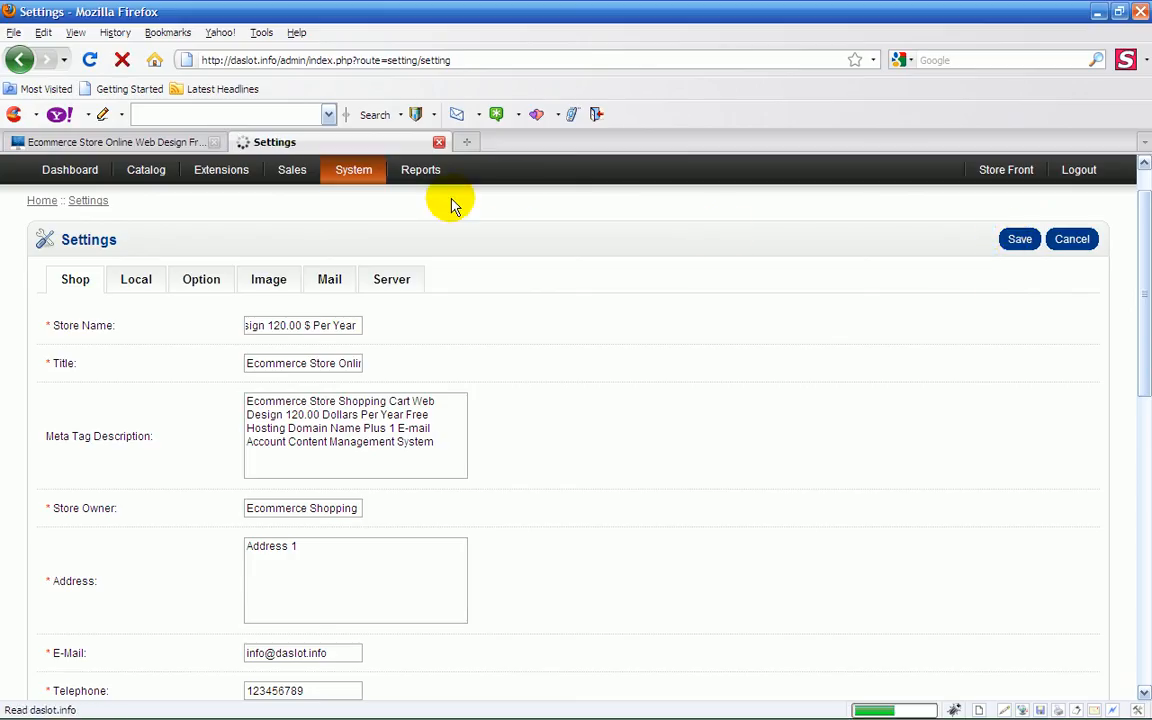
click(1019, 239)
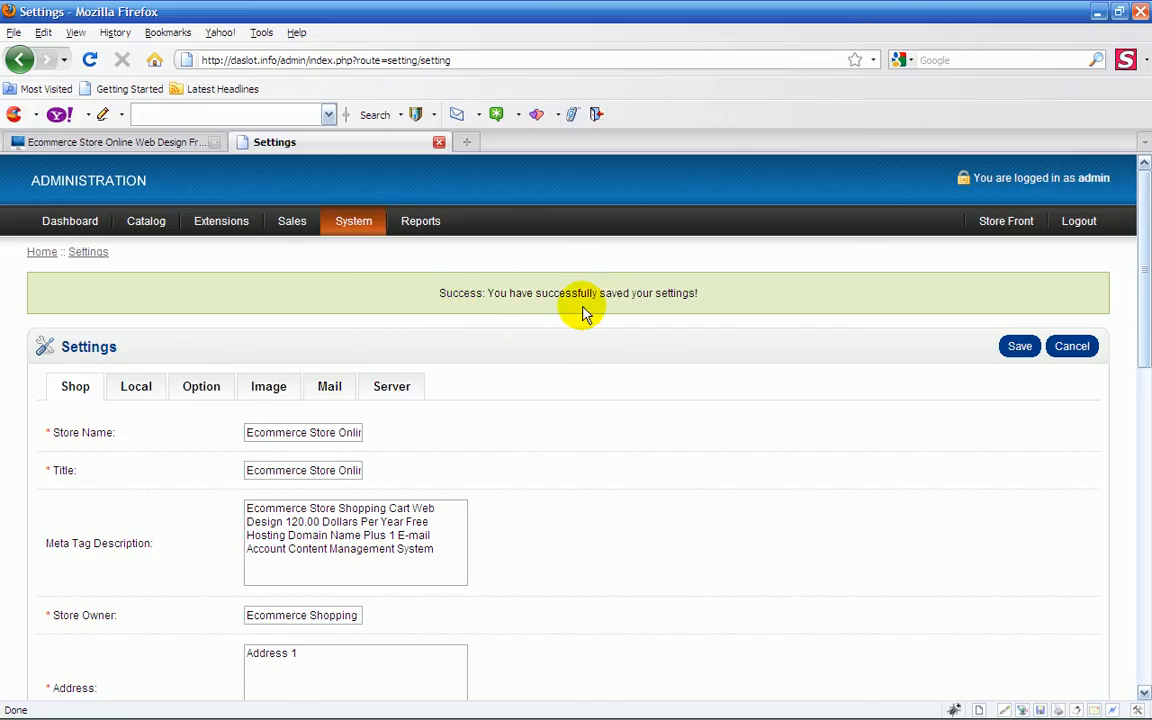
mouse_move(665, 291)
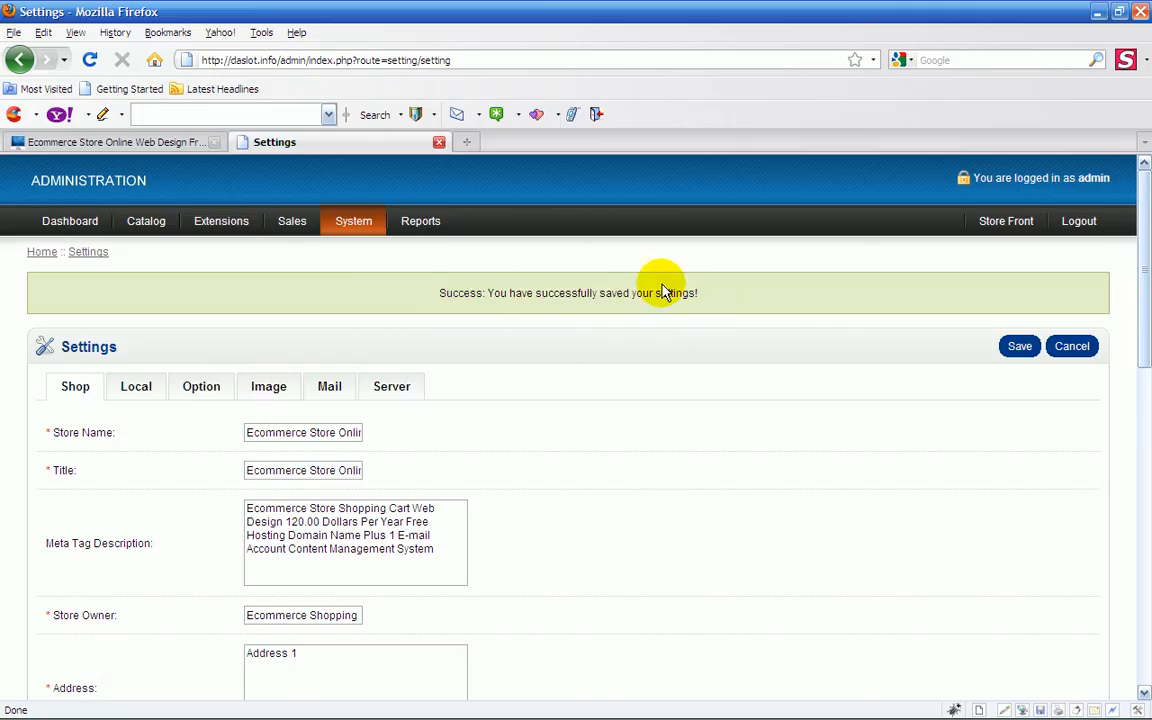
click(110, 141)
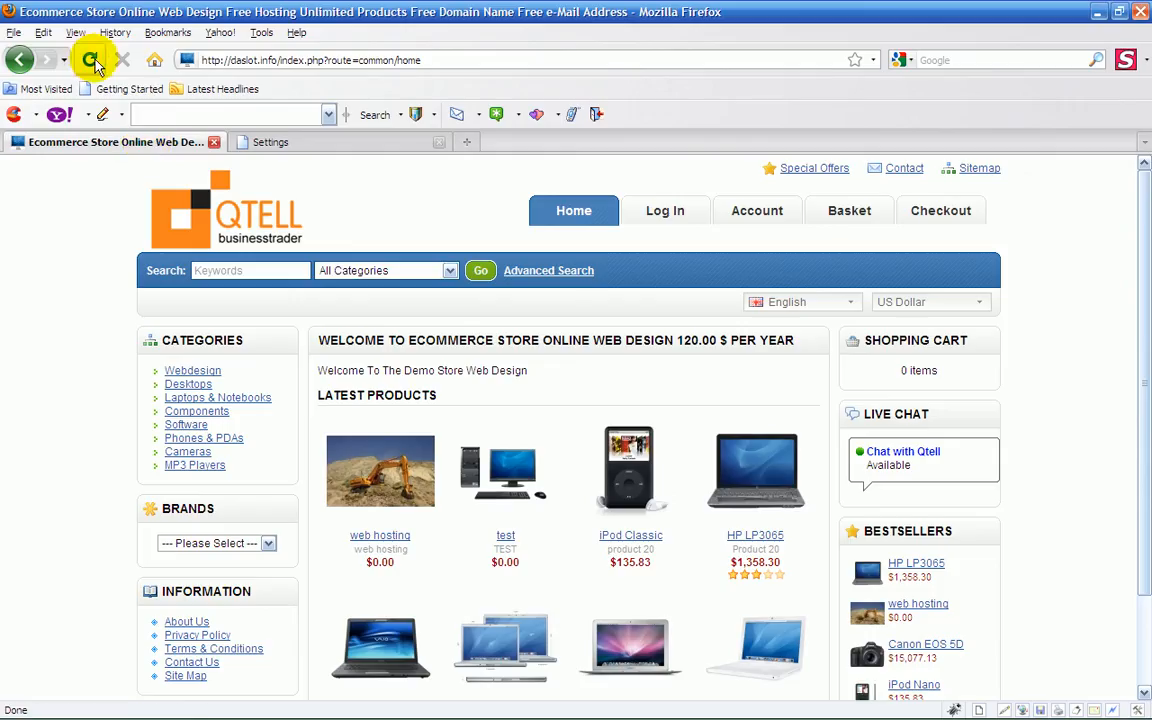
click(89, 60)
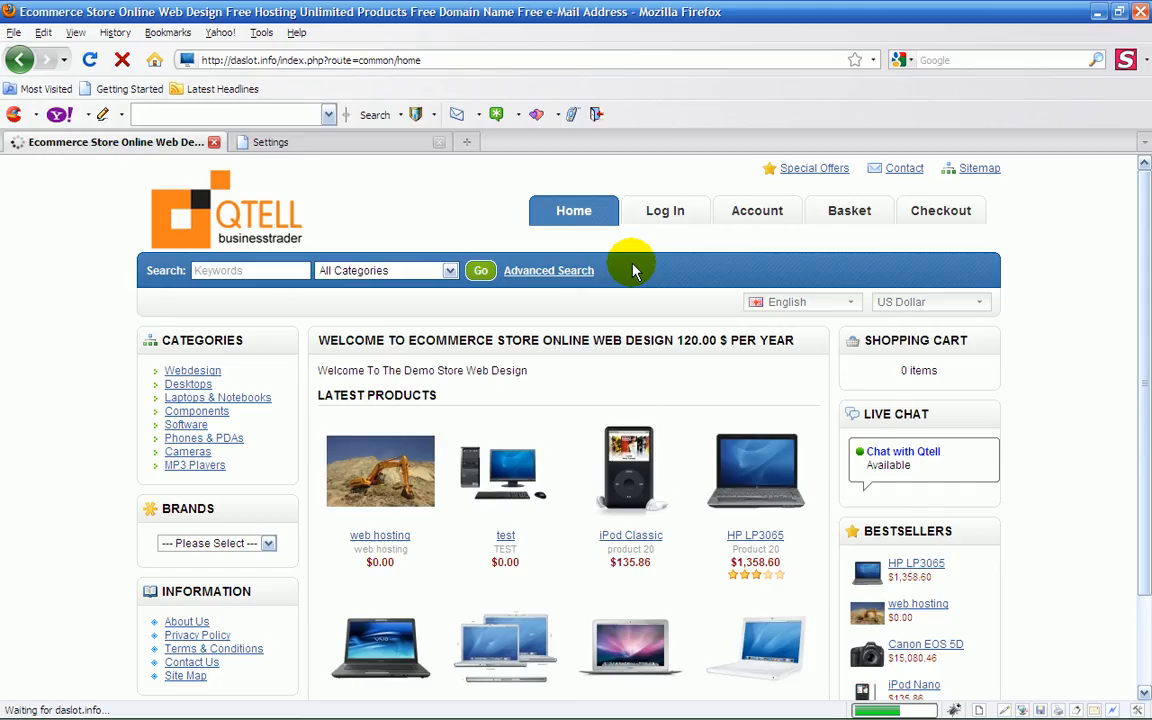
mouse_move(438, 218)
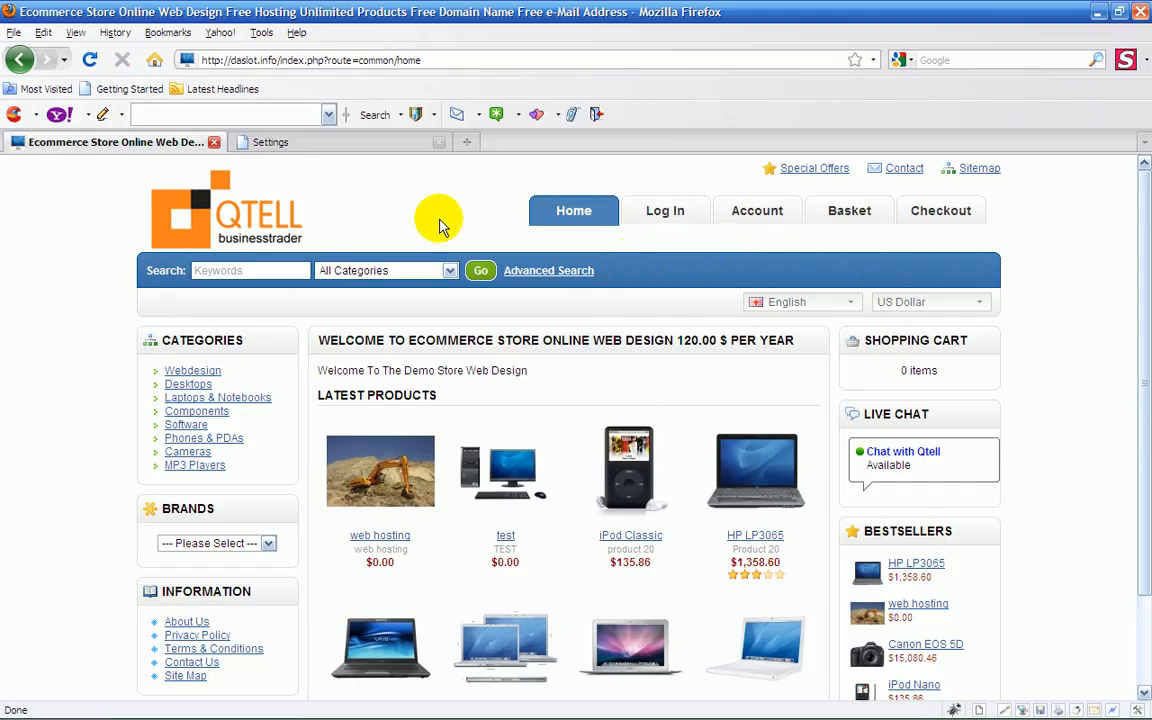
mouse_move(378, 160)
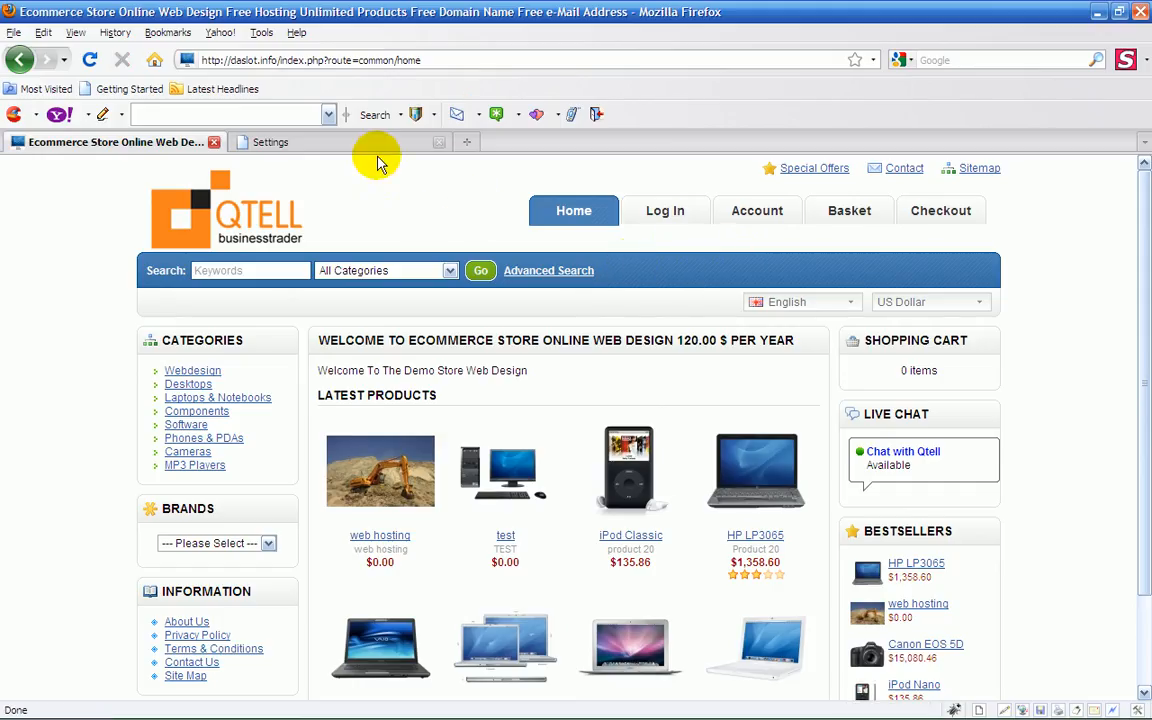
mouse_move(44, 32)
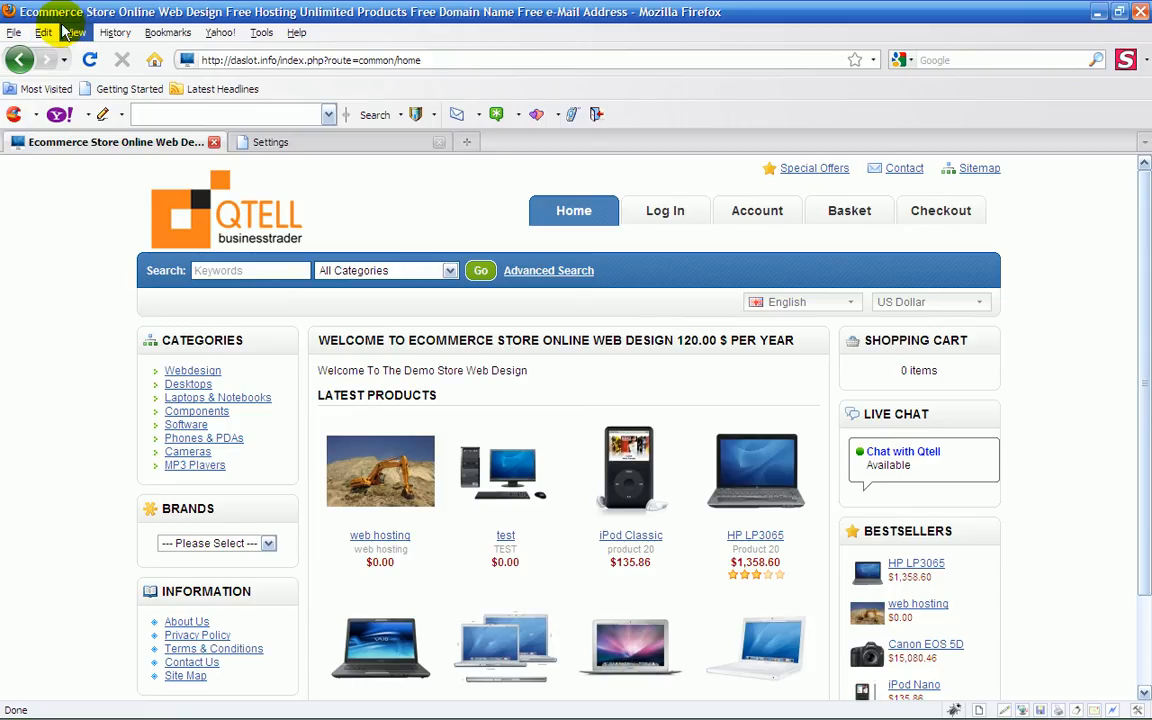
click(75, 32)
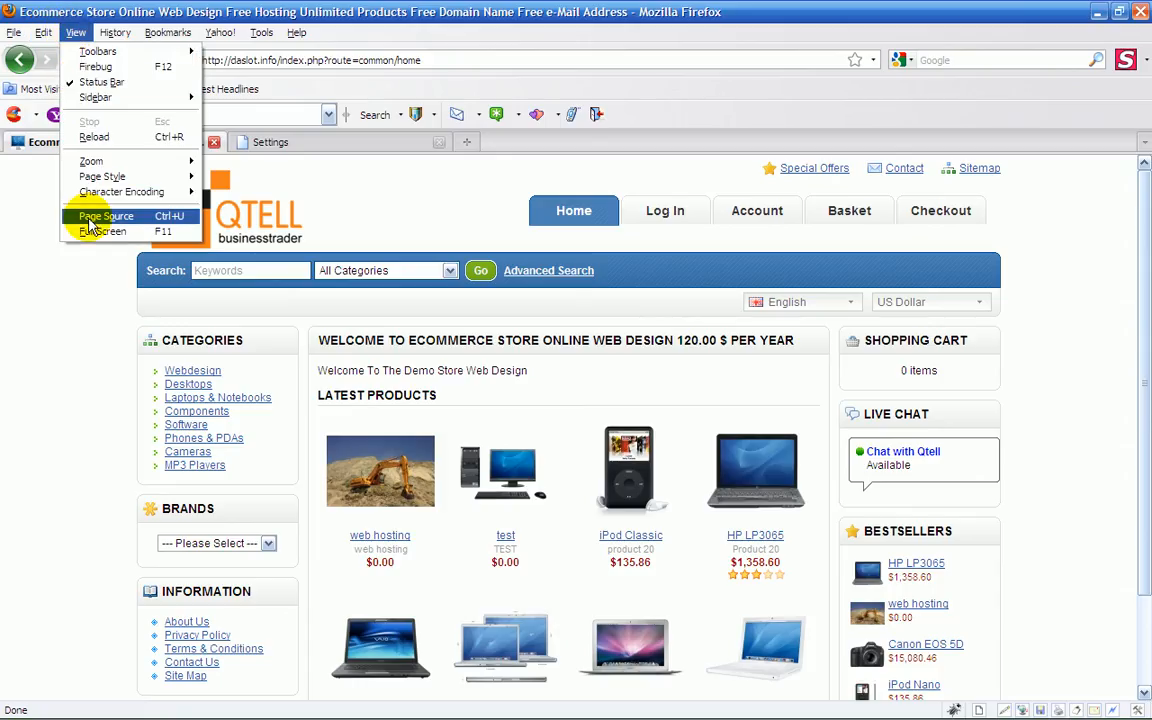
click(105, 216)
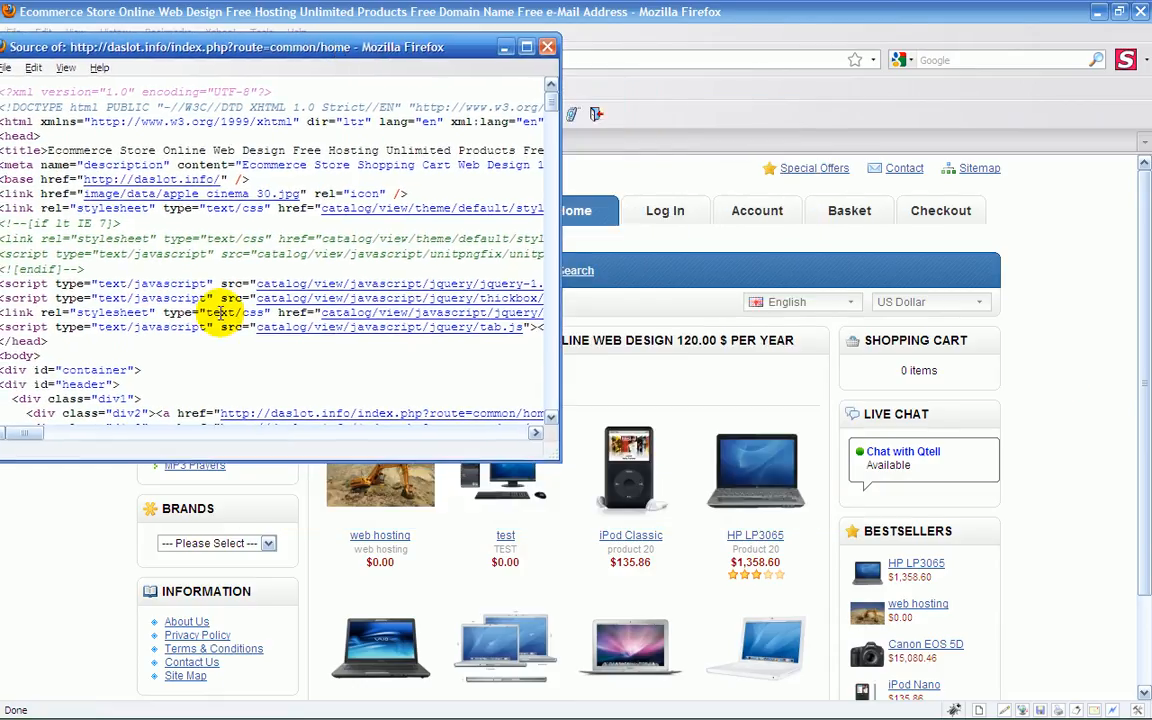
drag(22, 432, 82, 432)
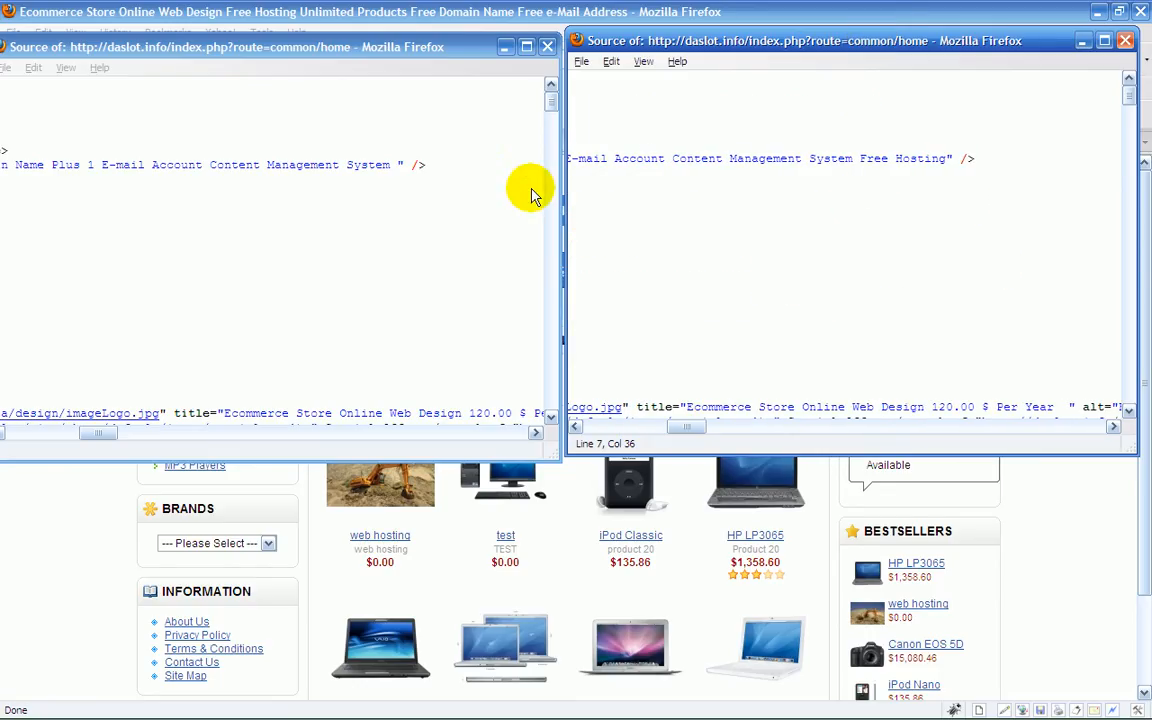
mouse_move(1098, 78)
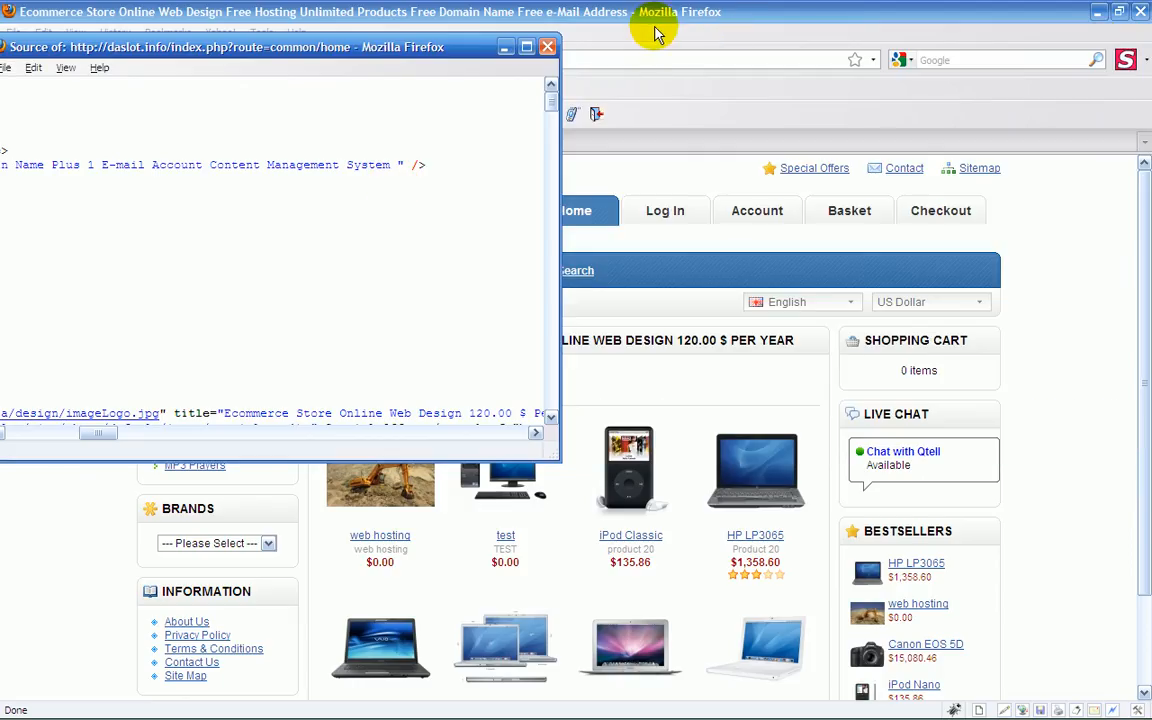
click(547, 46)
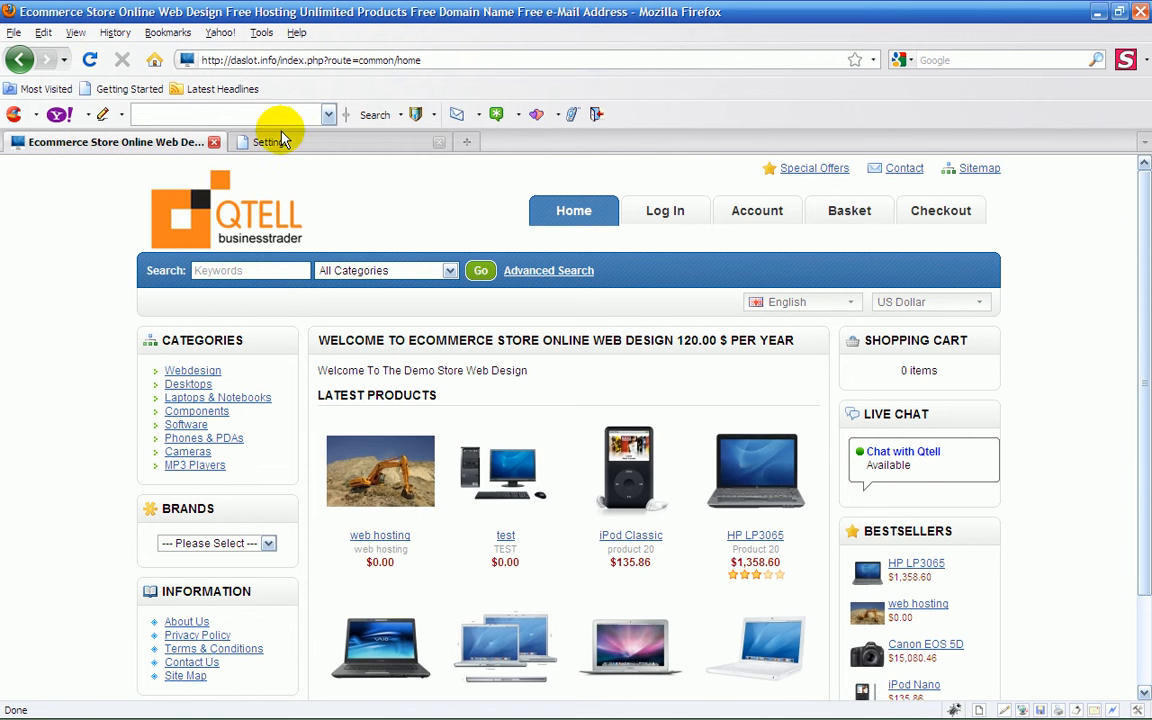
Step: Compare the saved admin settings with the storefront, ending back on Settings
click(270, 141)
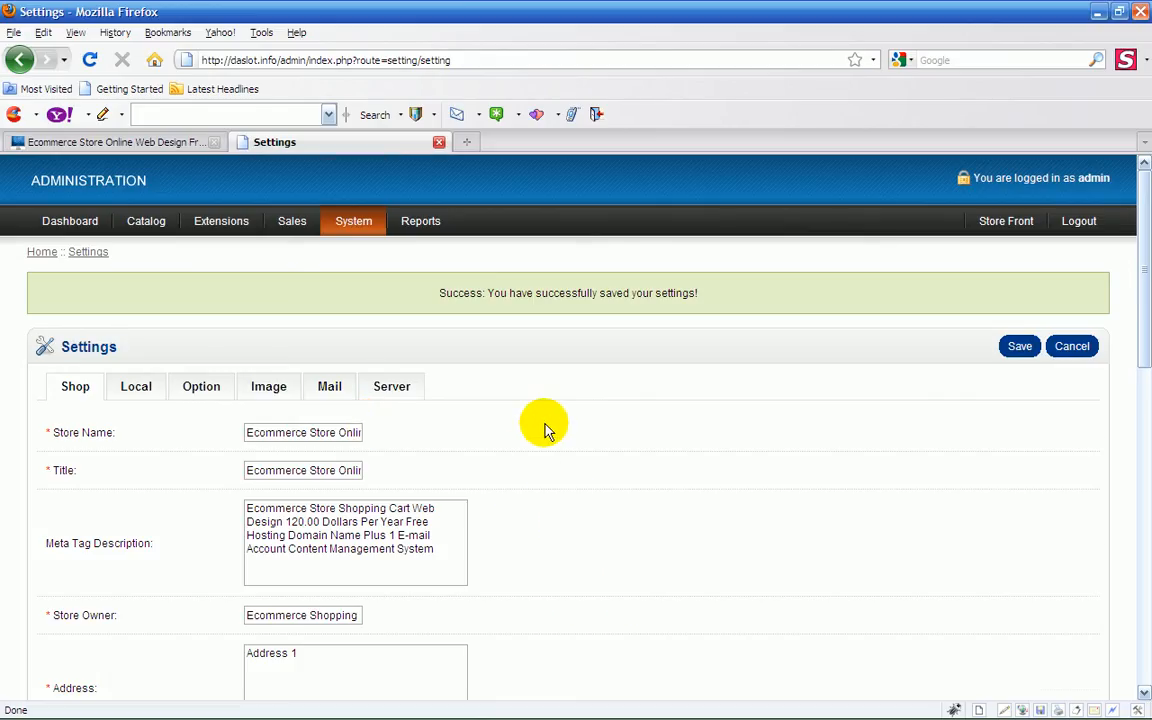
scroll(down, 3)
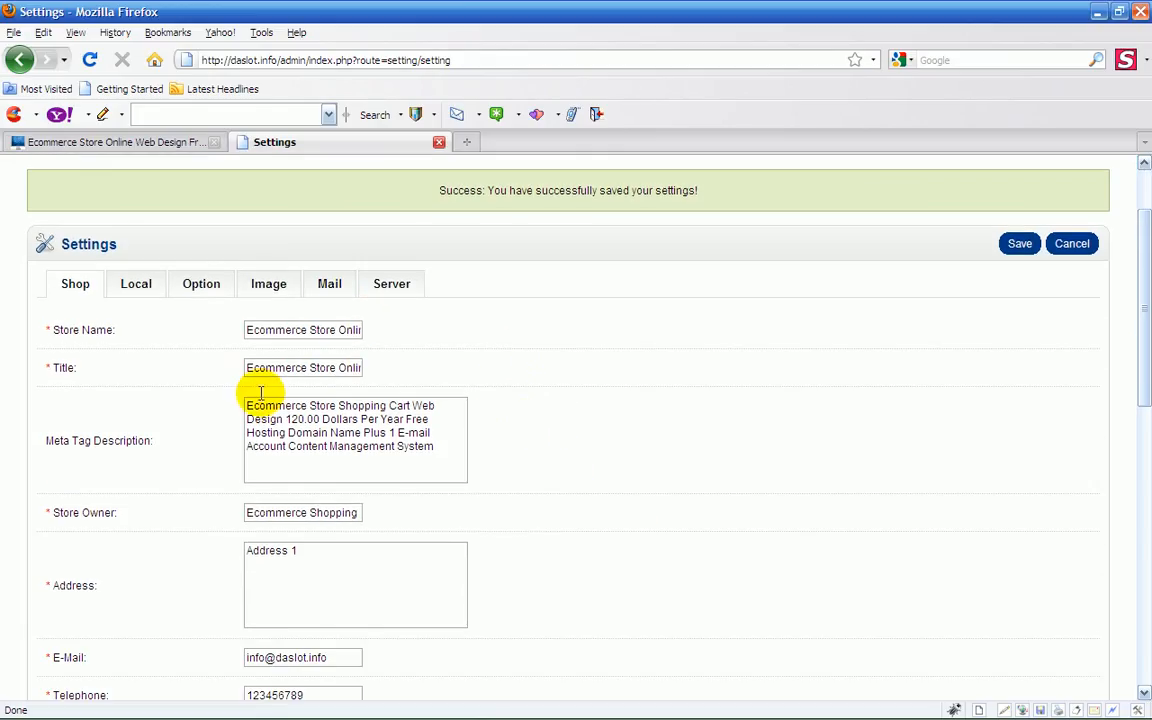
mouse_move(225, 365)
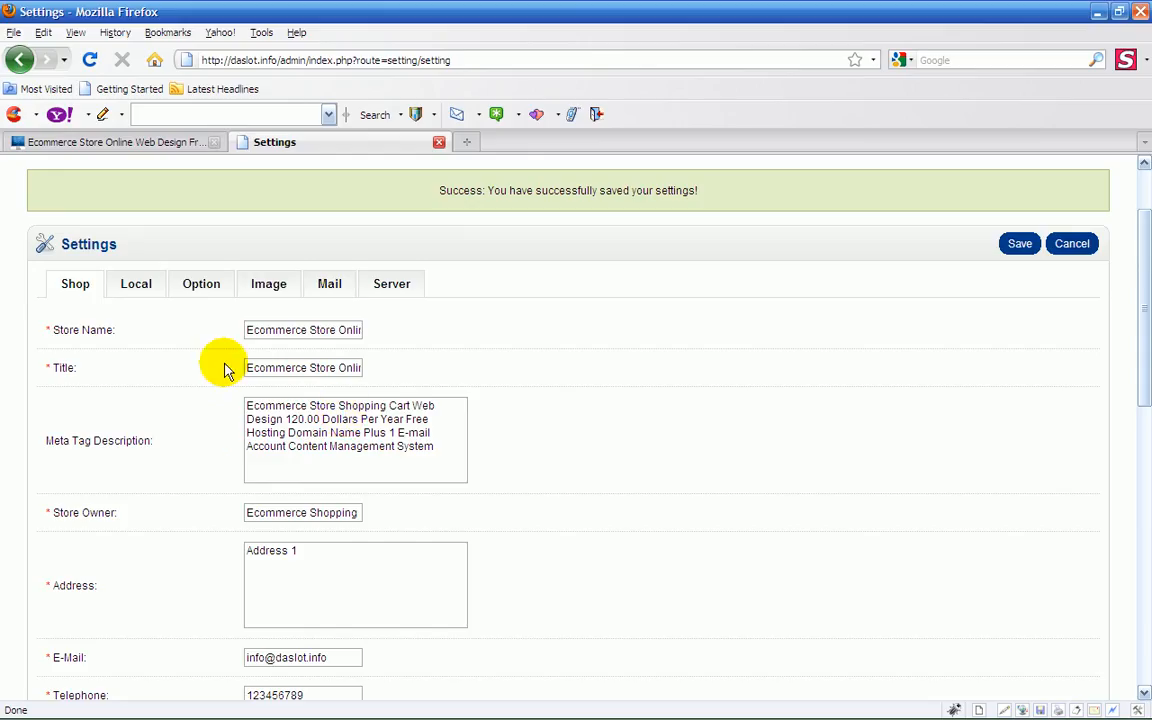
mouse_move(245, 329)
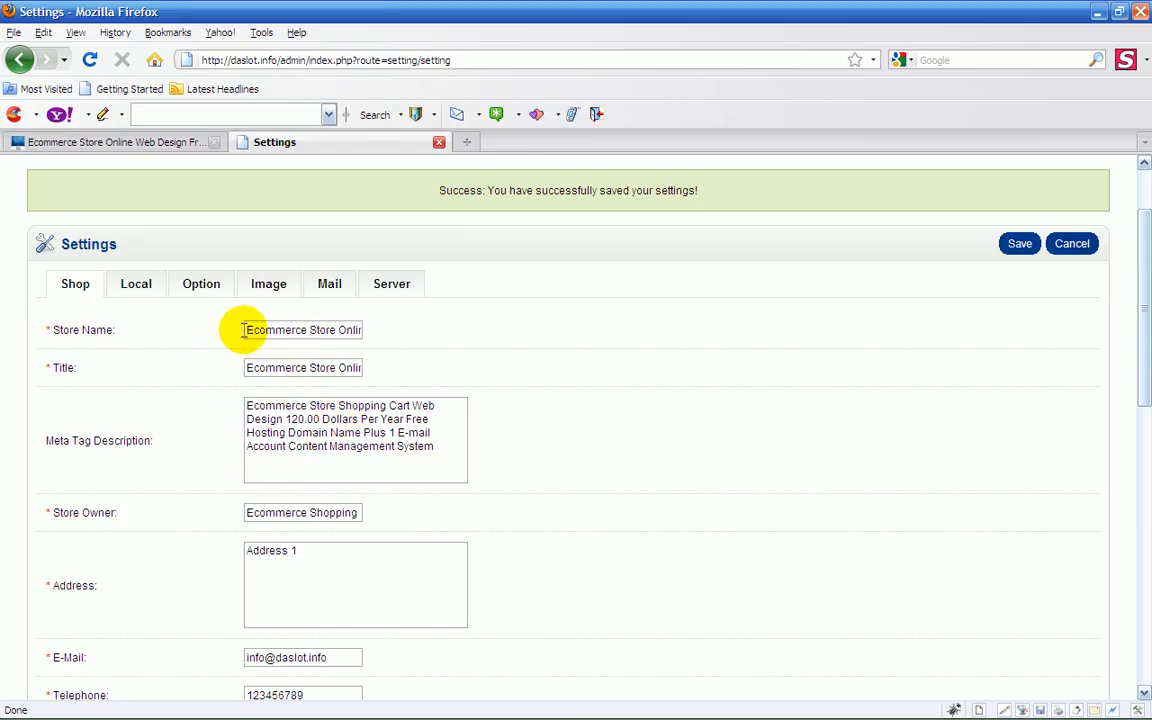
click(115, 141)
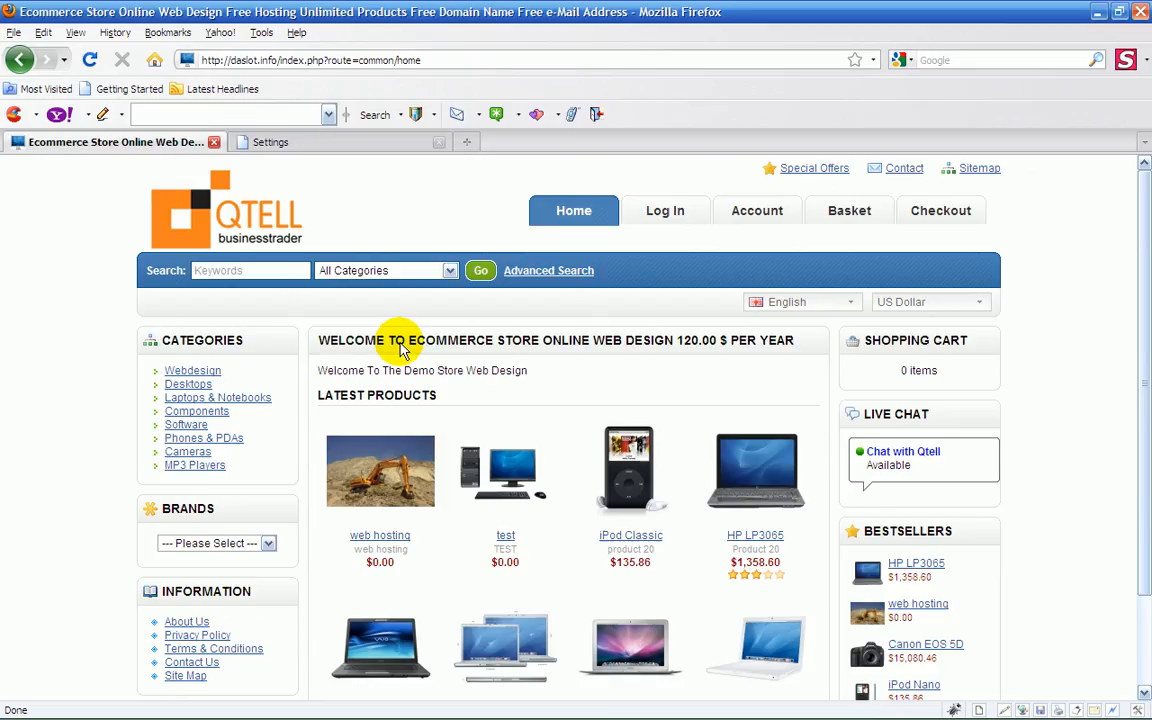
mouse_move(800, 343)
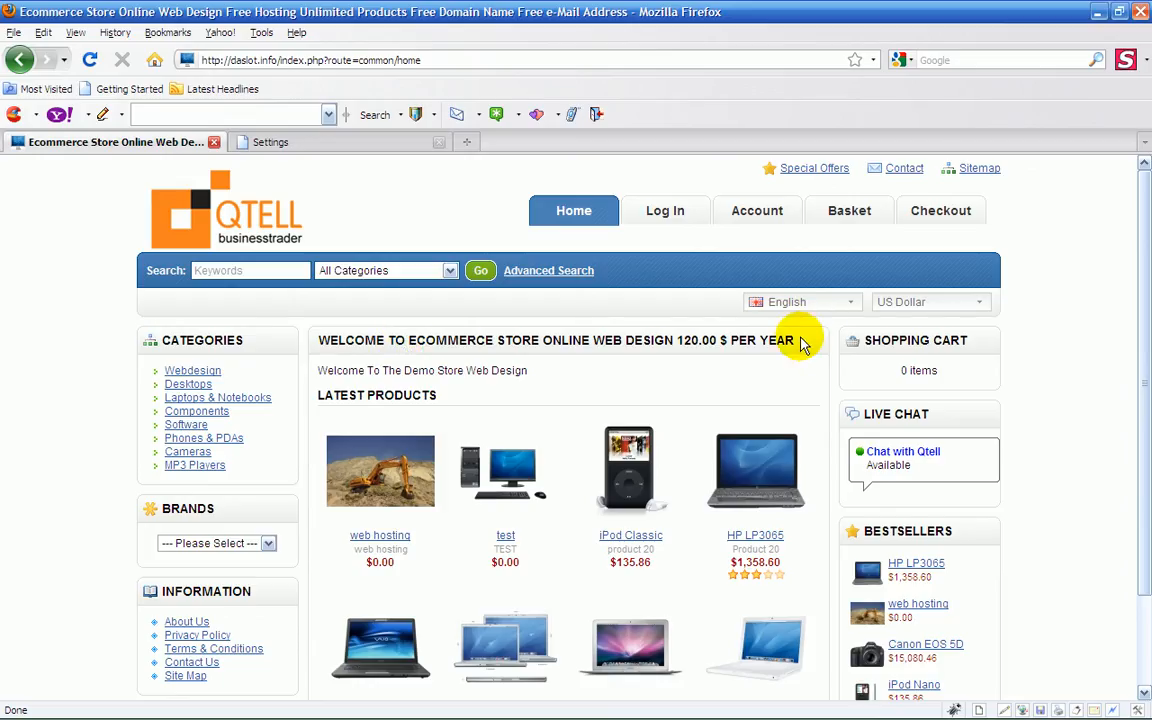
click(270, 141)
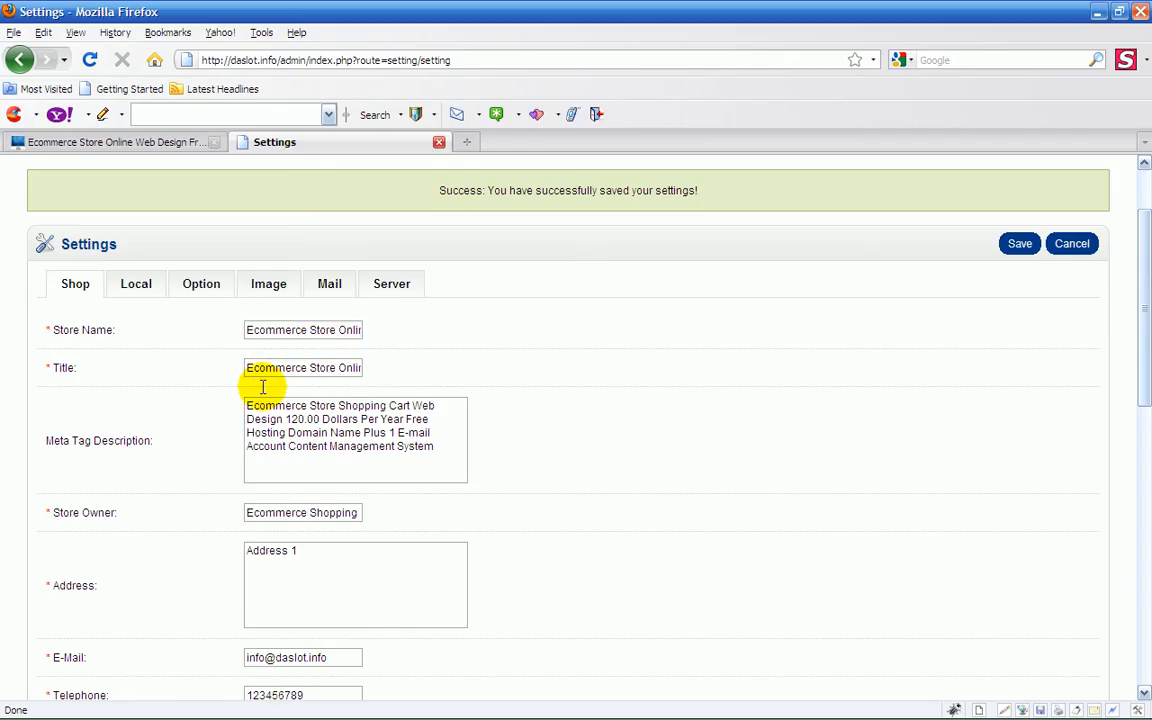
mouse_move(690, 361)
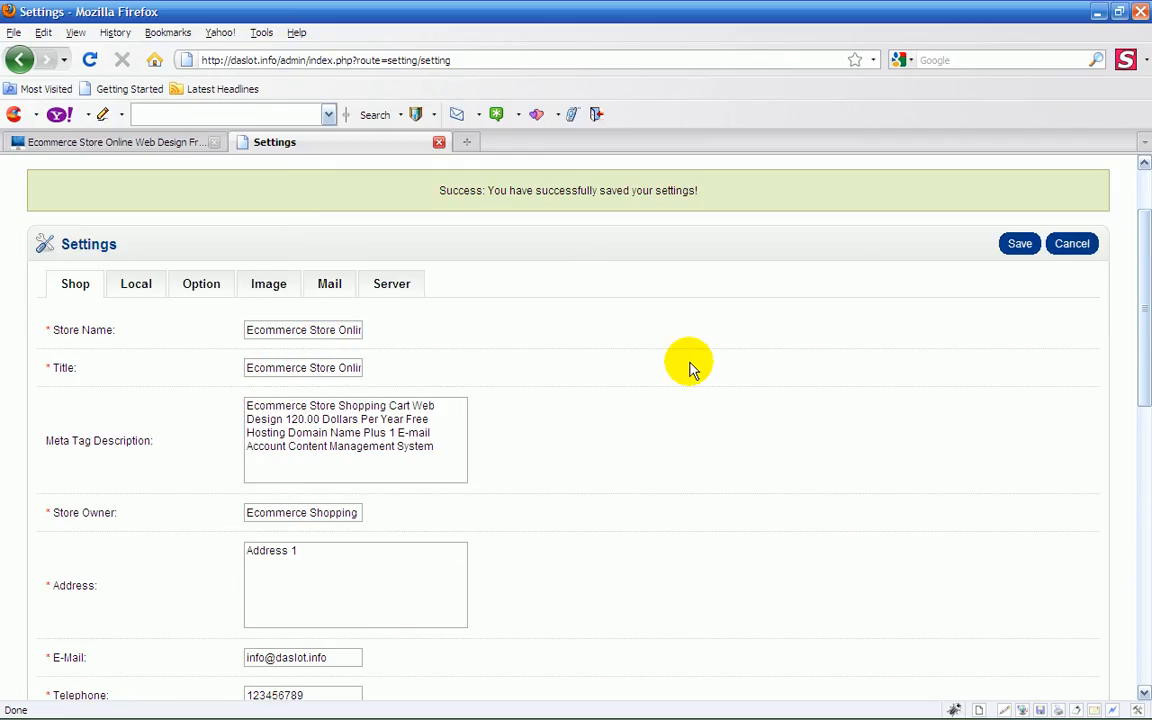
scroll(down, 3)
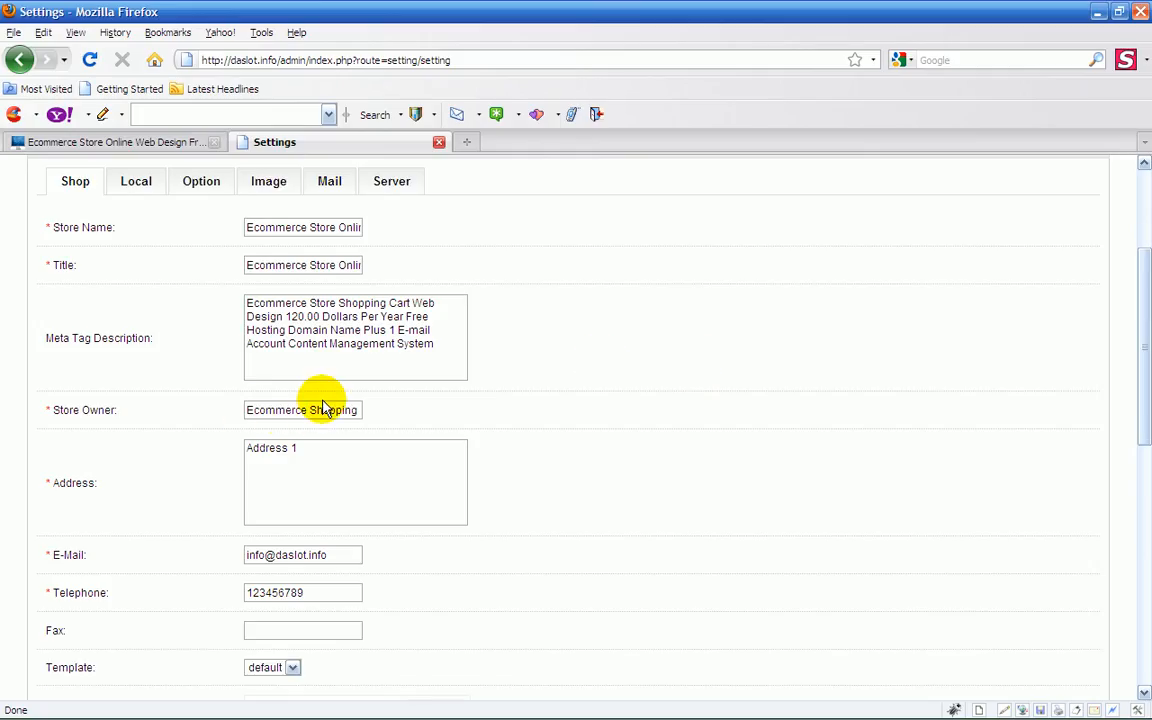
mouse_move(495, 580)
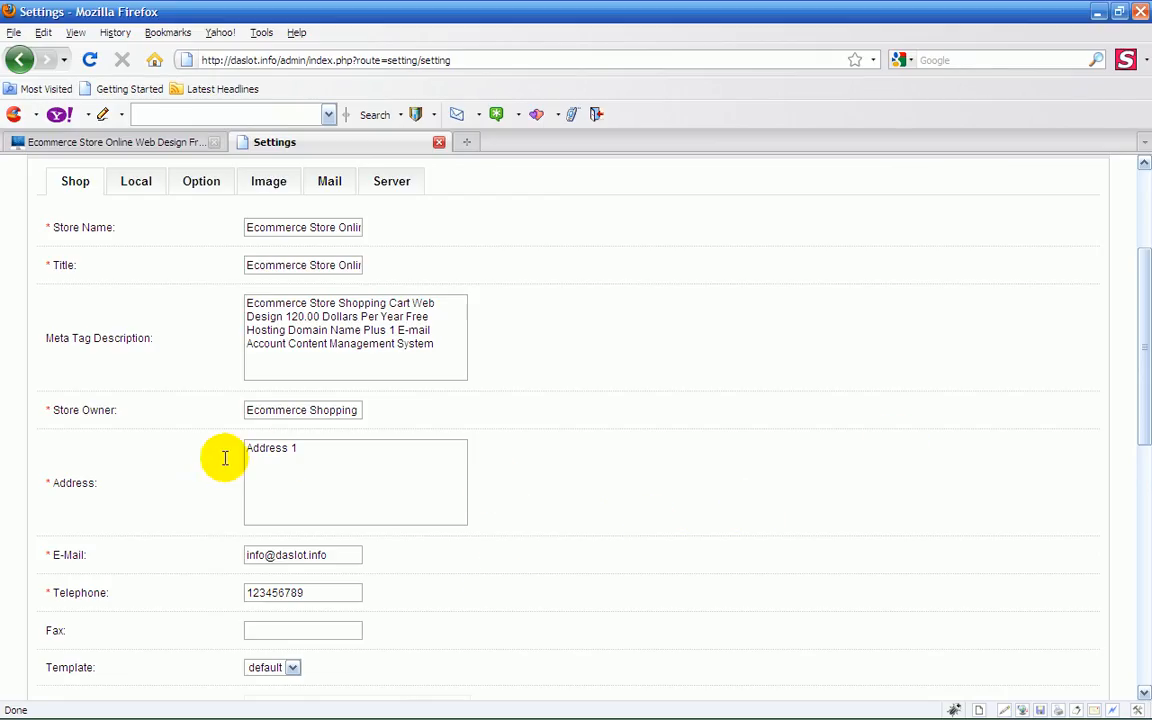
mouse_move(745, 432)
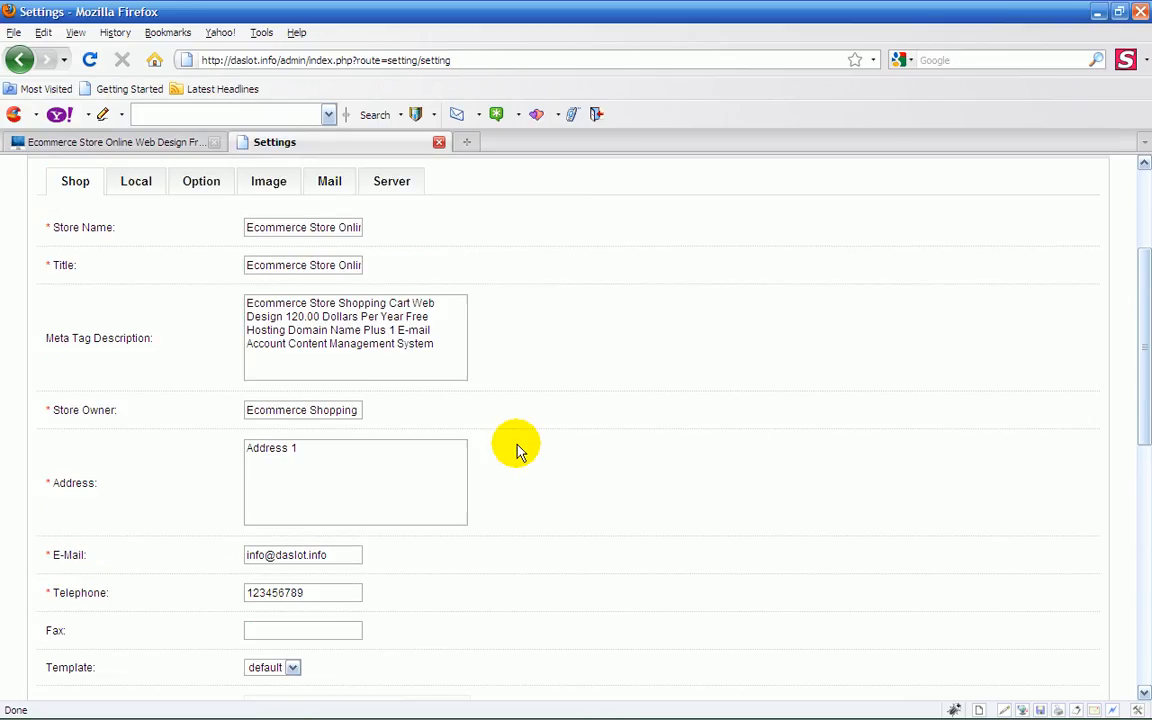
scroll(down, 3)
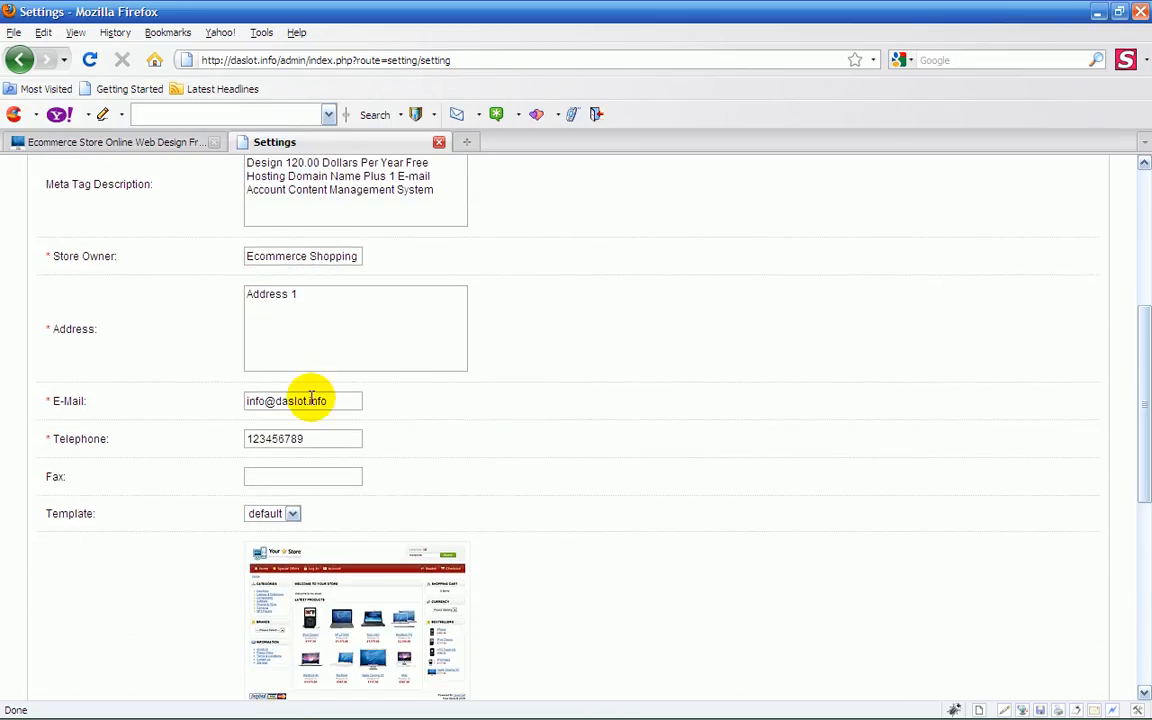
mouse_move(298, 449)
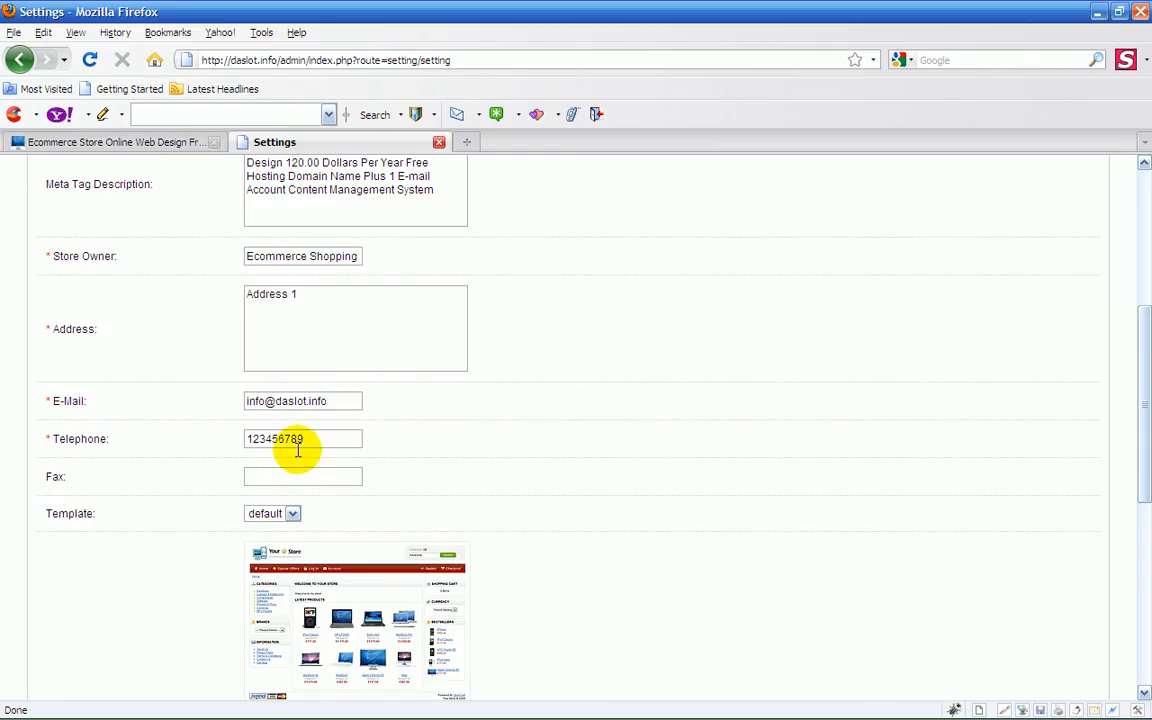
scroll(down, 3)
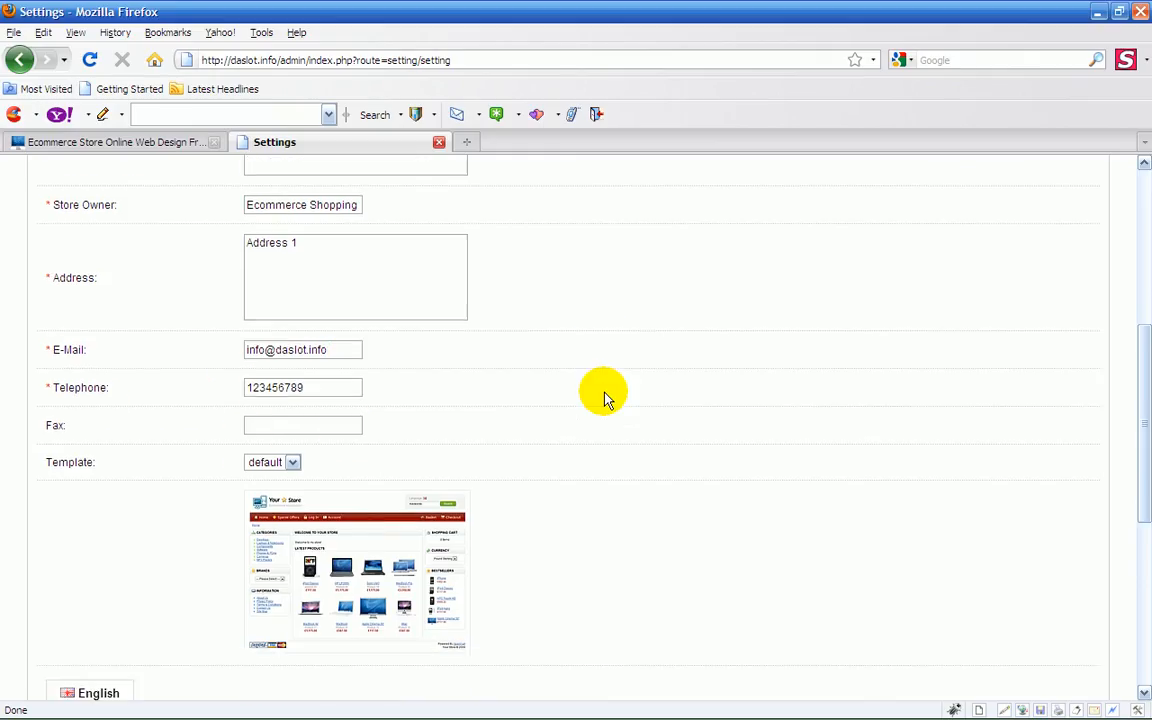
click(291, 462)
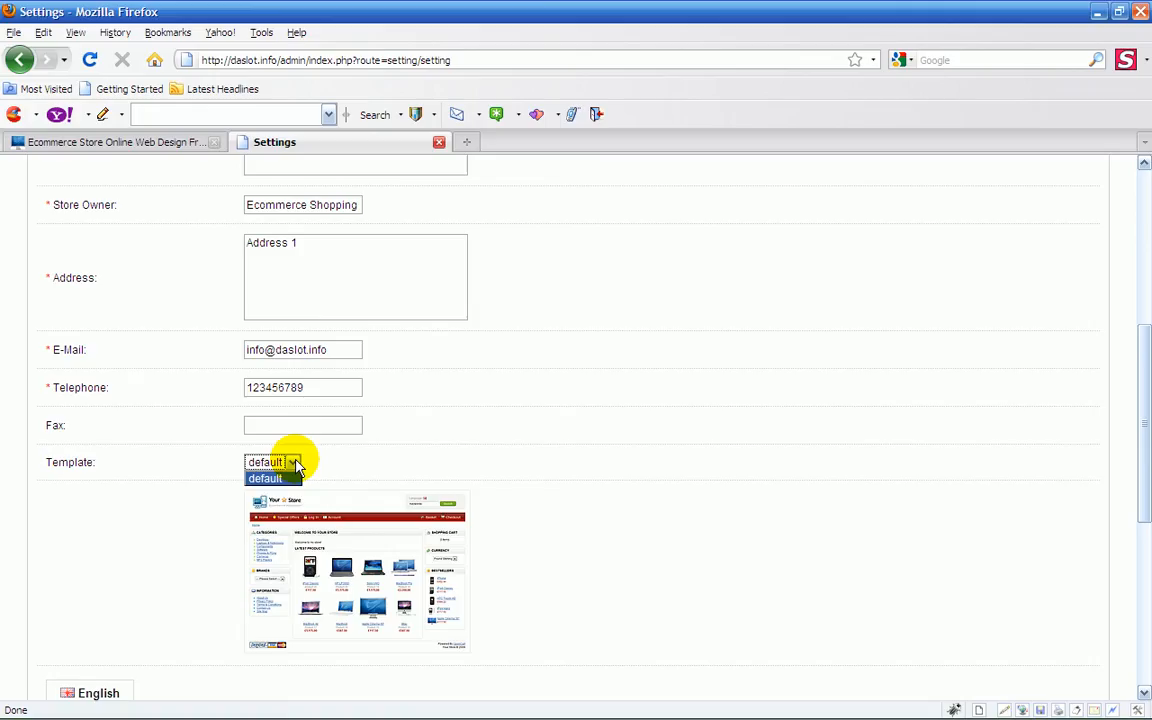
scroll(down, 3)
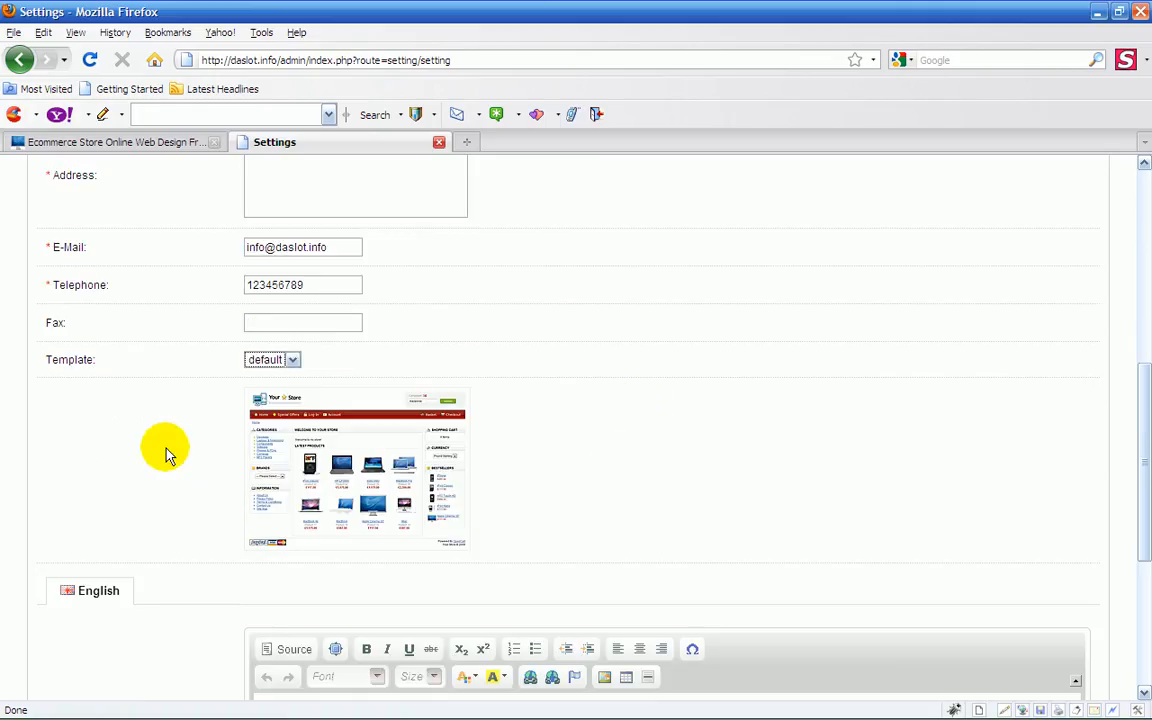
mouse_move(528, 420)
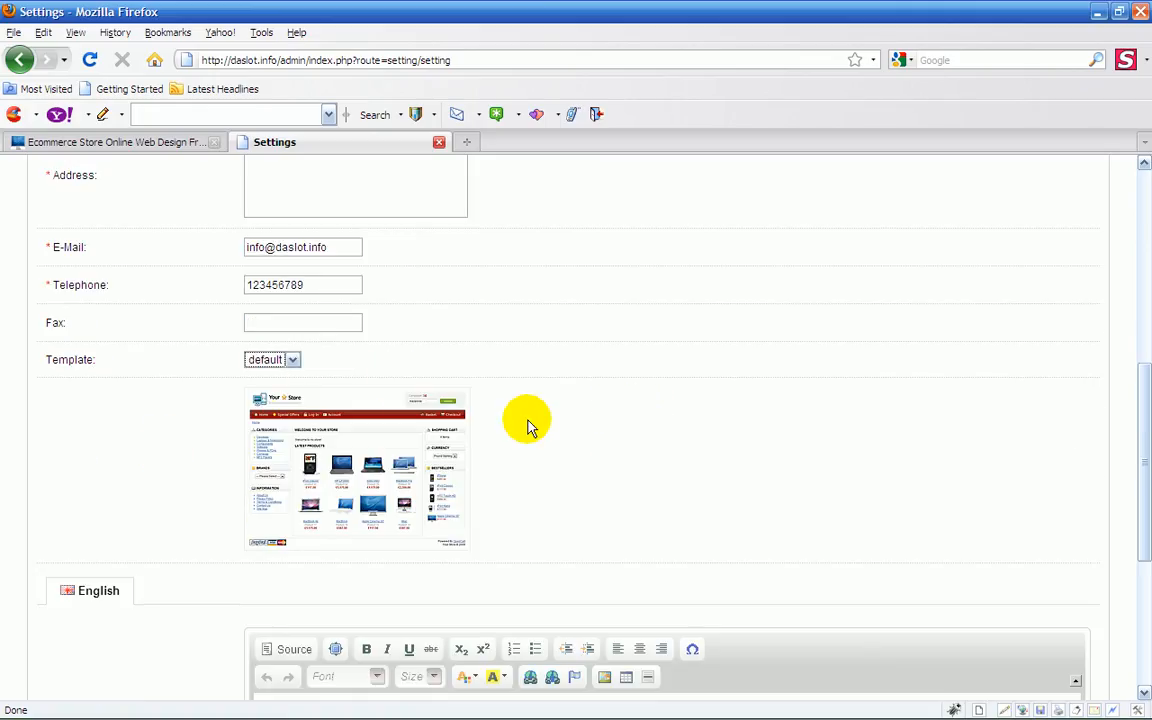
mouse_move(455, 465)
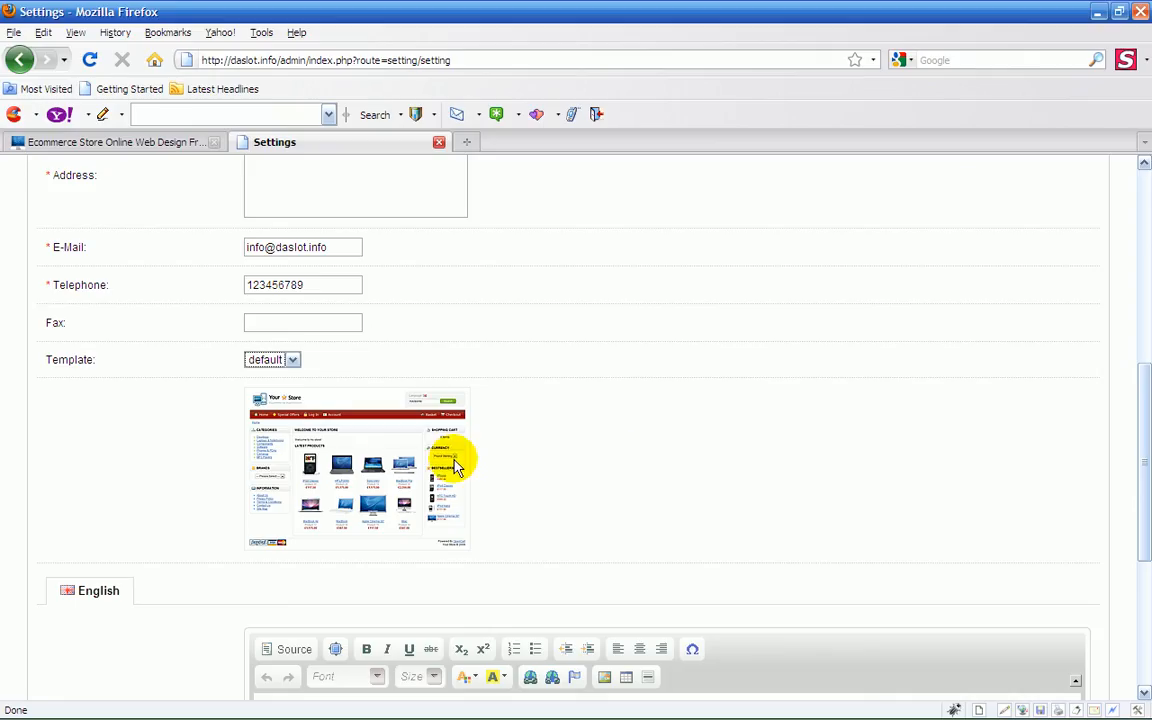
mouse_move(600, 425)
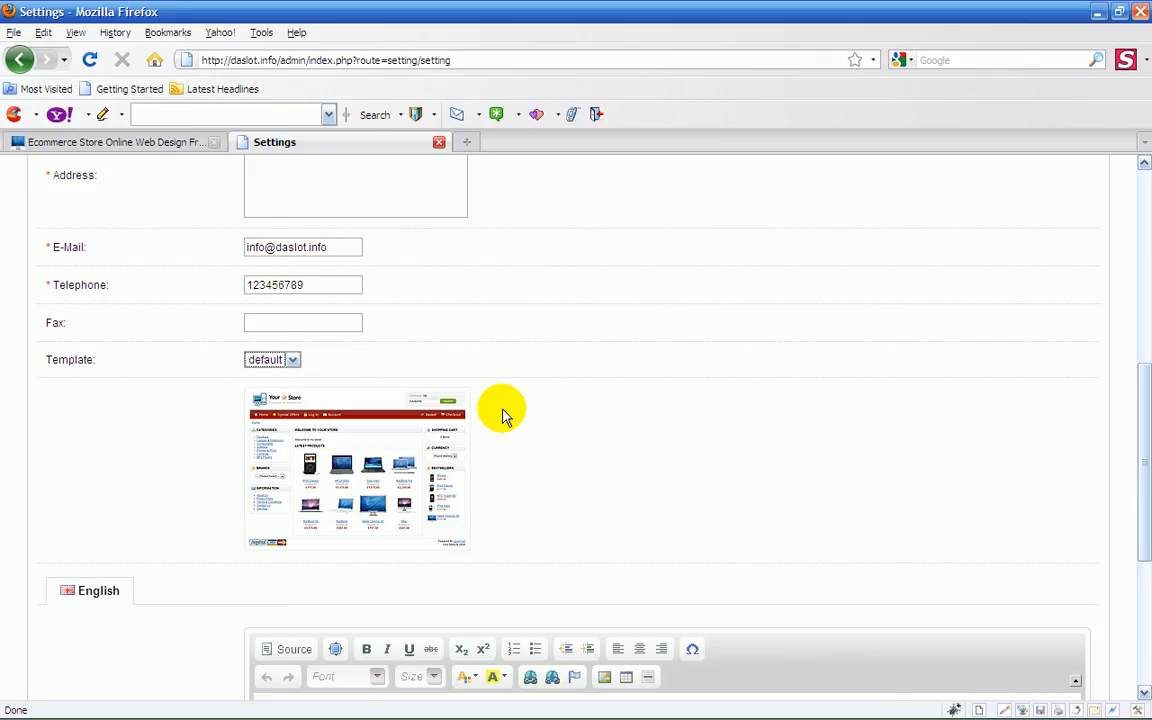
scroll(down, 3)
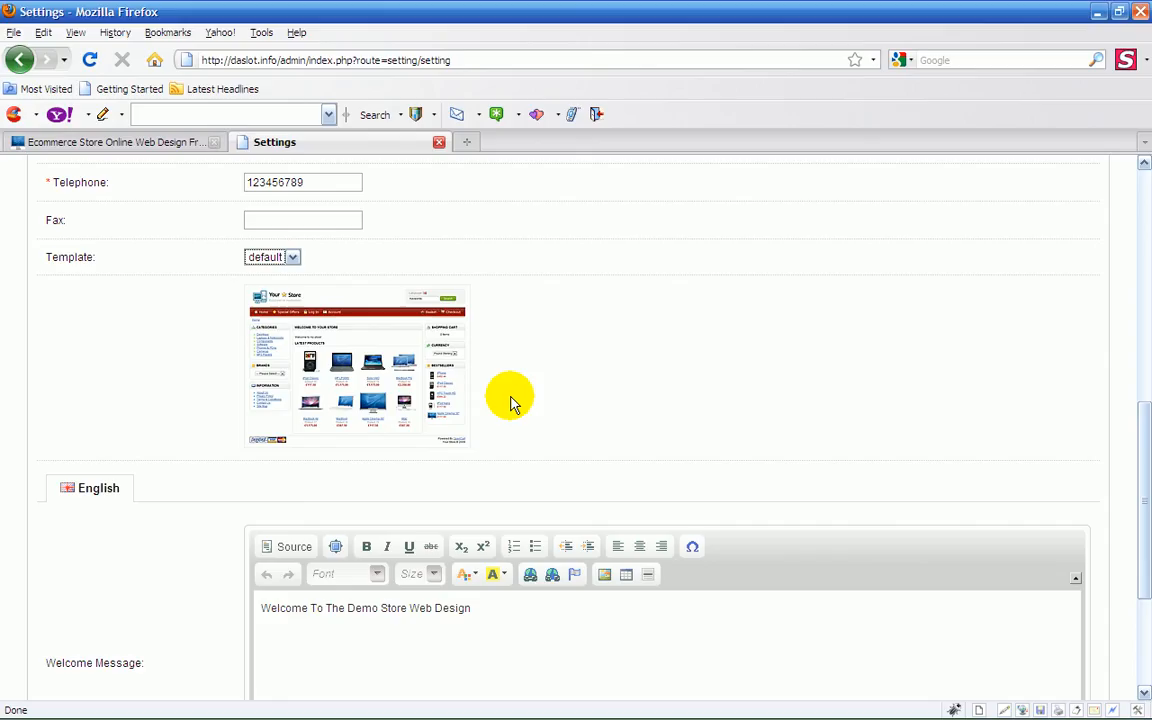
Step: Scroll to the welcome message 'Welcome To The Demo Store Web Design'
scroll(down, 3)
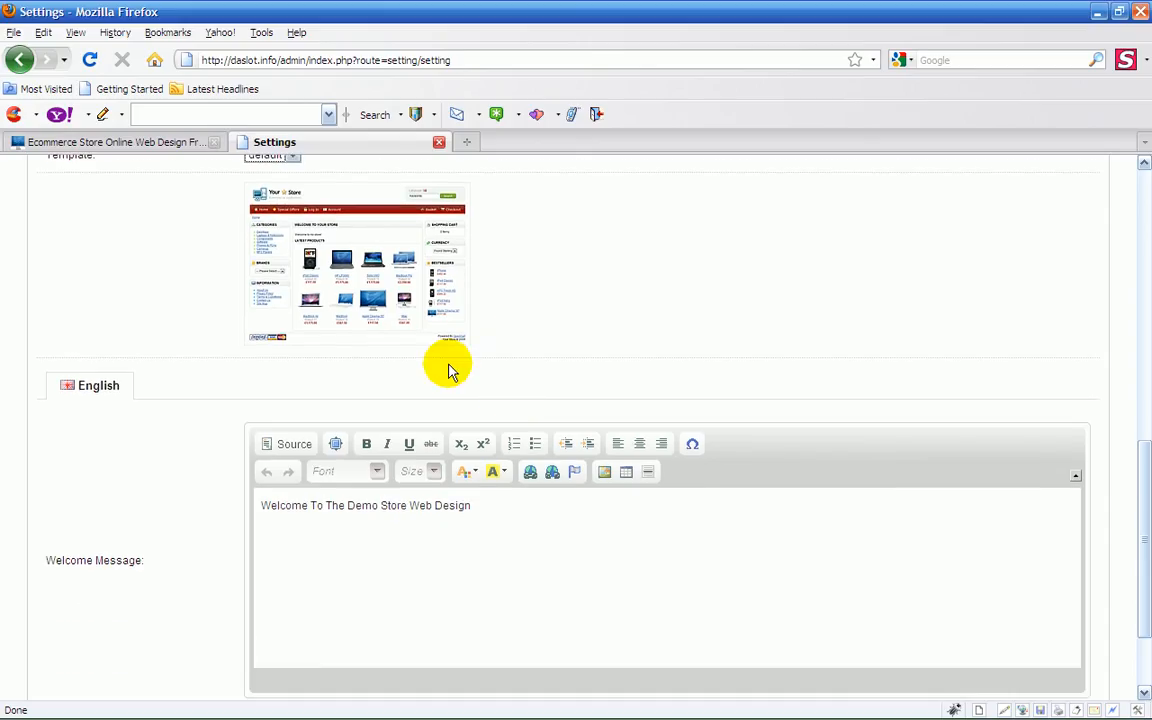
mouse_move(170, 400)
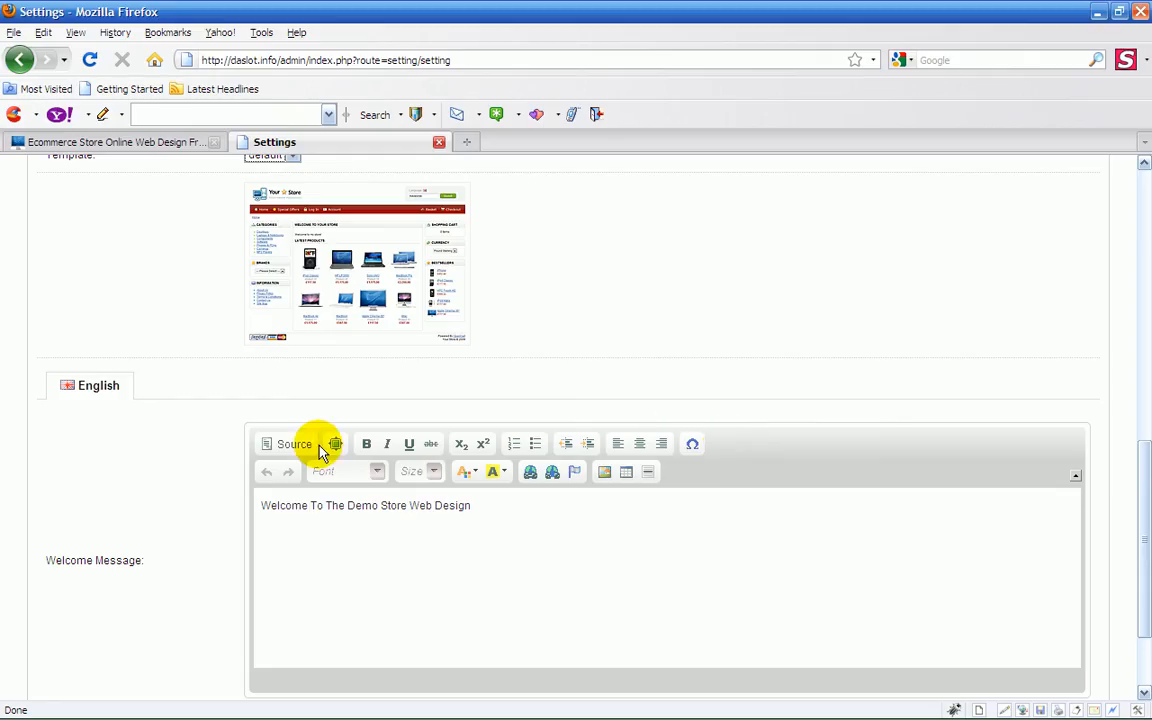
mouse_move(340, 555)
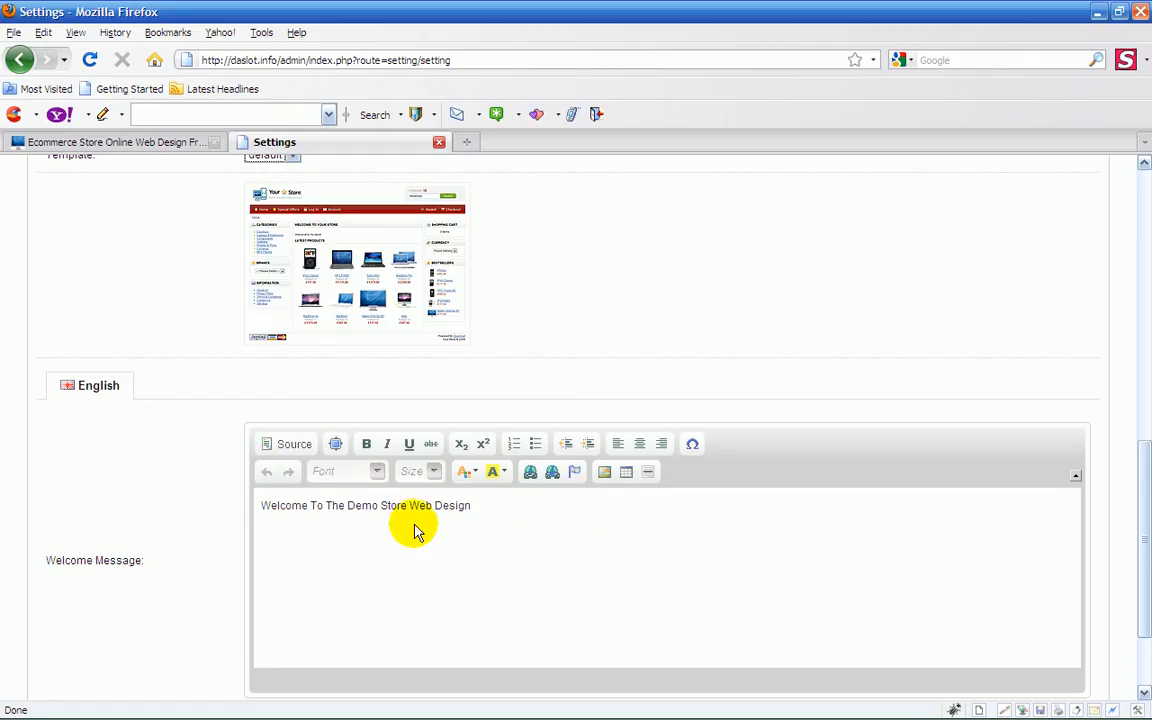
mouse_move(430, 444)
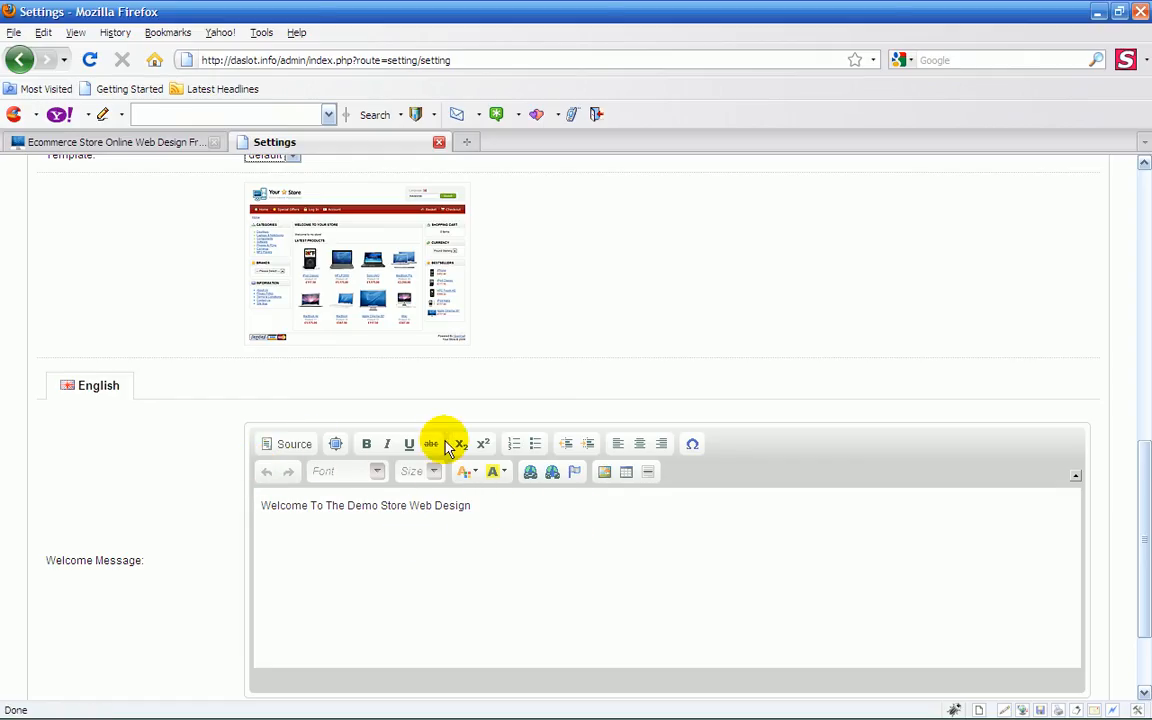
mouse_move(675, 472)
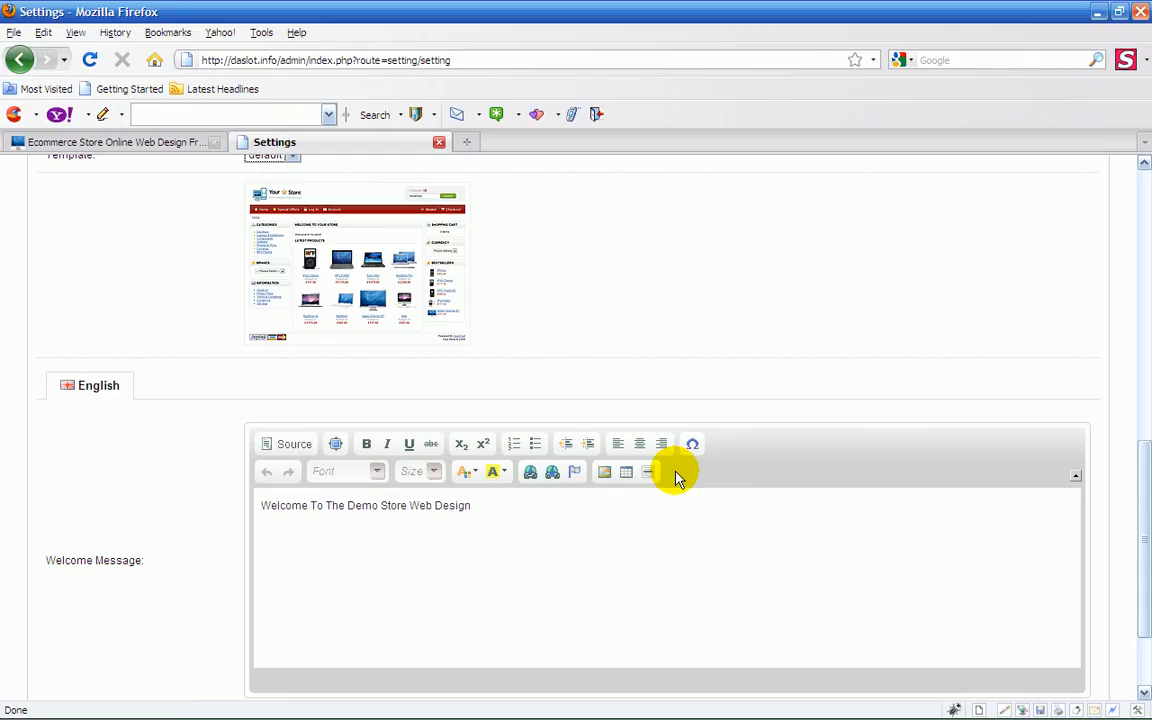
mouse_move(265, 465)
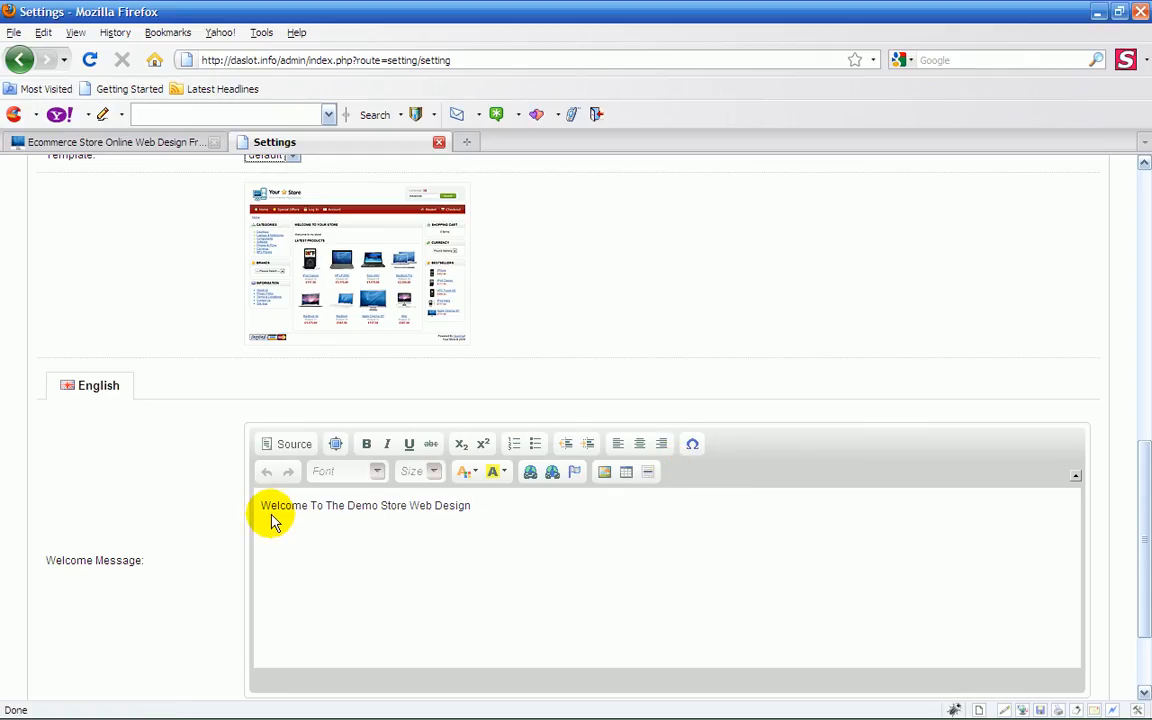
mouse_move(472, 528)
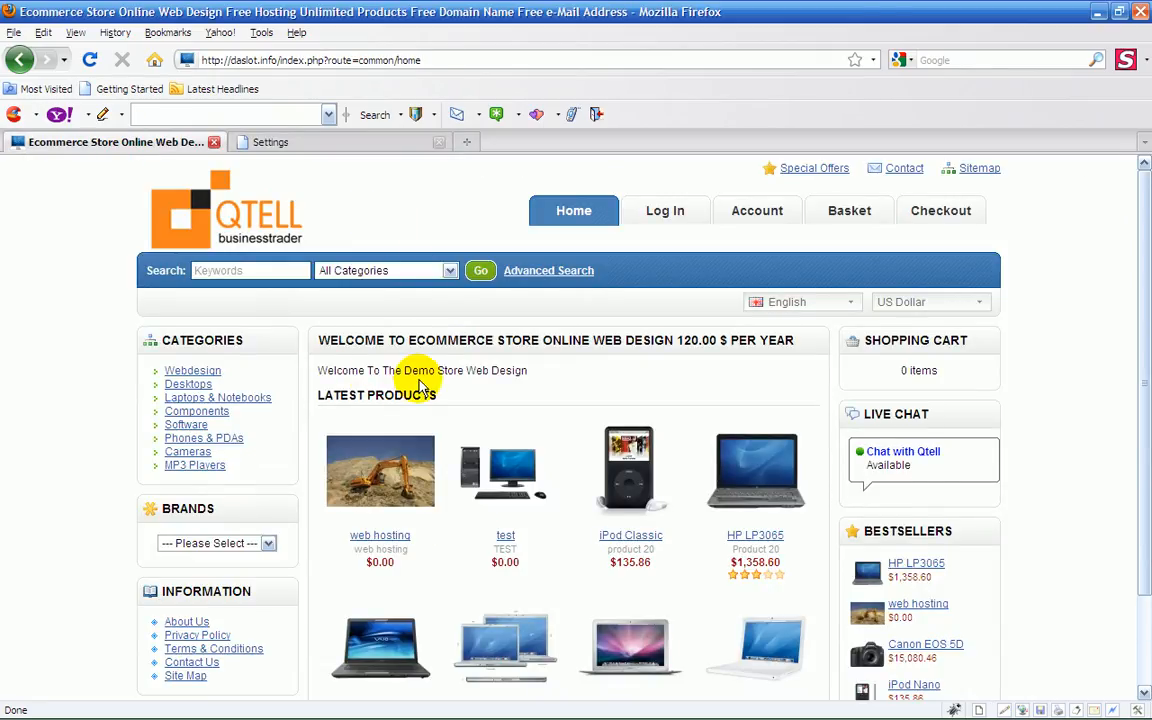
mouse_move(305, 170)
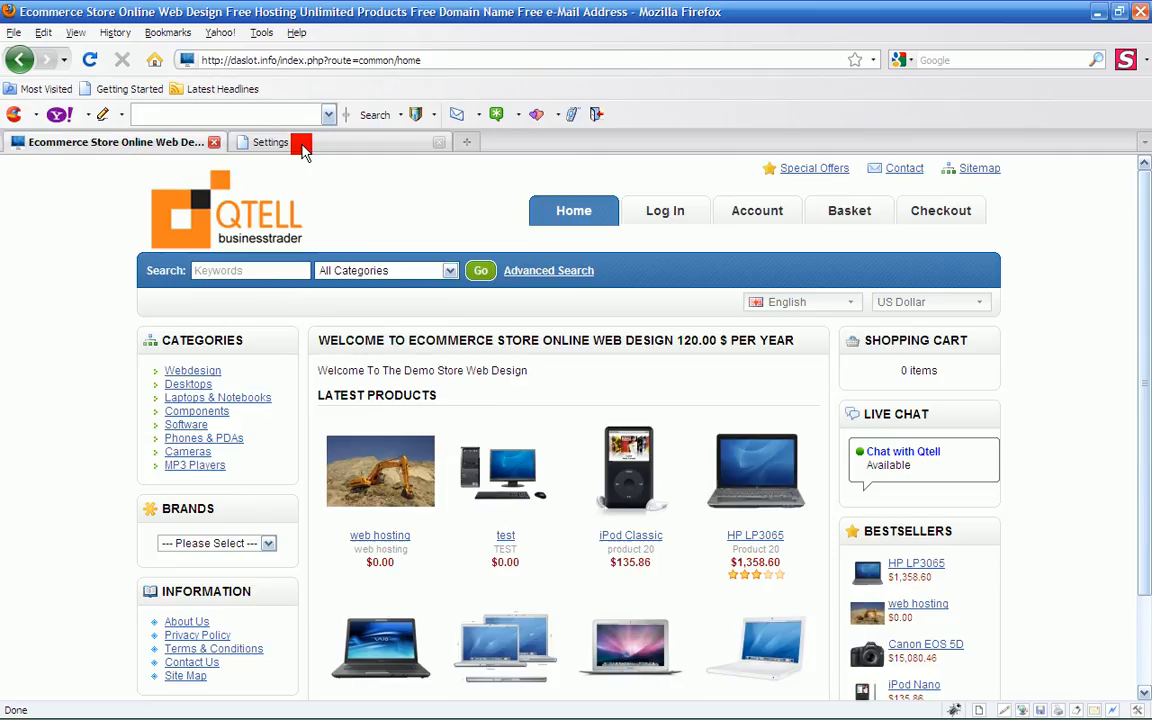
click(270, 142)
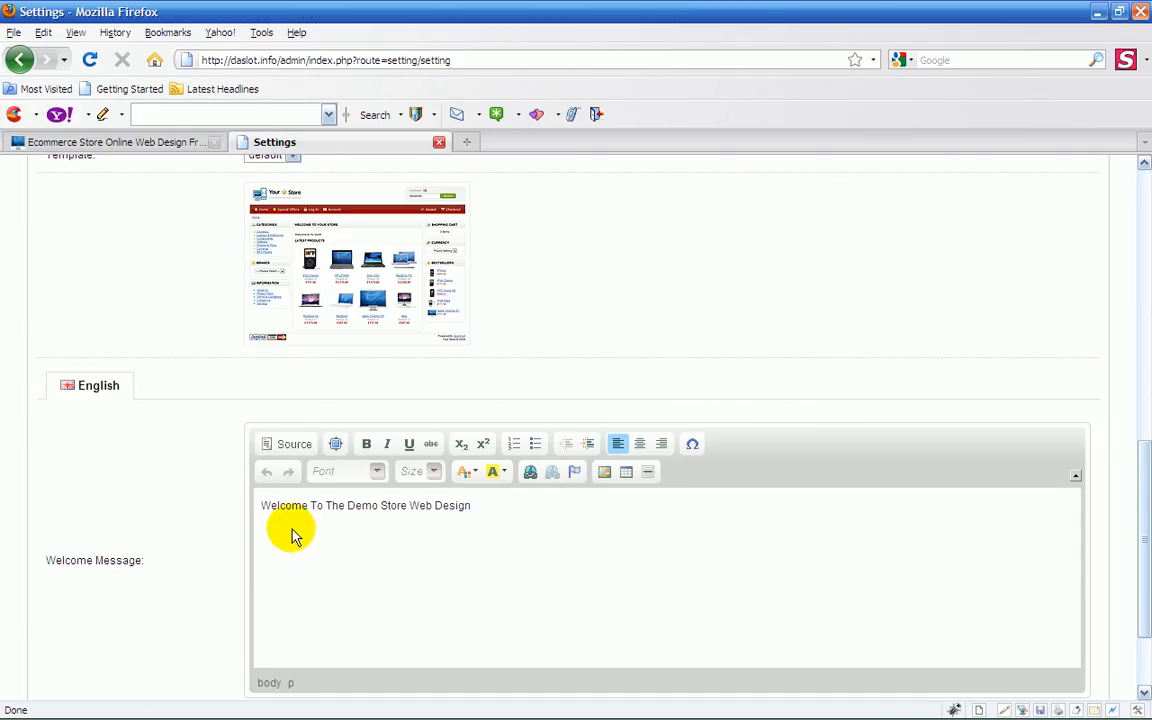
click(110, 141)
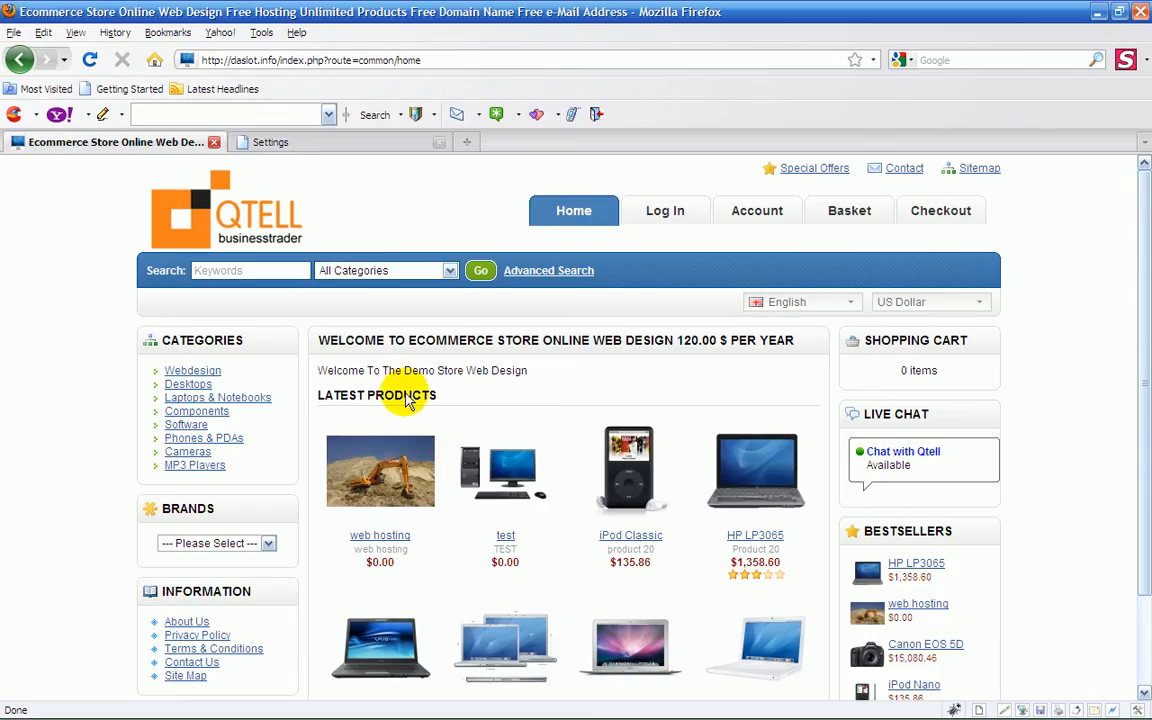
mouse_move(388, 400)
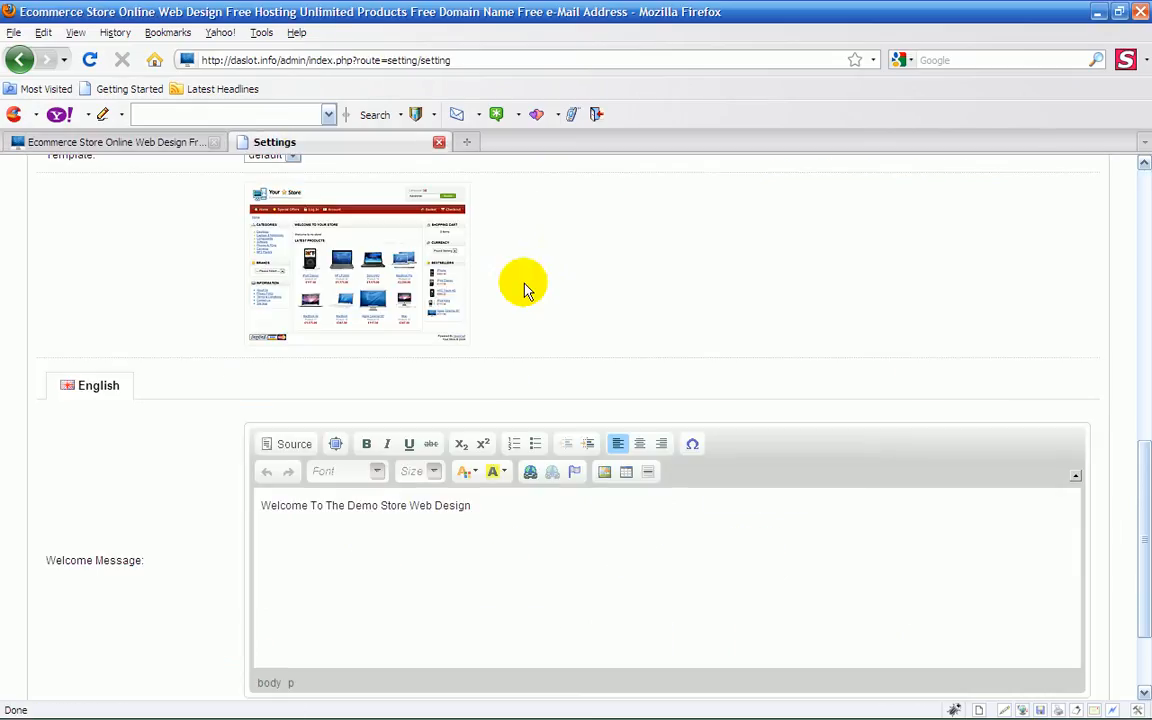
click(470, 505)
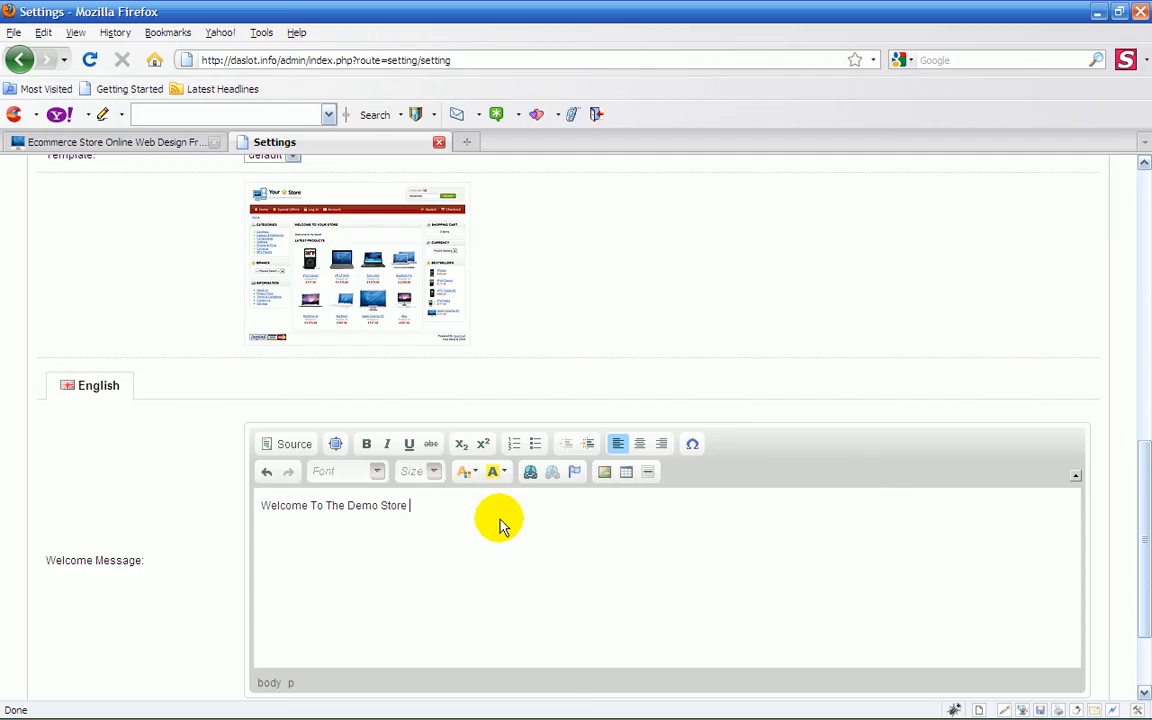
mouse_move(635, 520)
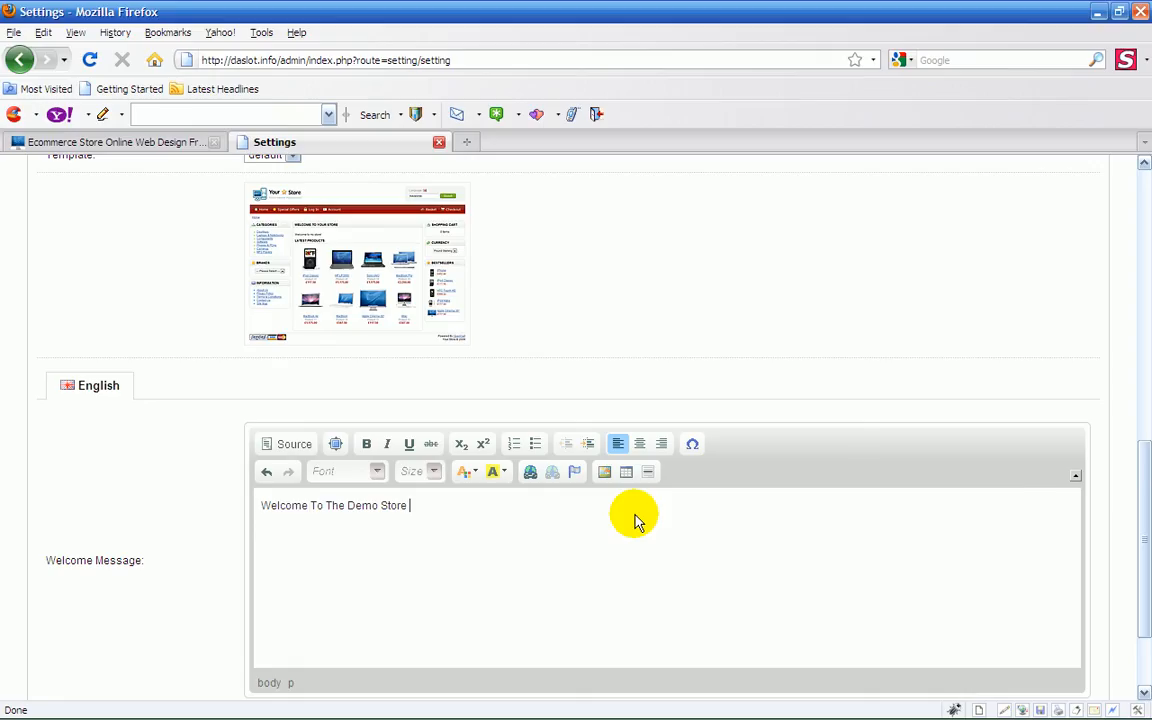
mouse_move(1143, 613)
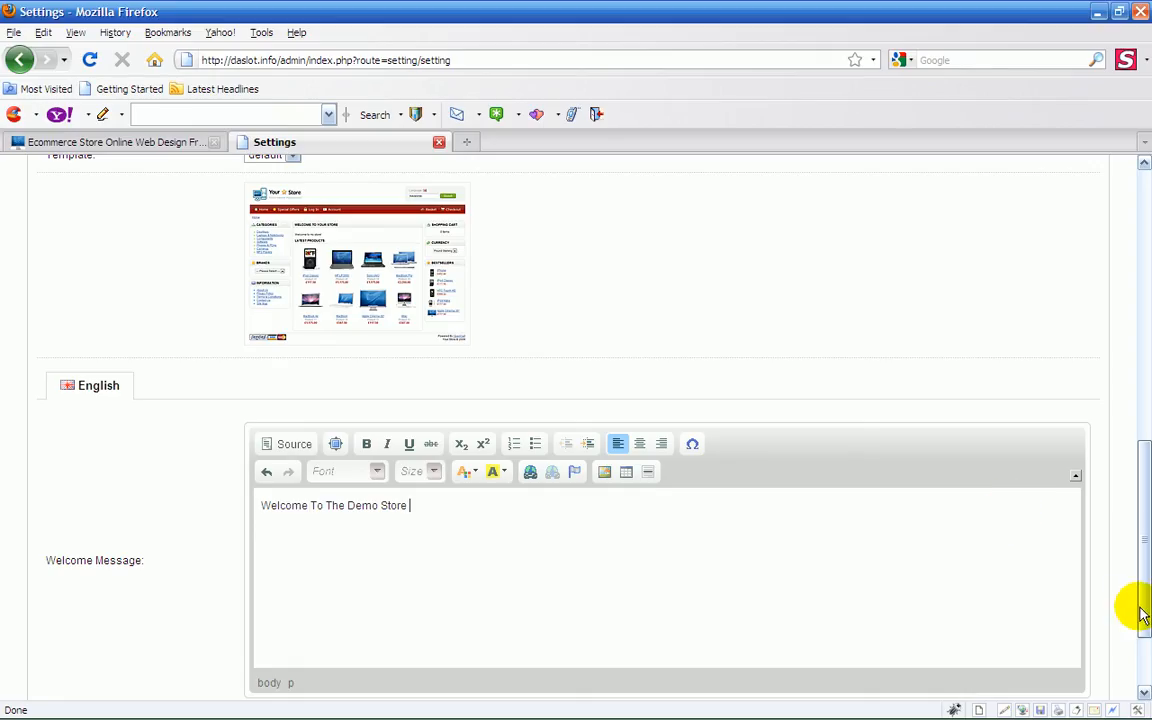
Step: Save the welcome message shortened to 'Welcome To The Demo Store' and view the storefront
click(1020, 332)
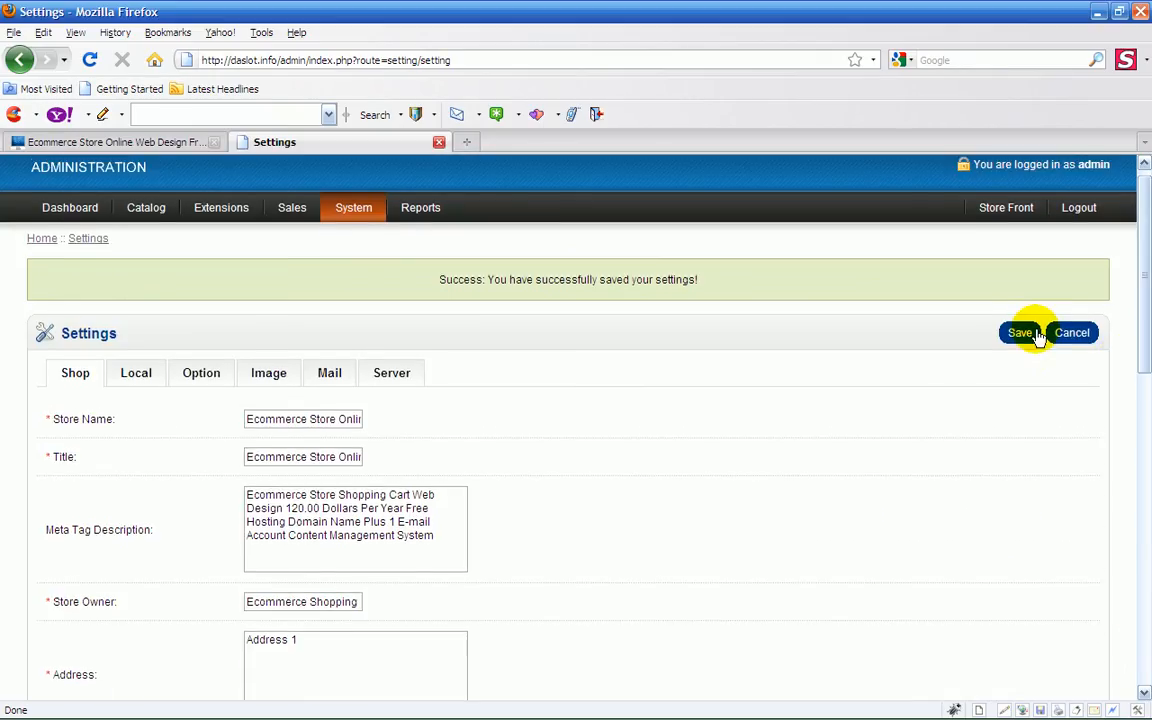
click(1019, 332)
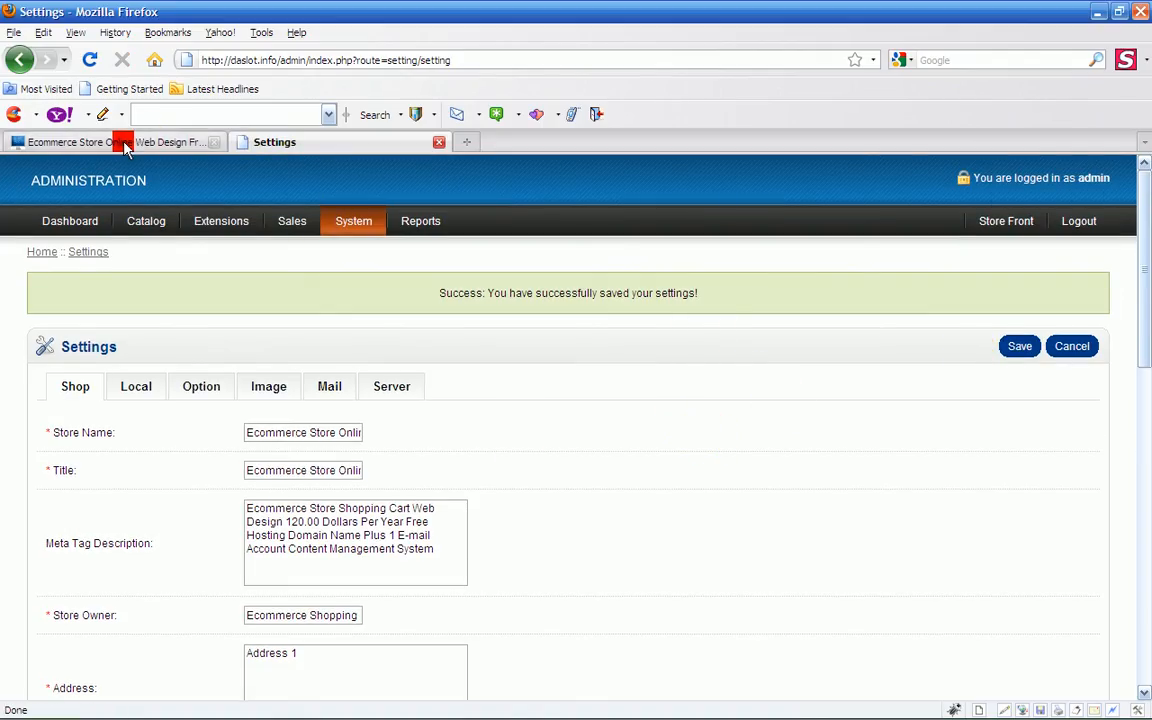
click(70, 141)
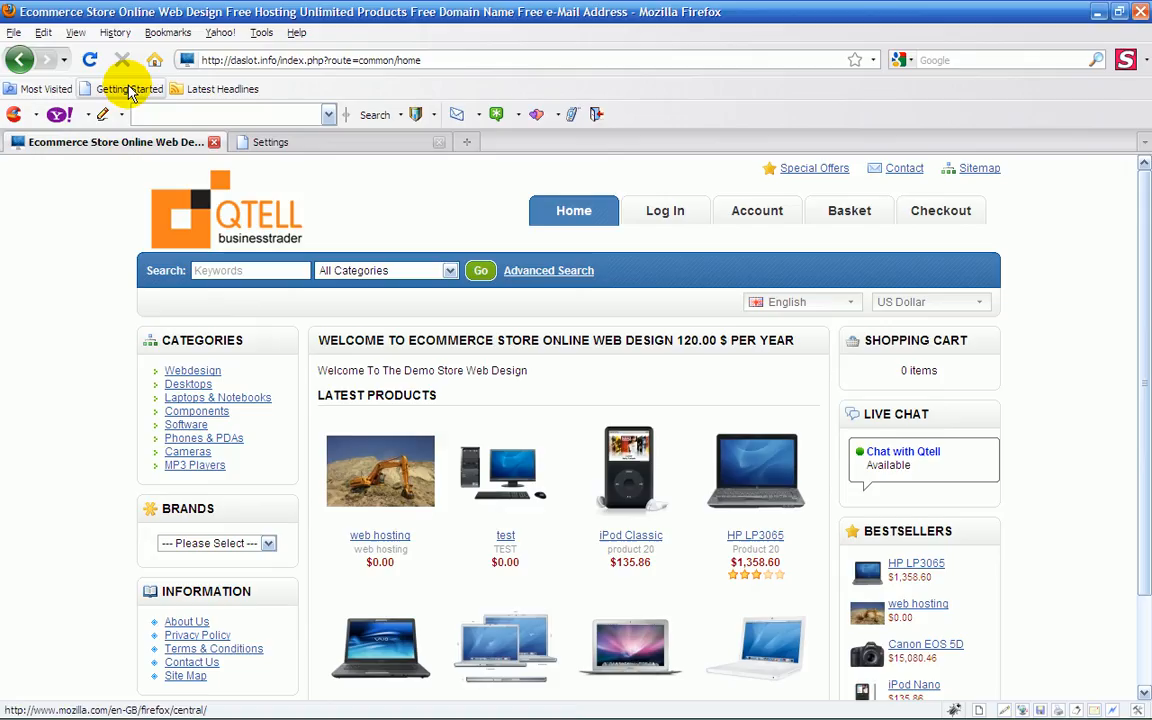
mouse_move(590, 390)
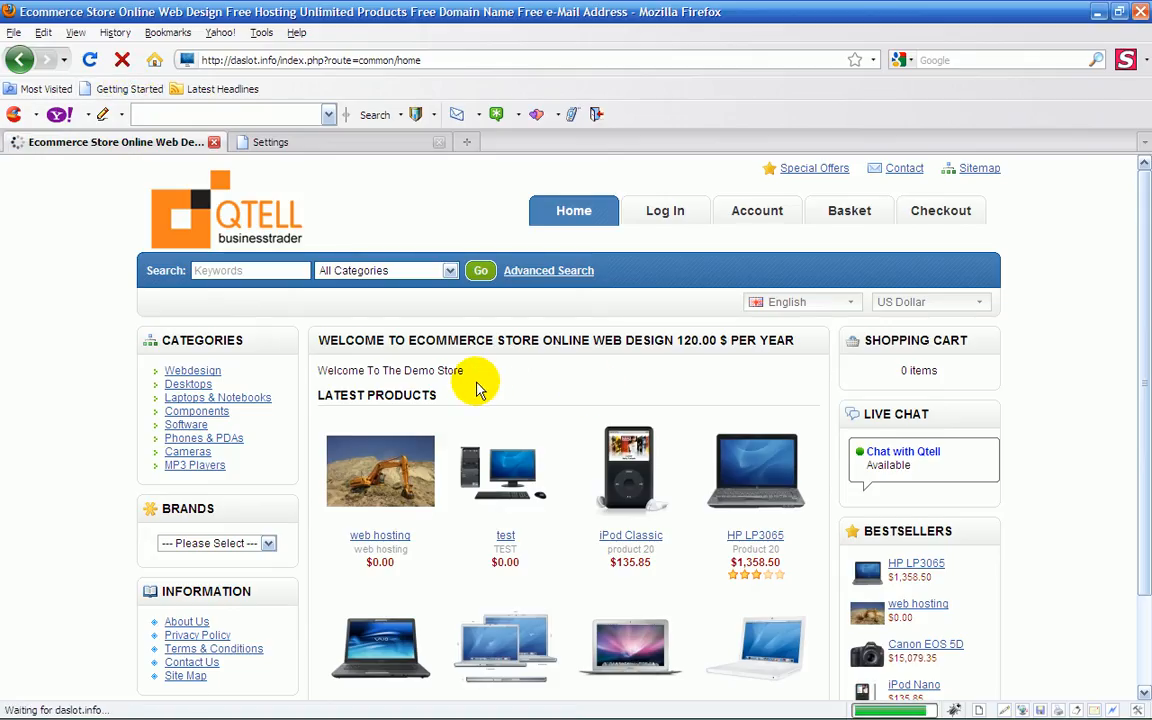
mouse_move(583, 400)
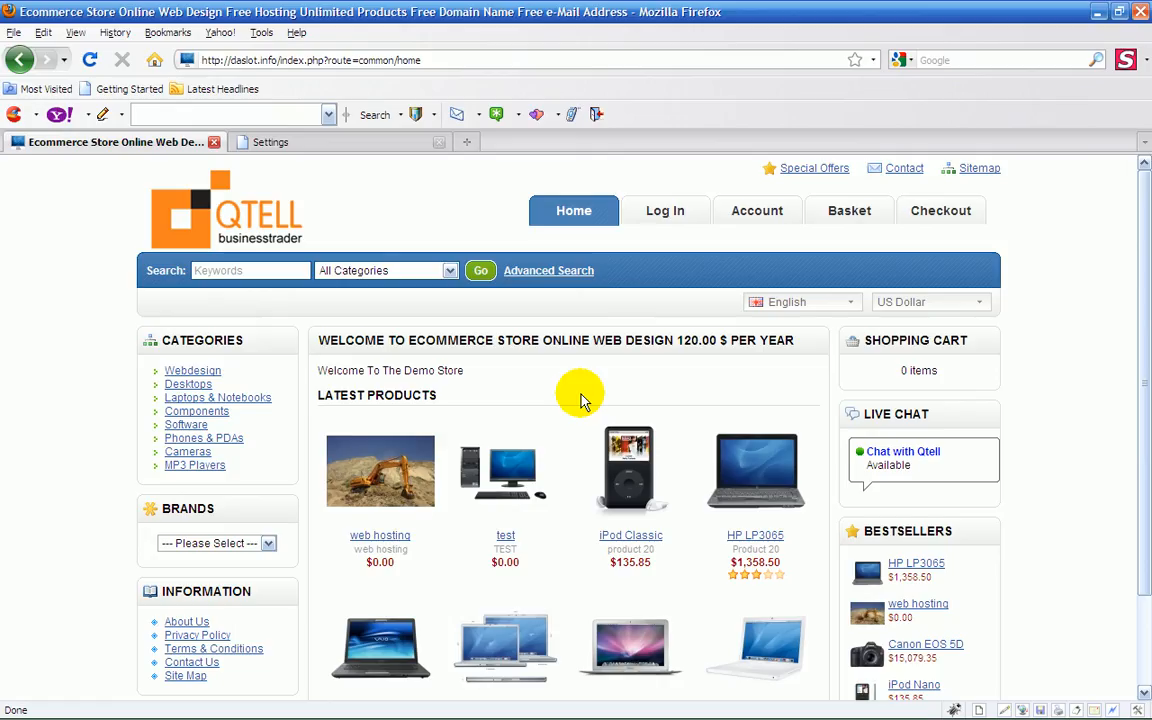
mouse_move(583, 419)
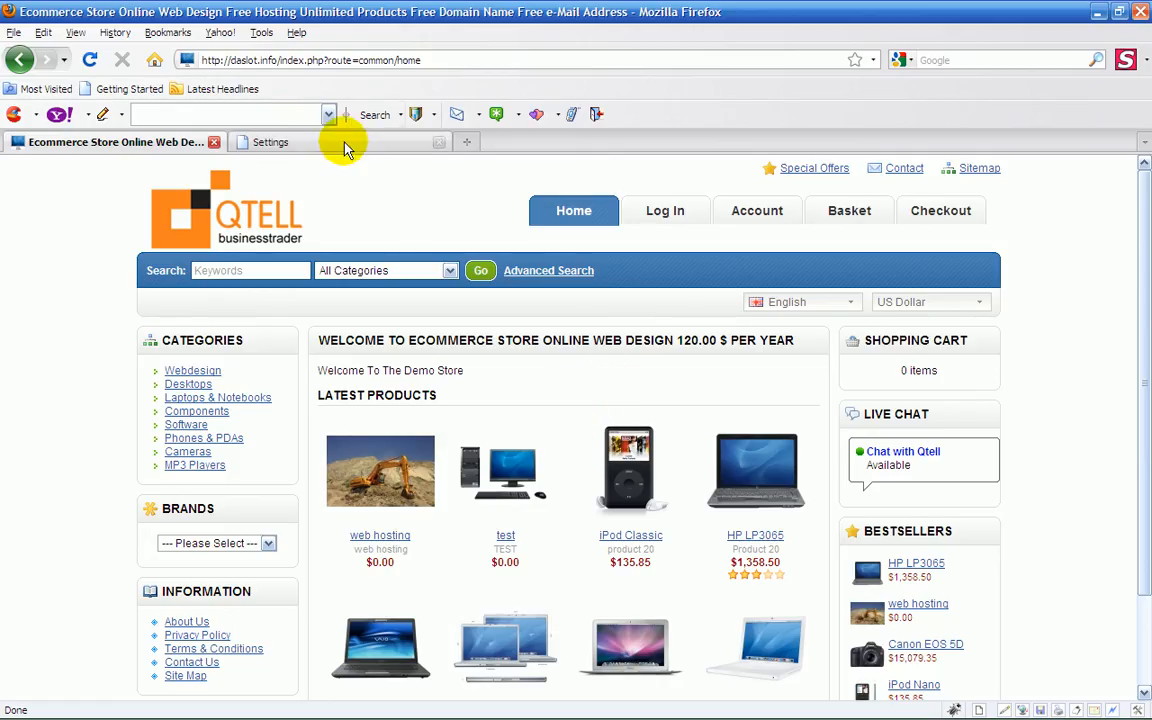
Step: Return to the saved admin store settings page after checking the refreshed storefront
click(270, 141)
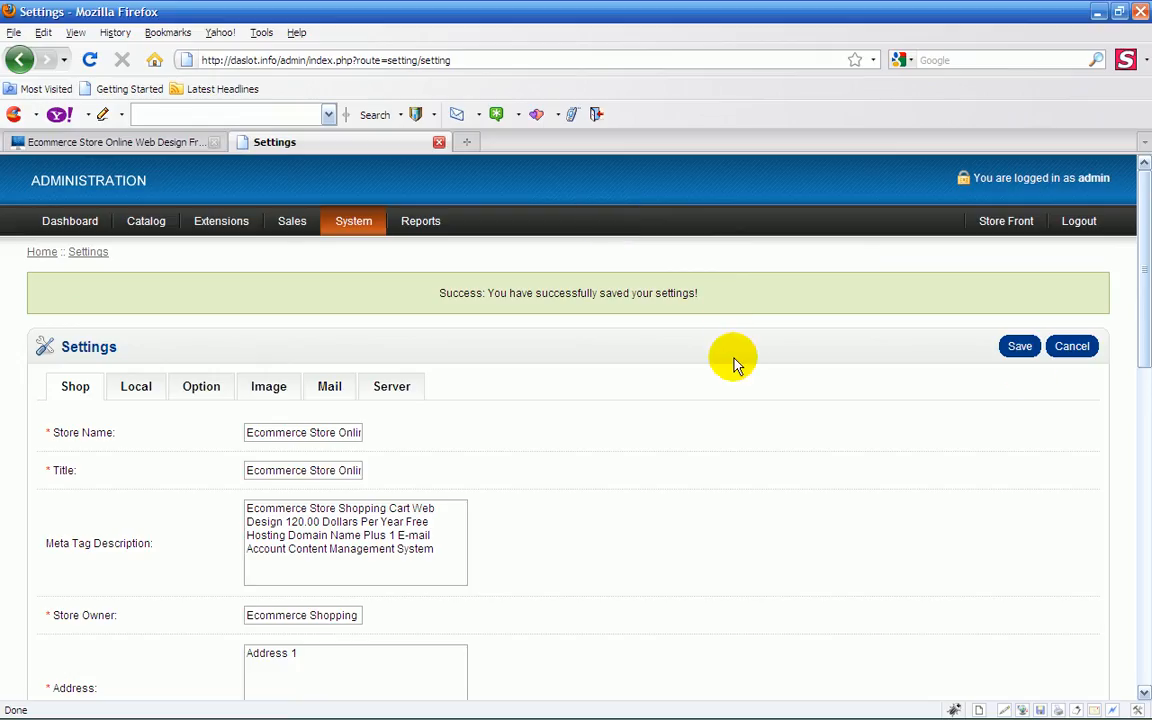
mouse_move(130, 158)
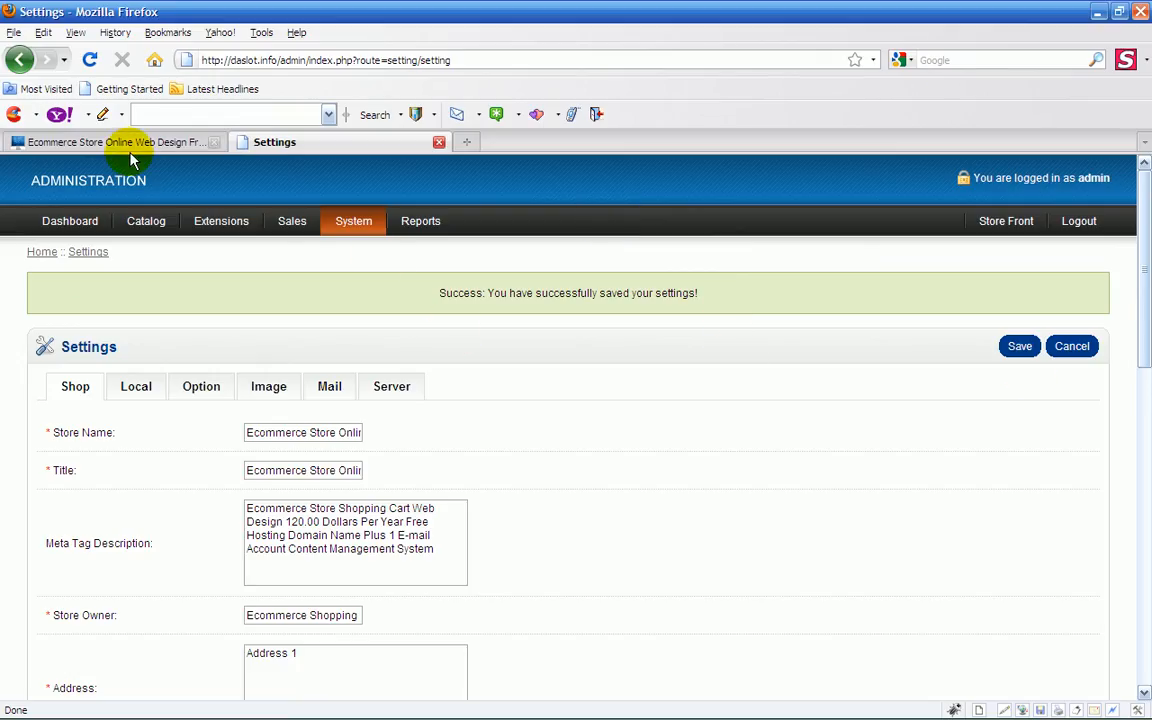
click(110, 141)
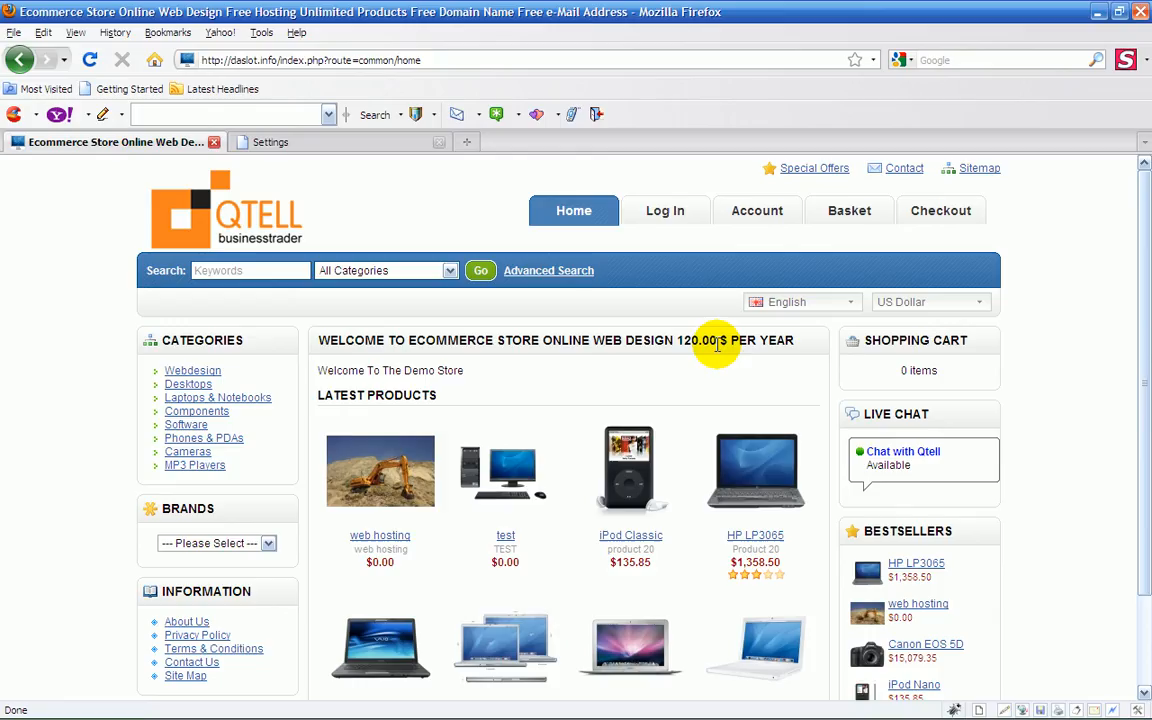
mouse_move(537, 418)
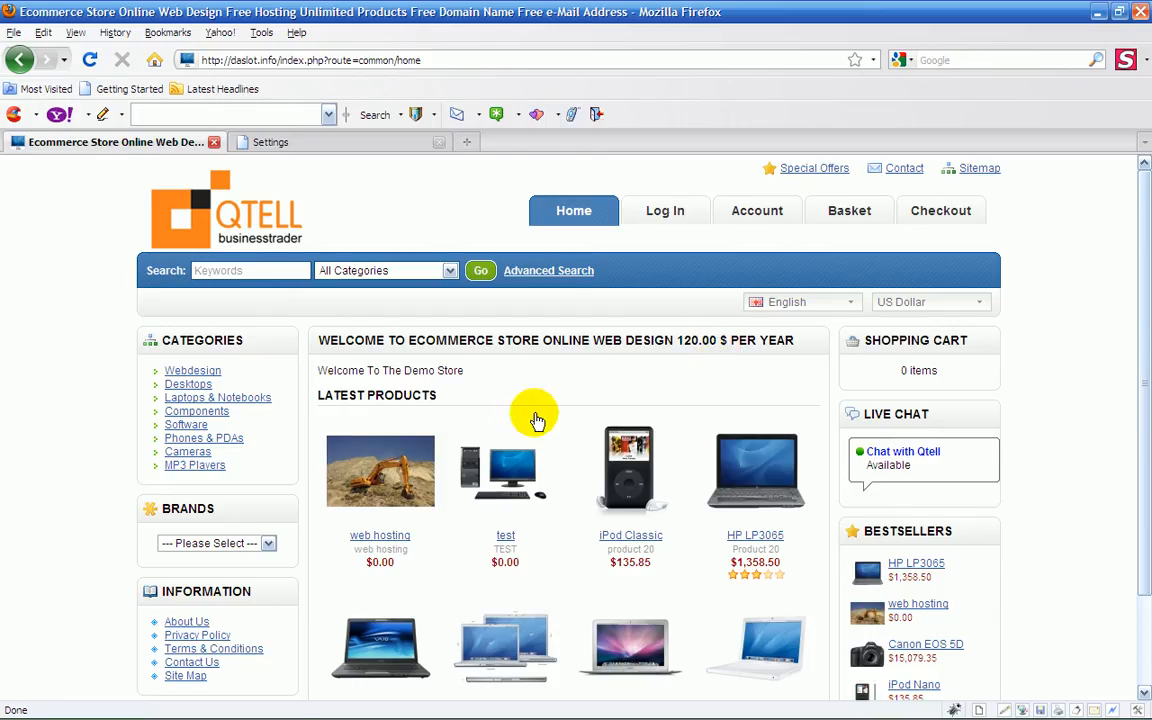
mouse_move(135, 160)
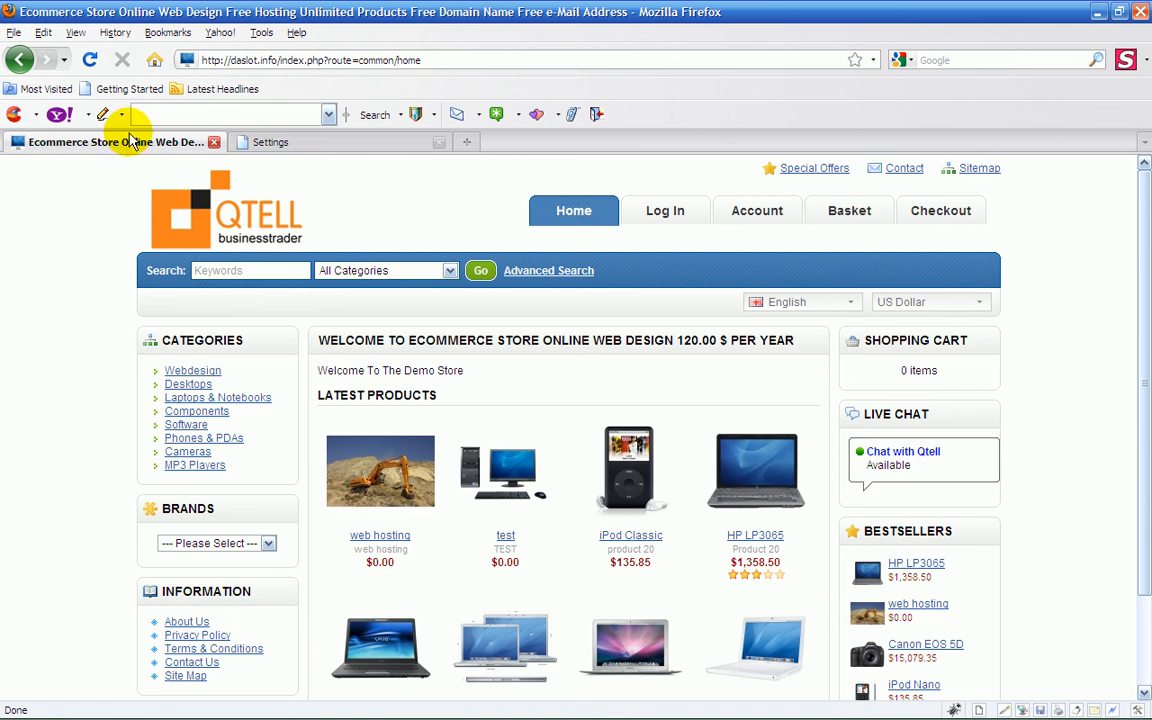
mouse_move(523, 328)
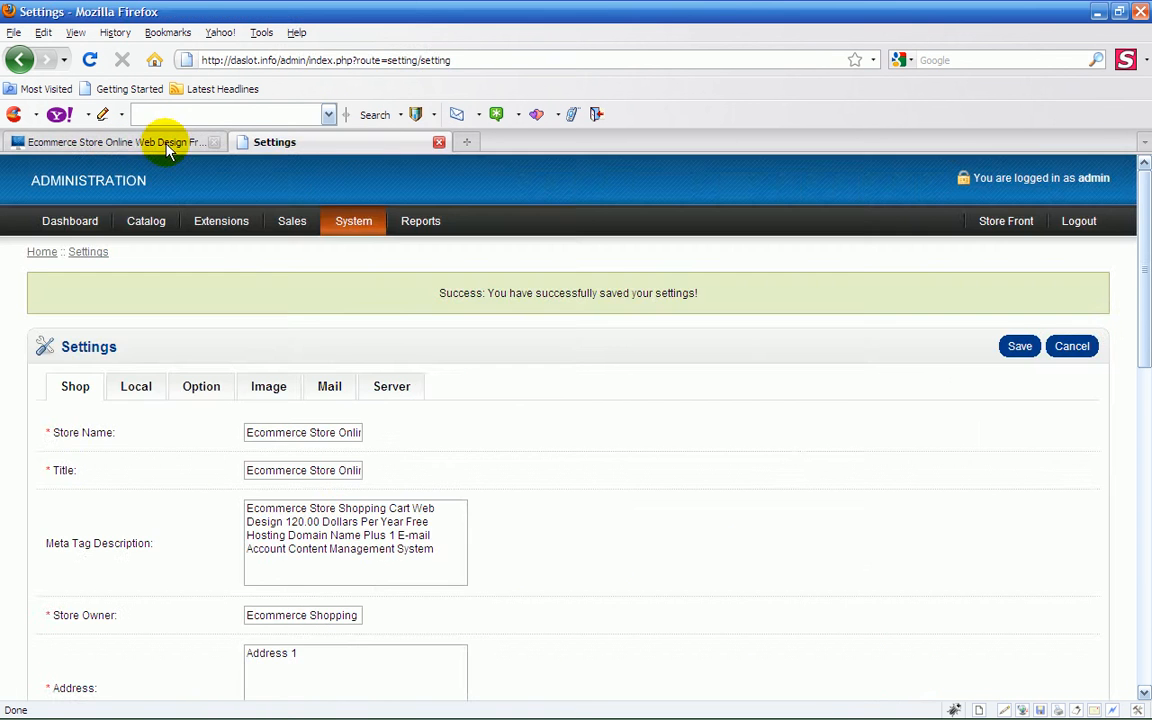
click(115, 141)
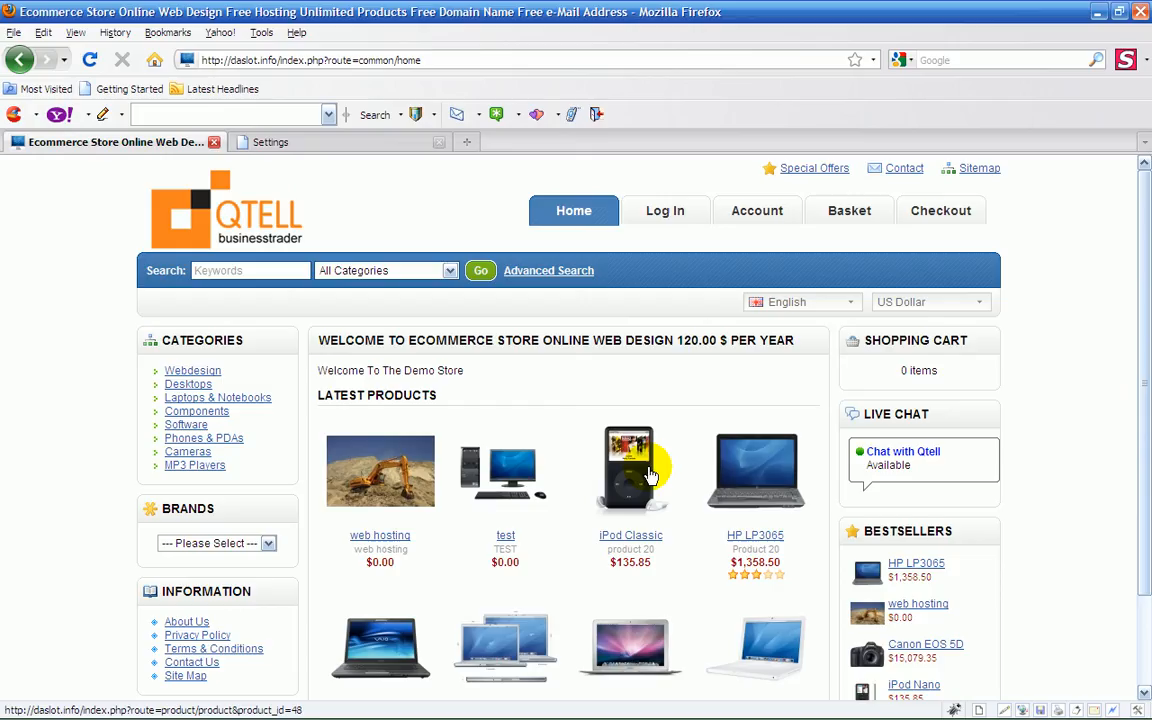
mouse_move(184, 248)
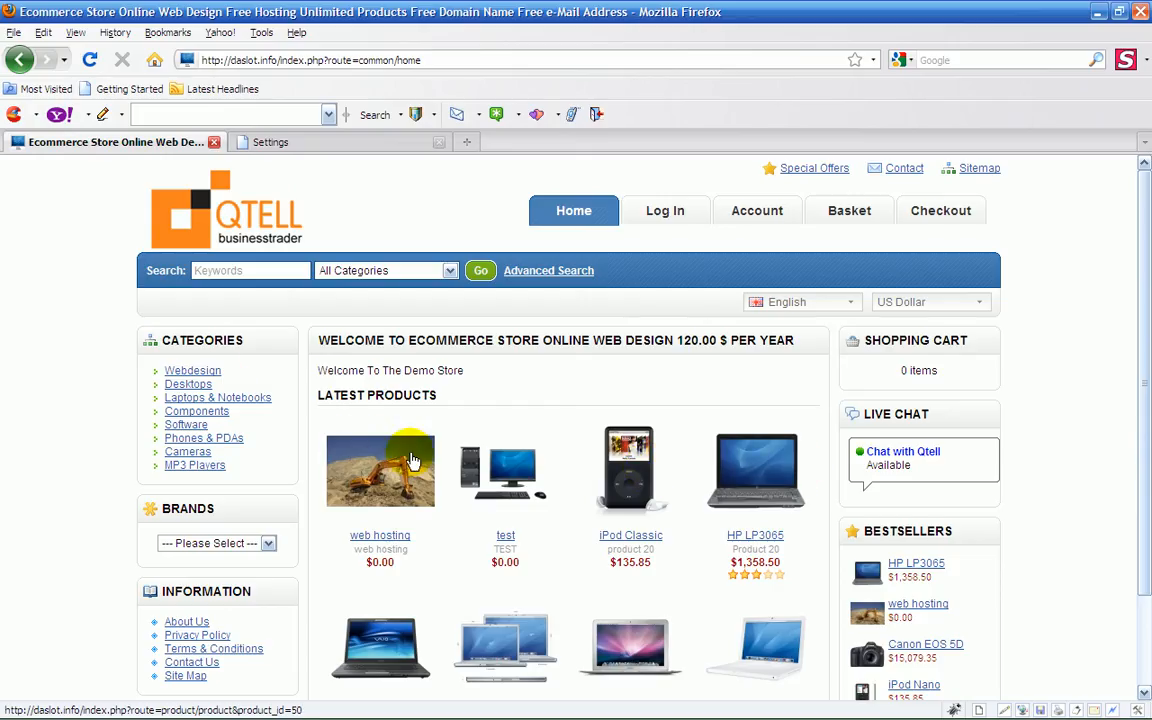
mouse_move(407, 415)
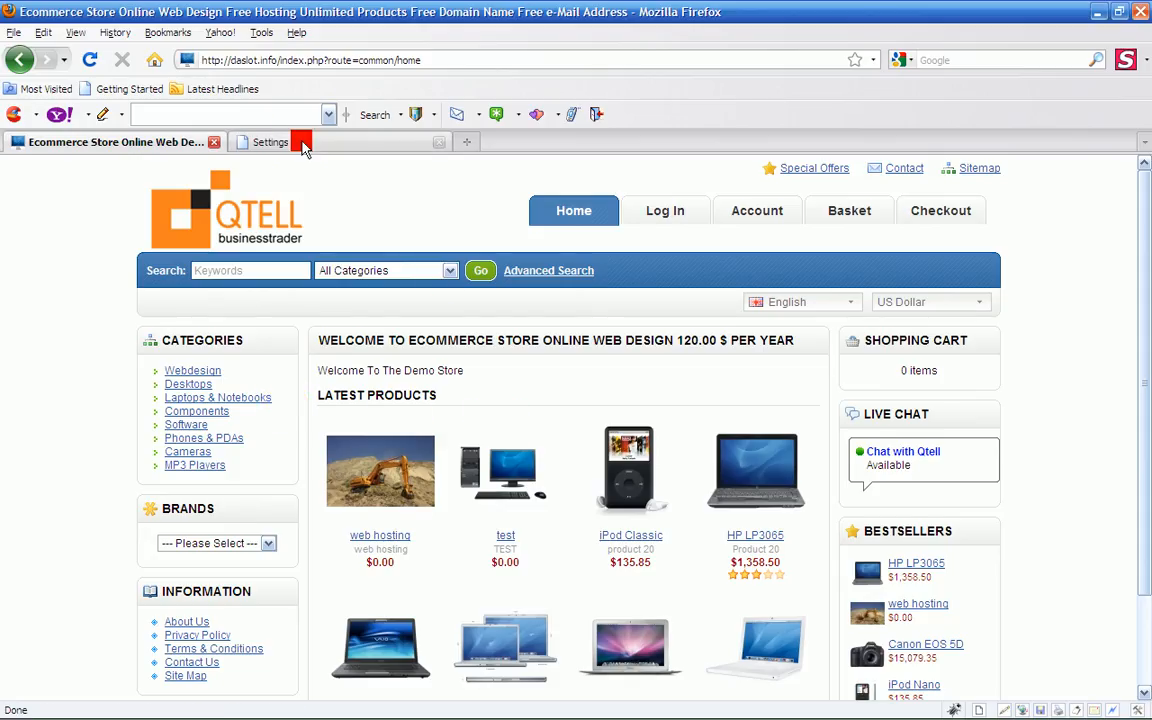
click(270, 141)
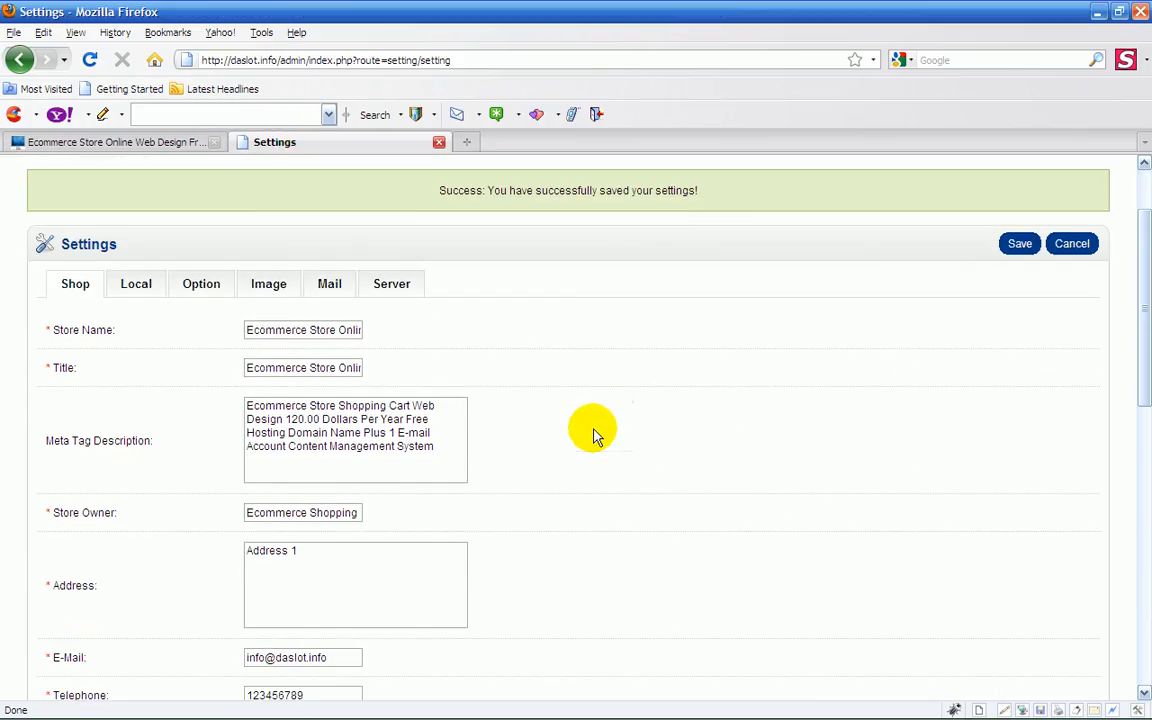
scroll(down, 3)
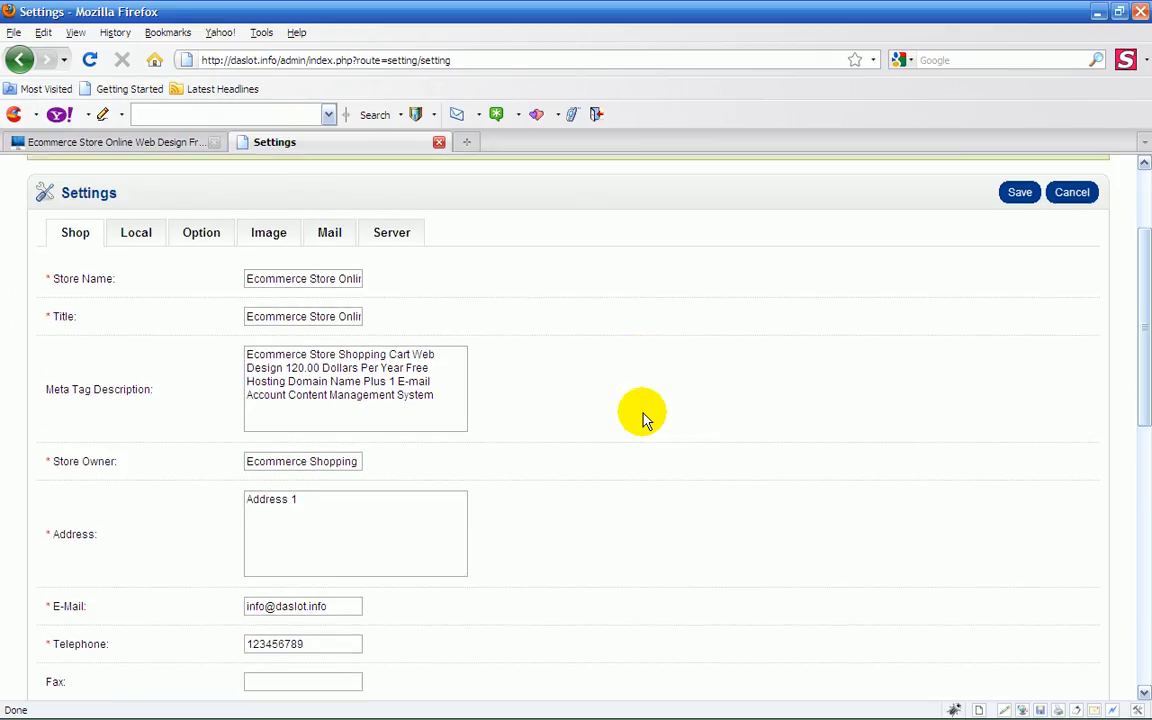
scroll(down, 3)
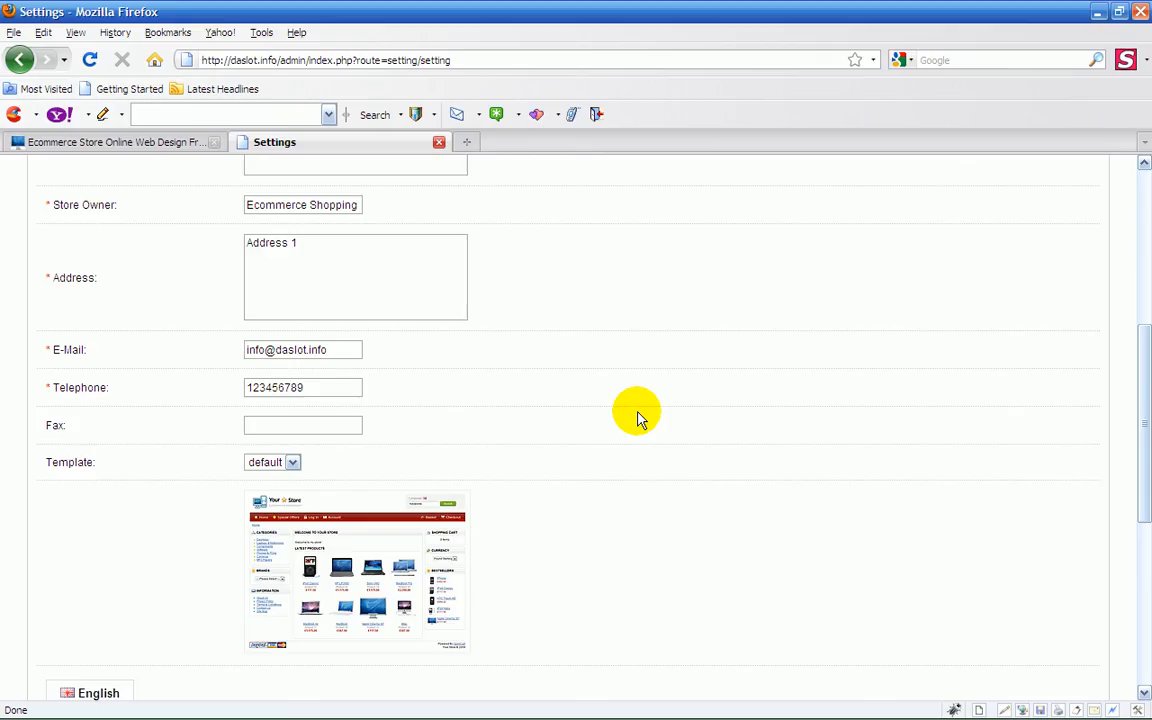
click(1019, 345)
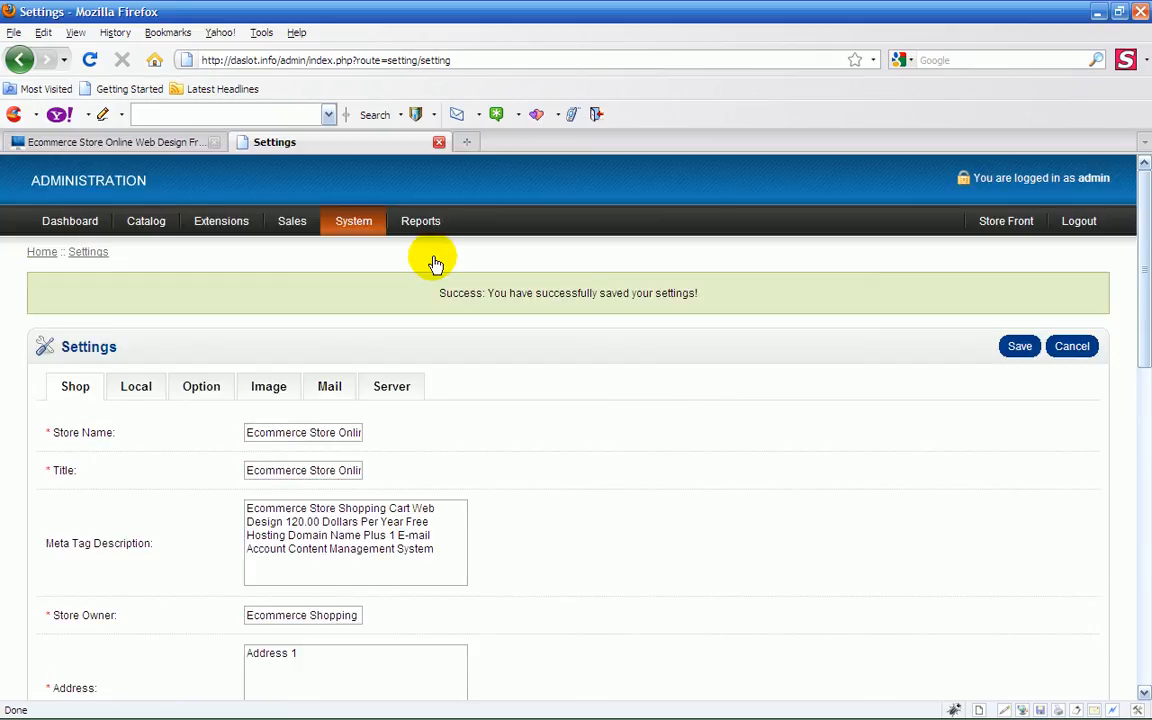
click(113, 141)
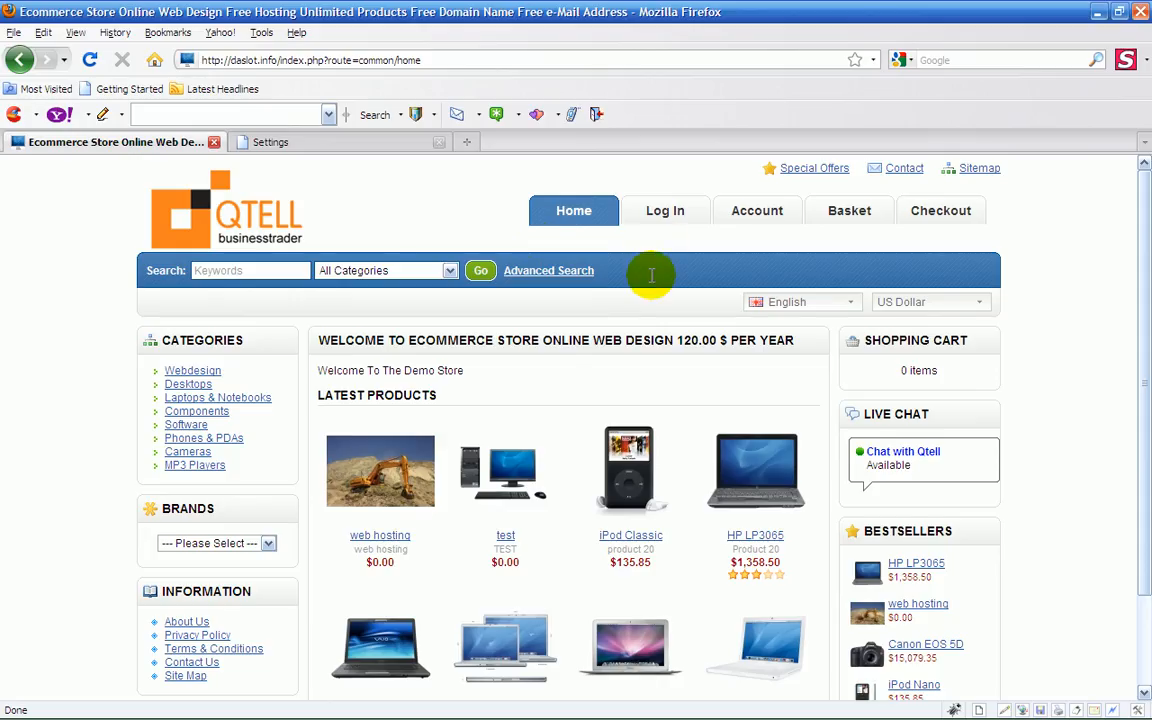
scroll(down, 3)
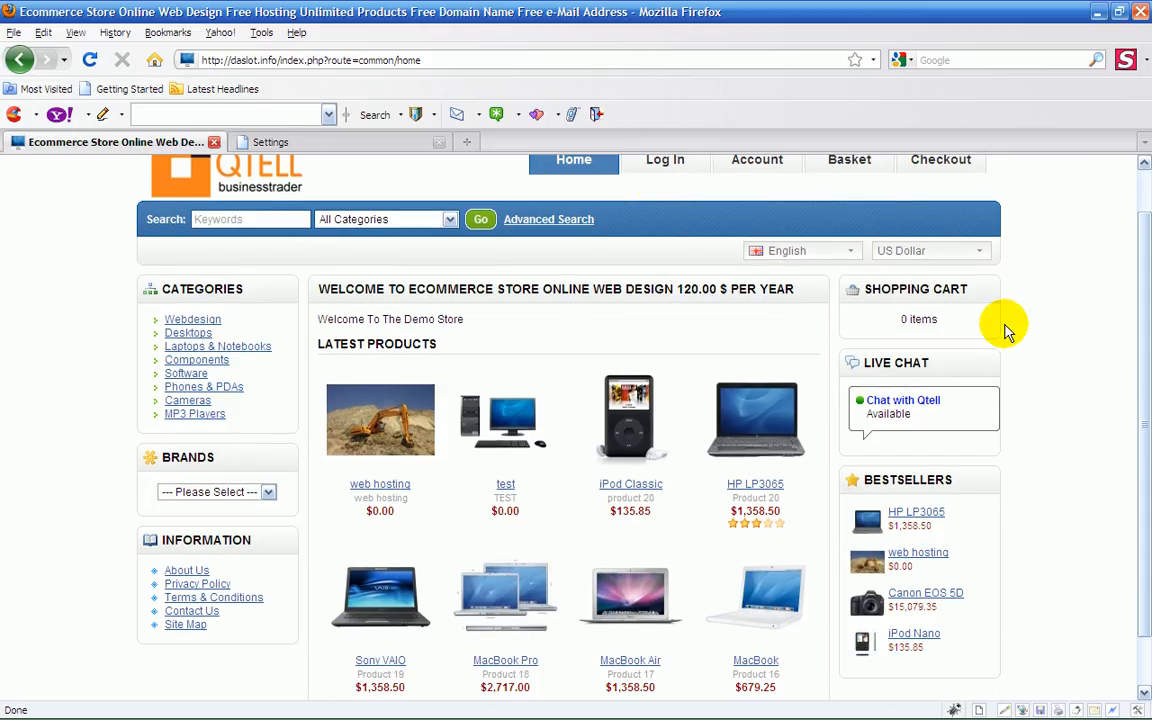
mouse_move(388, 277)
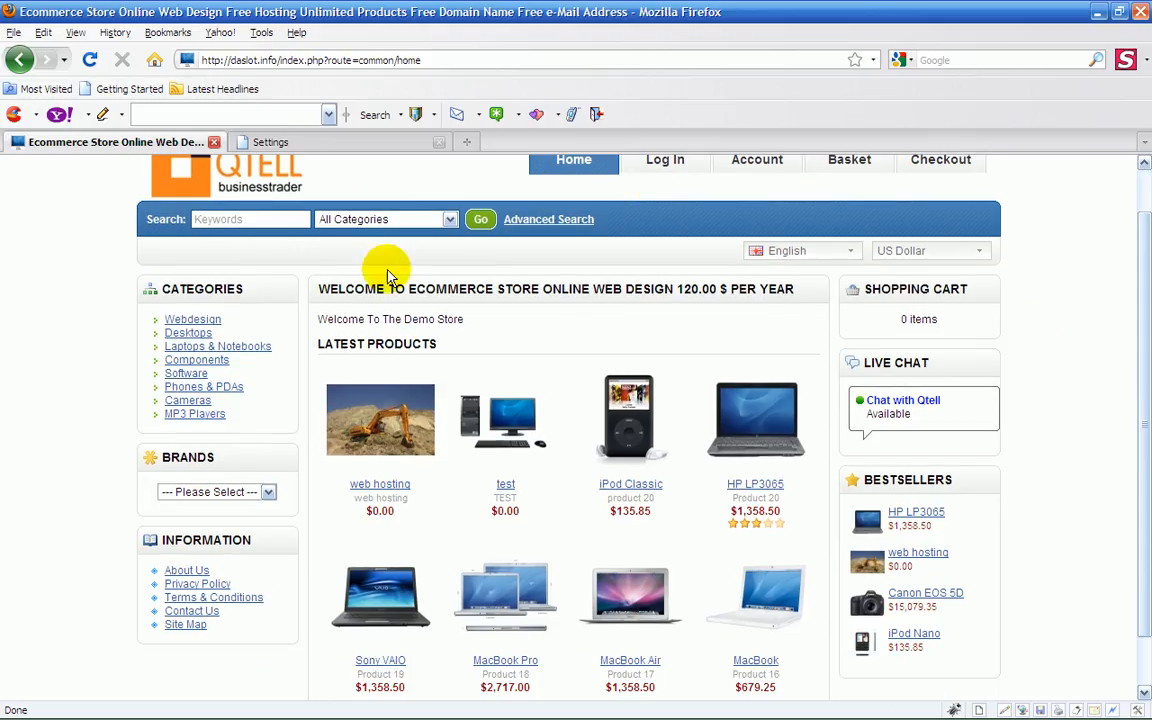
click(270, 141)
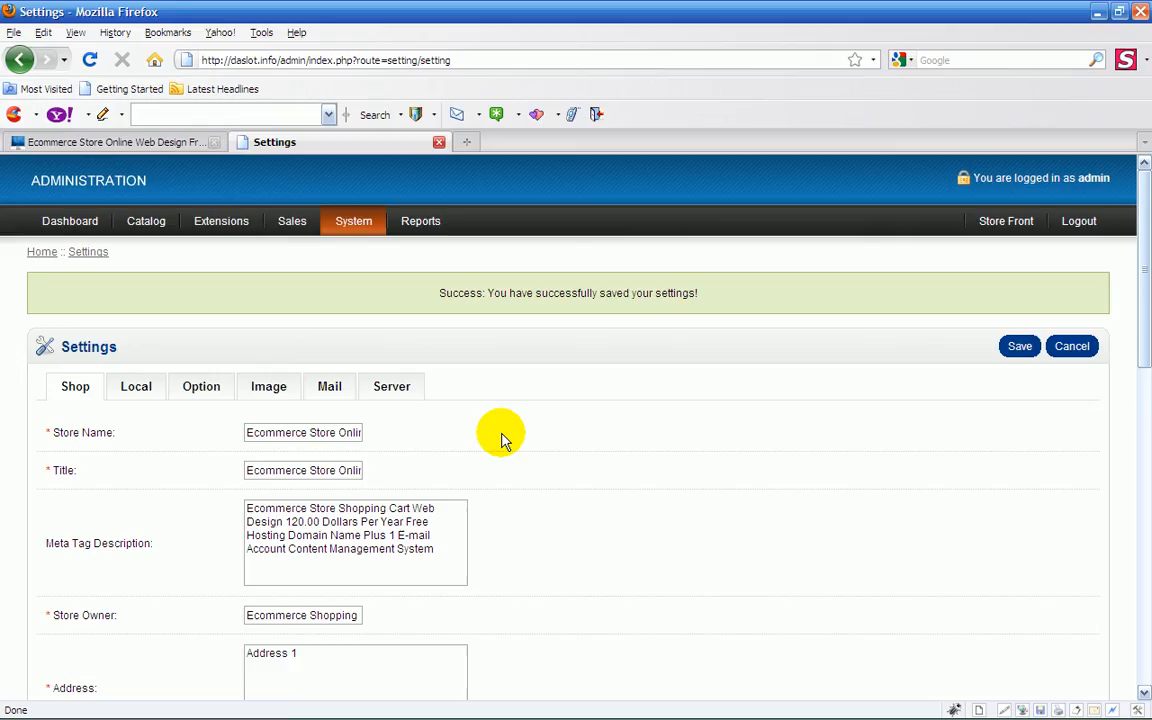
mouse_move(750, 497)
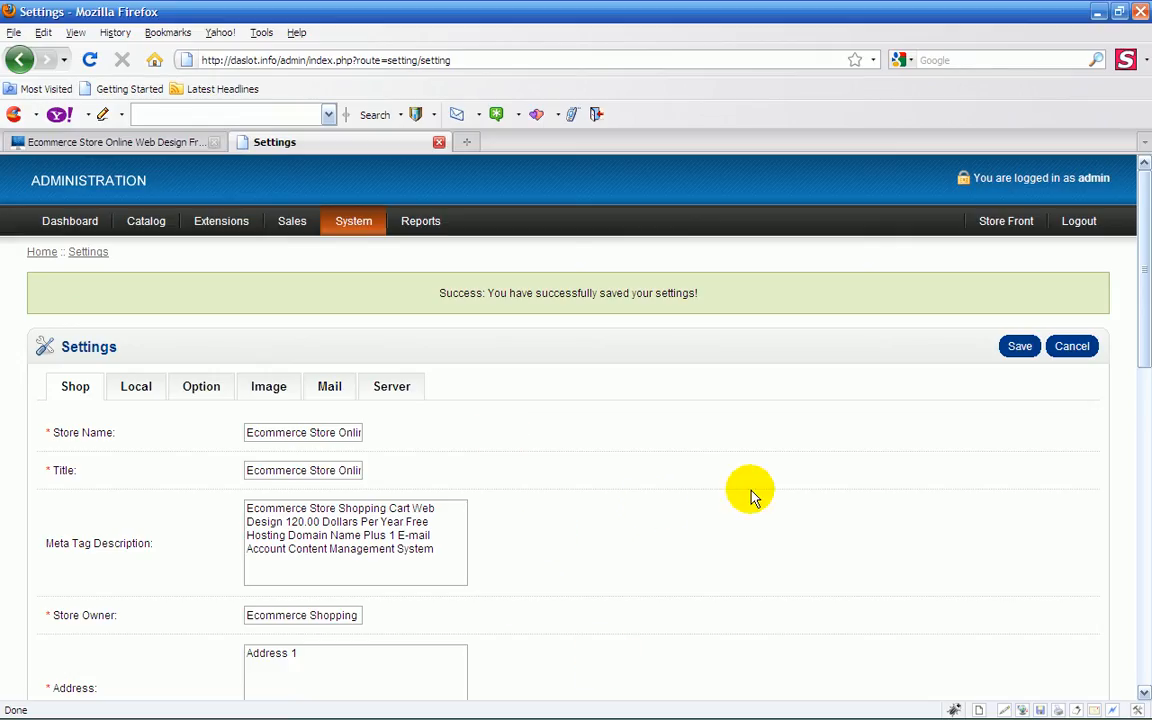